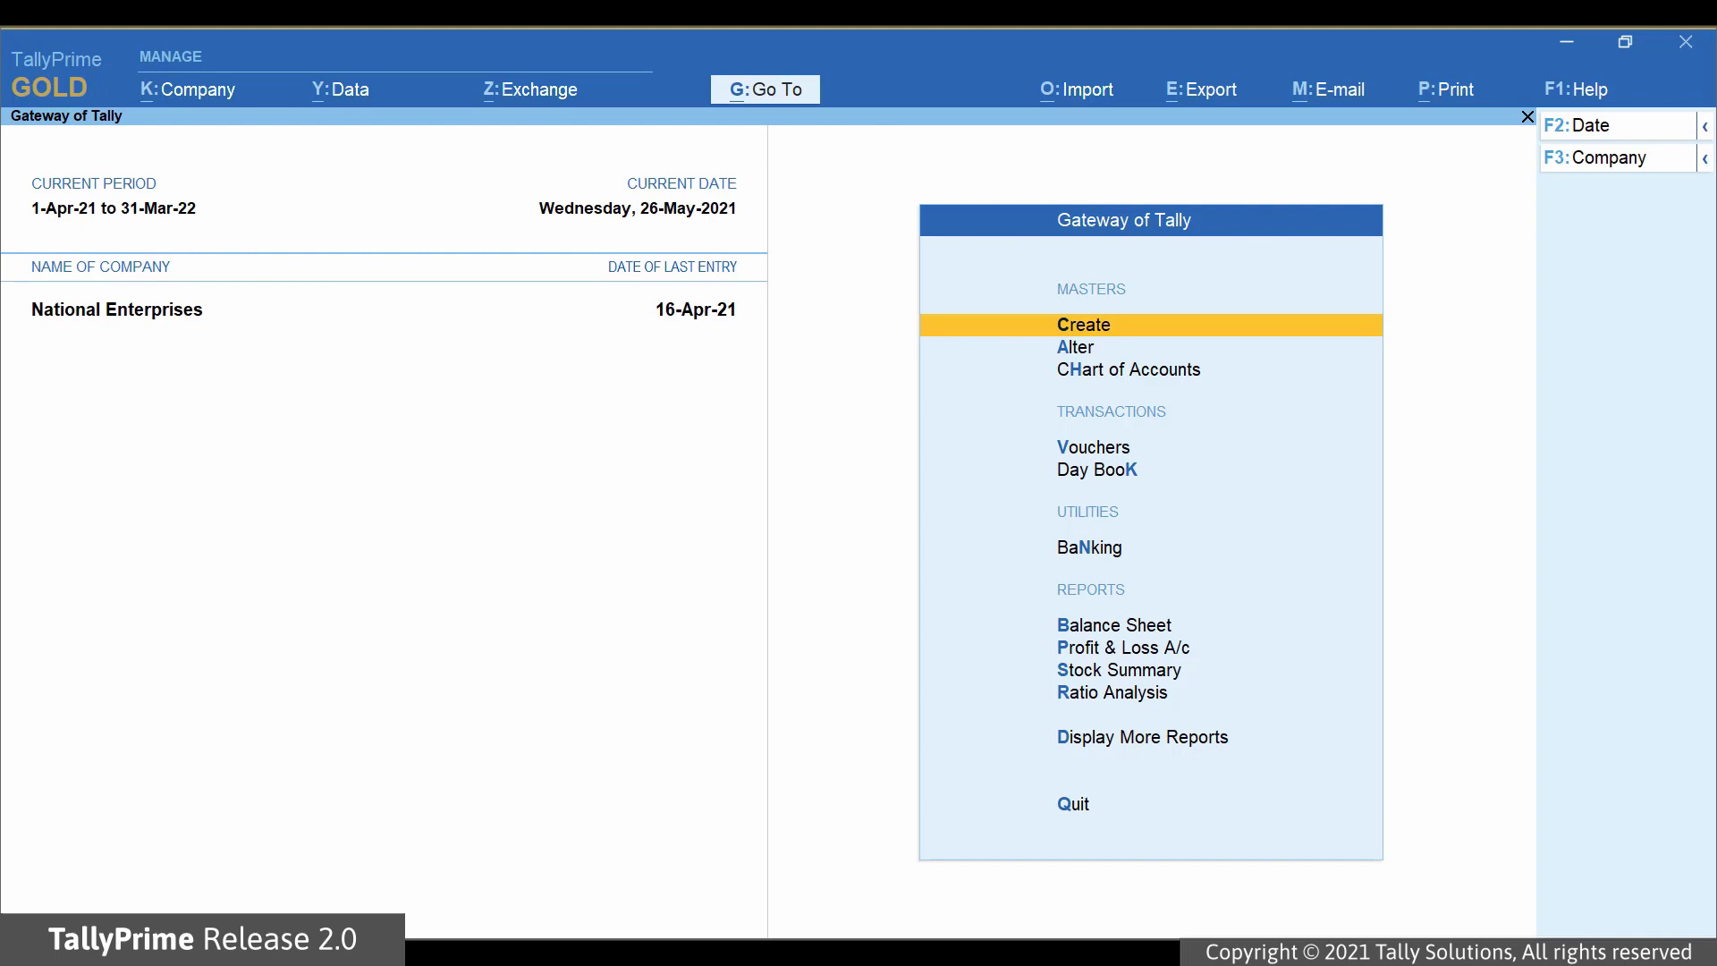
# Open the Stock Group Summary via Alt+G and list the stock groups with F4
pyautogui.press('alt+g')
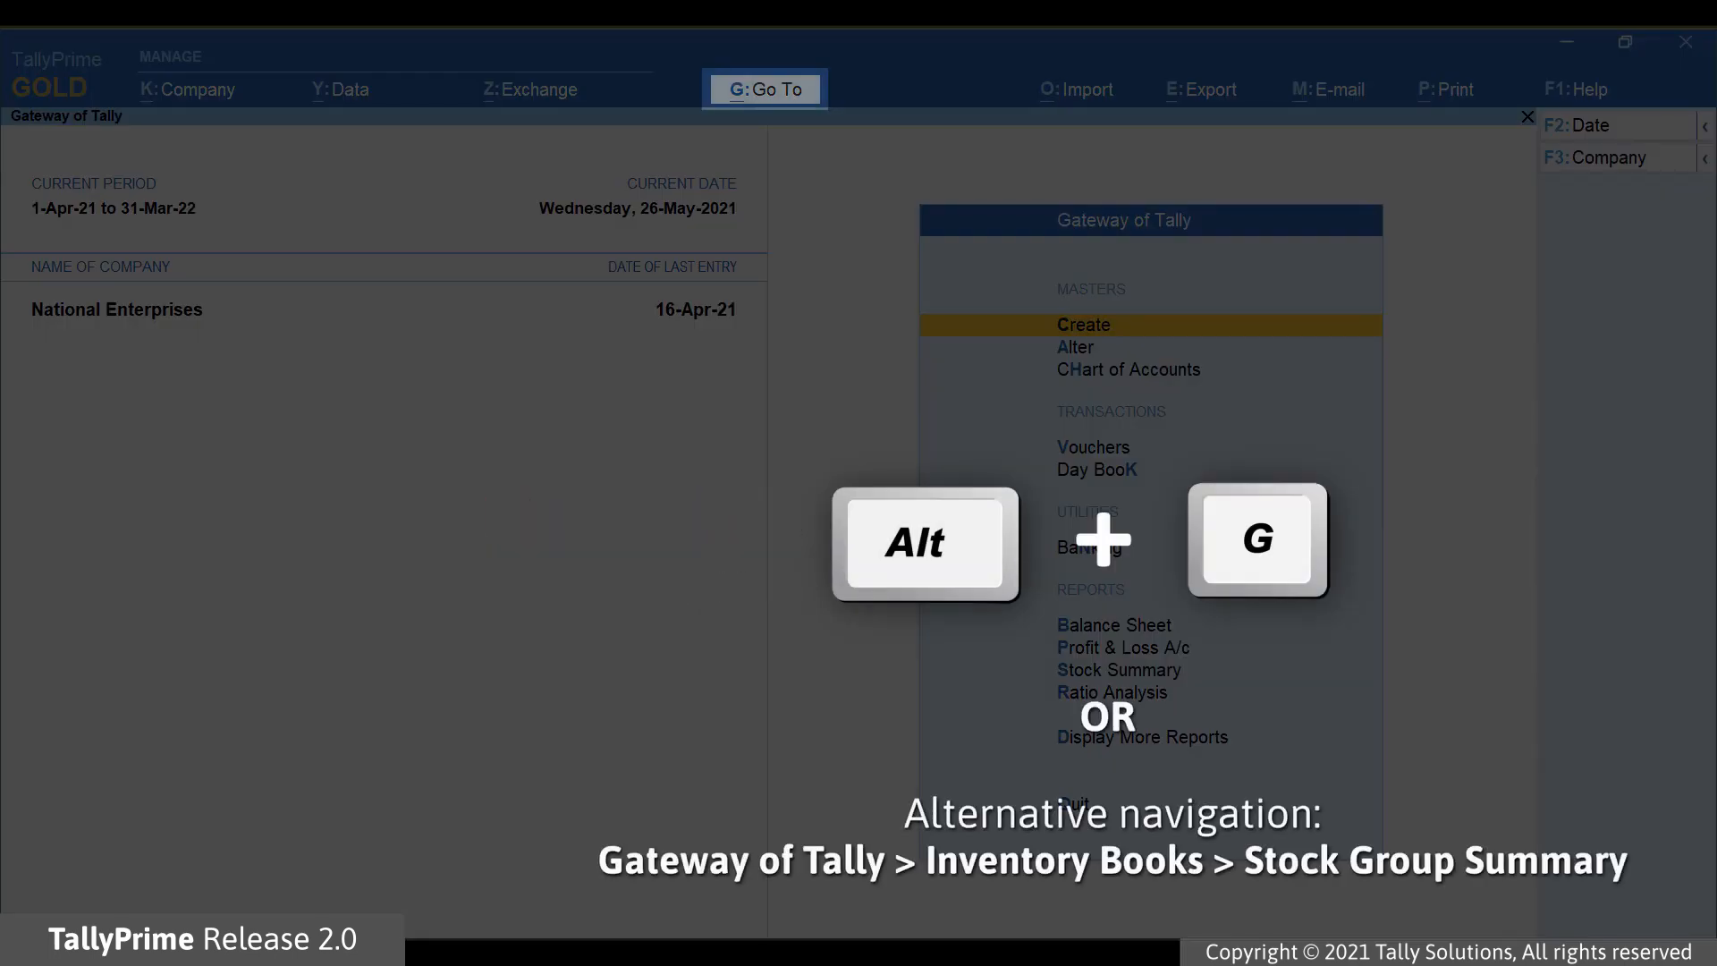
pyautogui.press('alt+g')
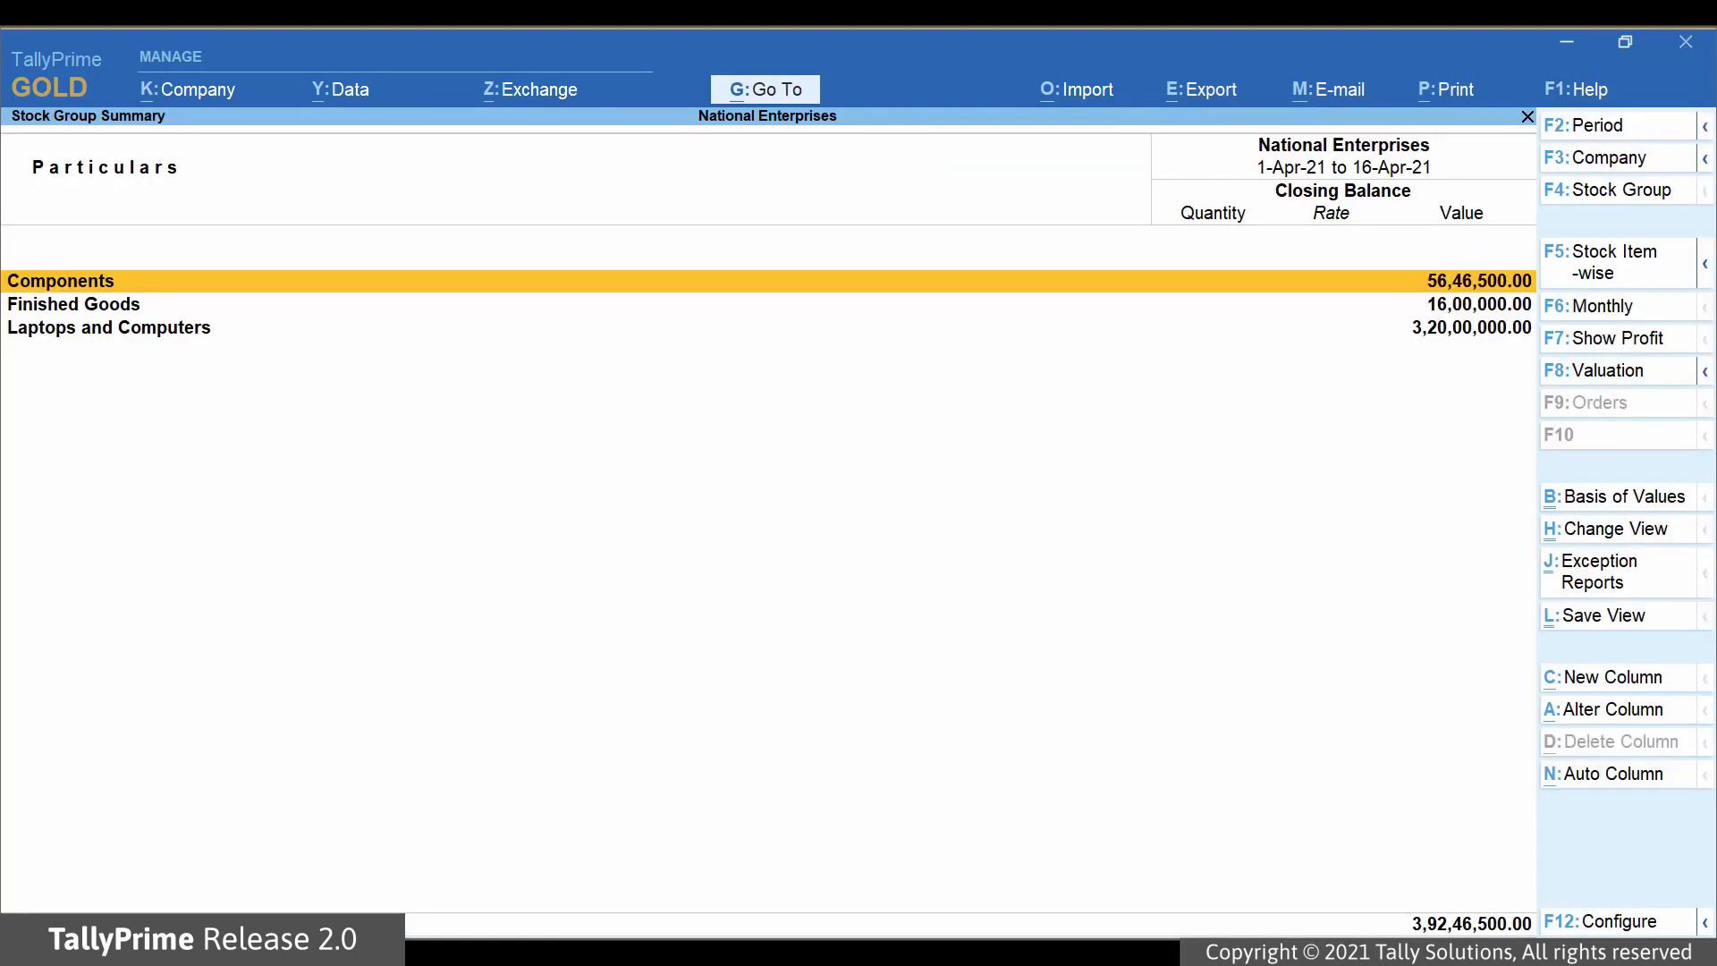
pyautogui.press('f4')
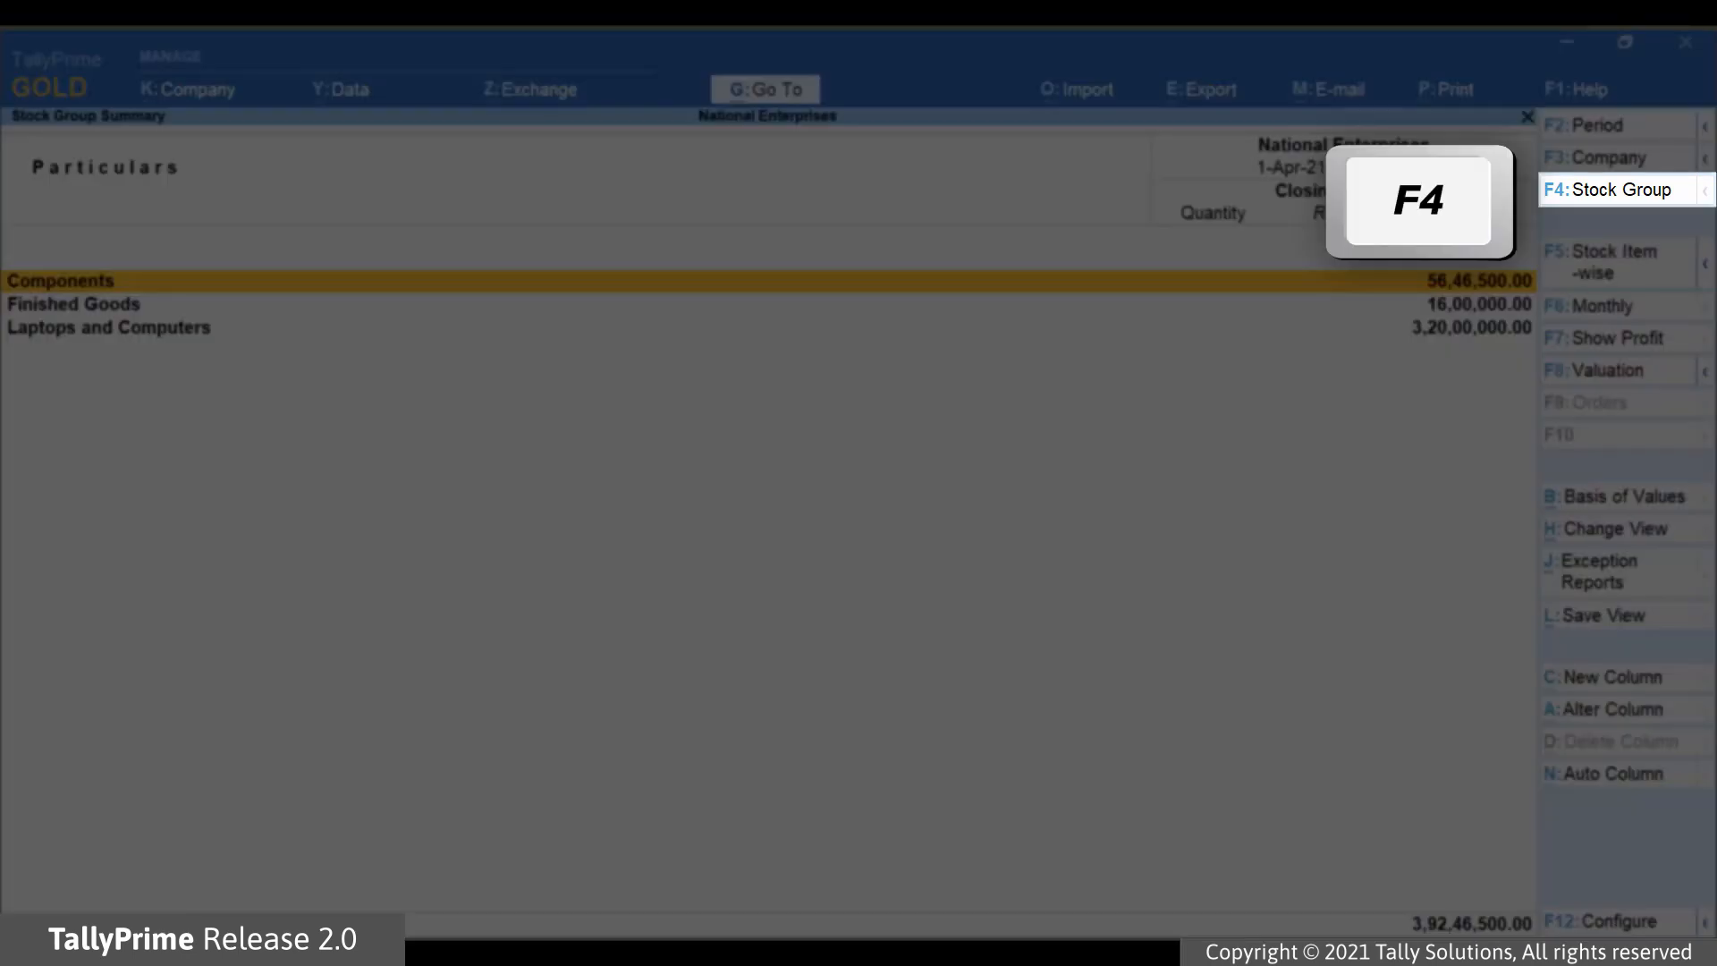
pyautogui.press('f4')
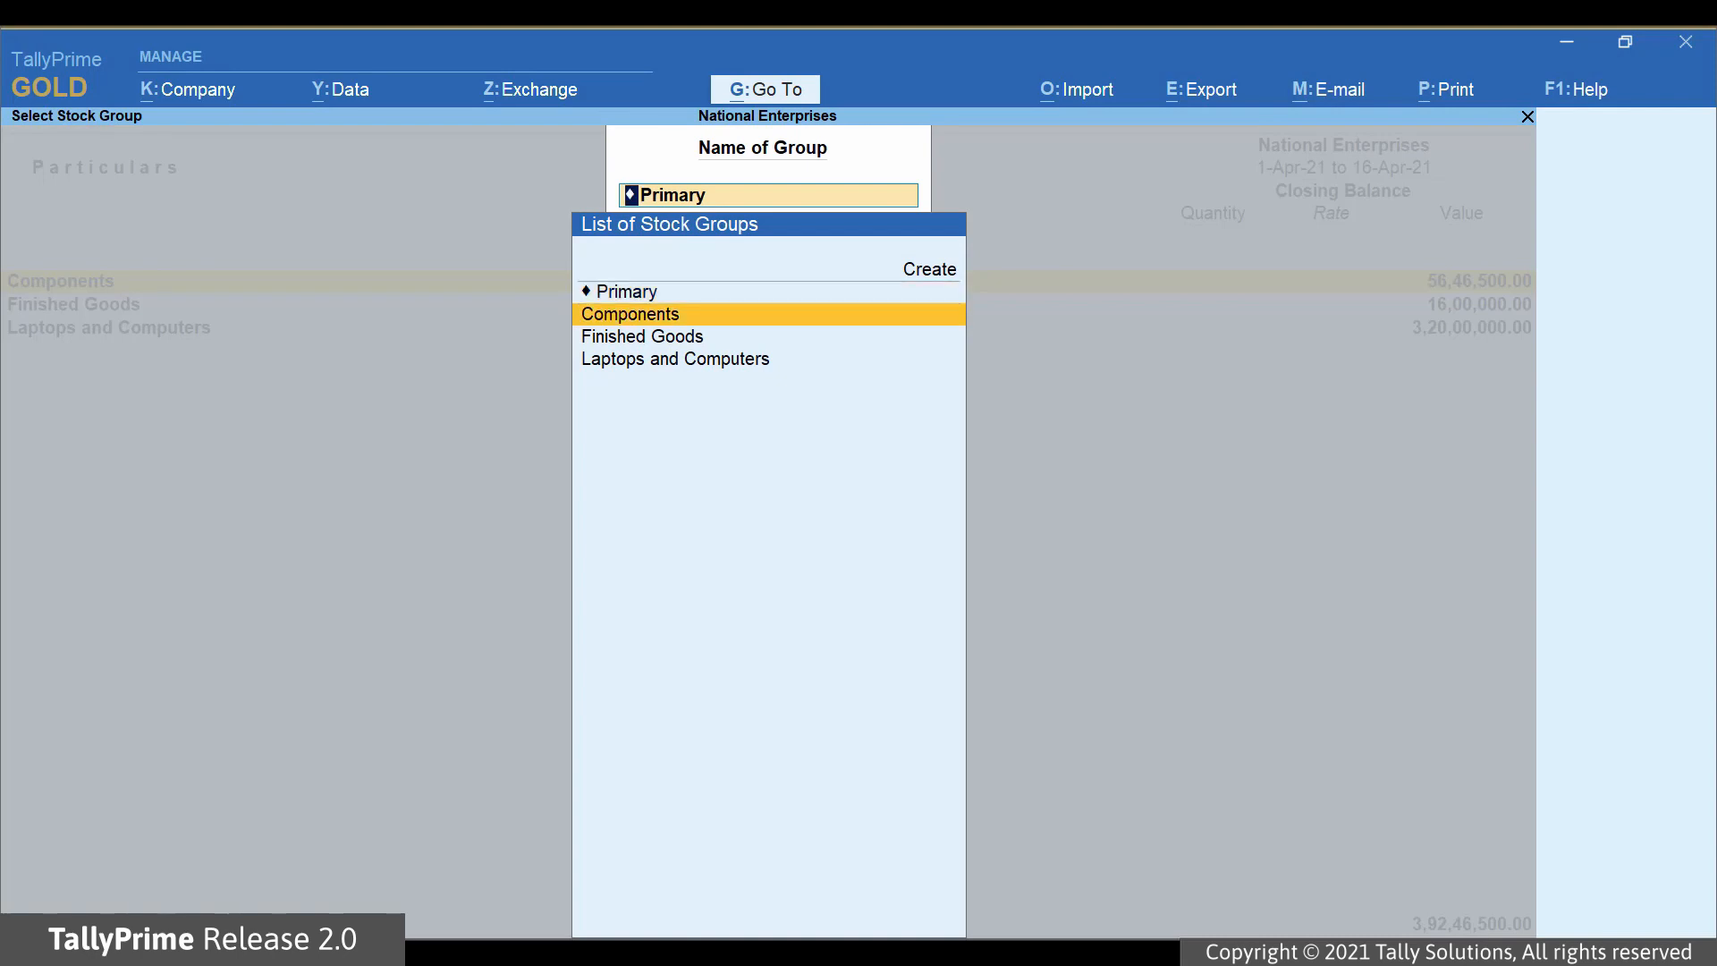
# Pick the Components group and configure Inwards and Outwards quantity columns
pyautogui.click(630, 314)
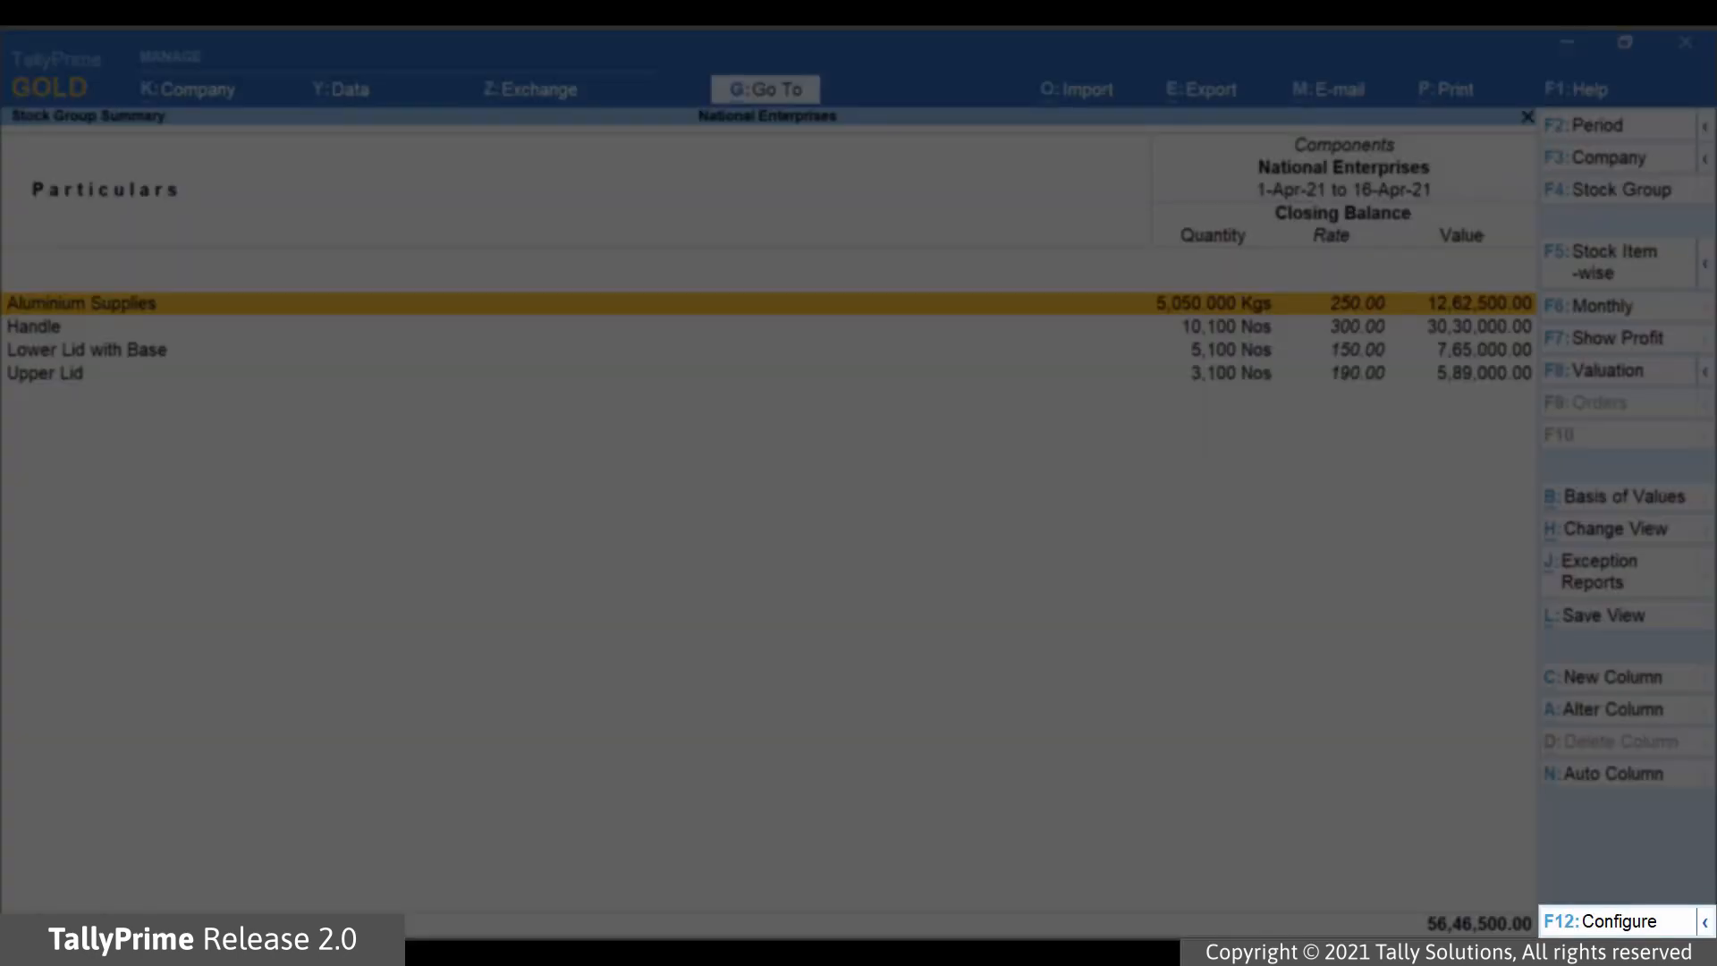
pyautogui.click(1608, 922)
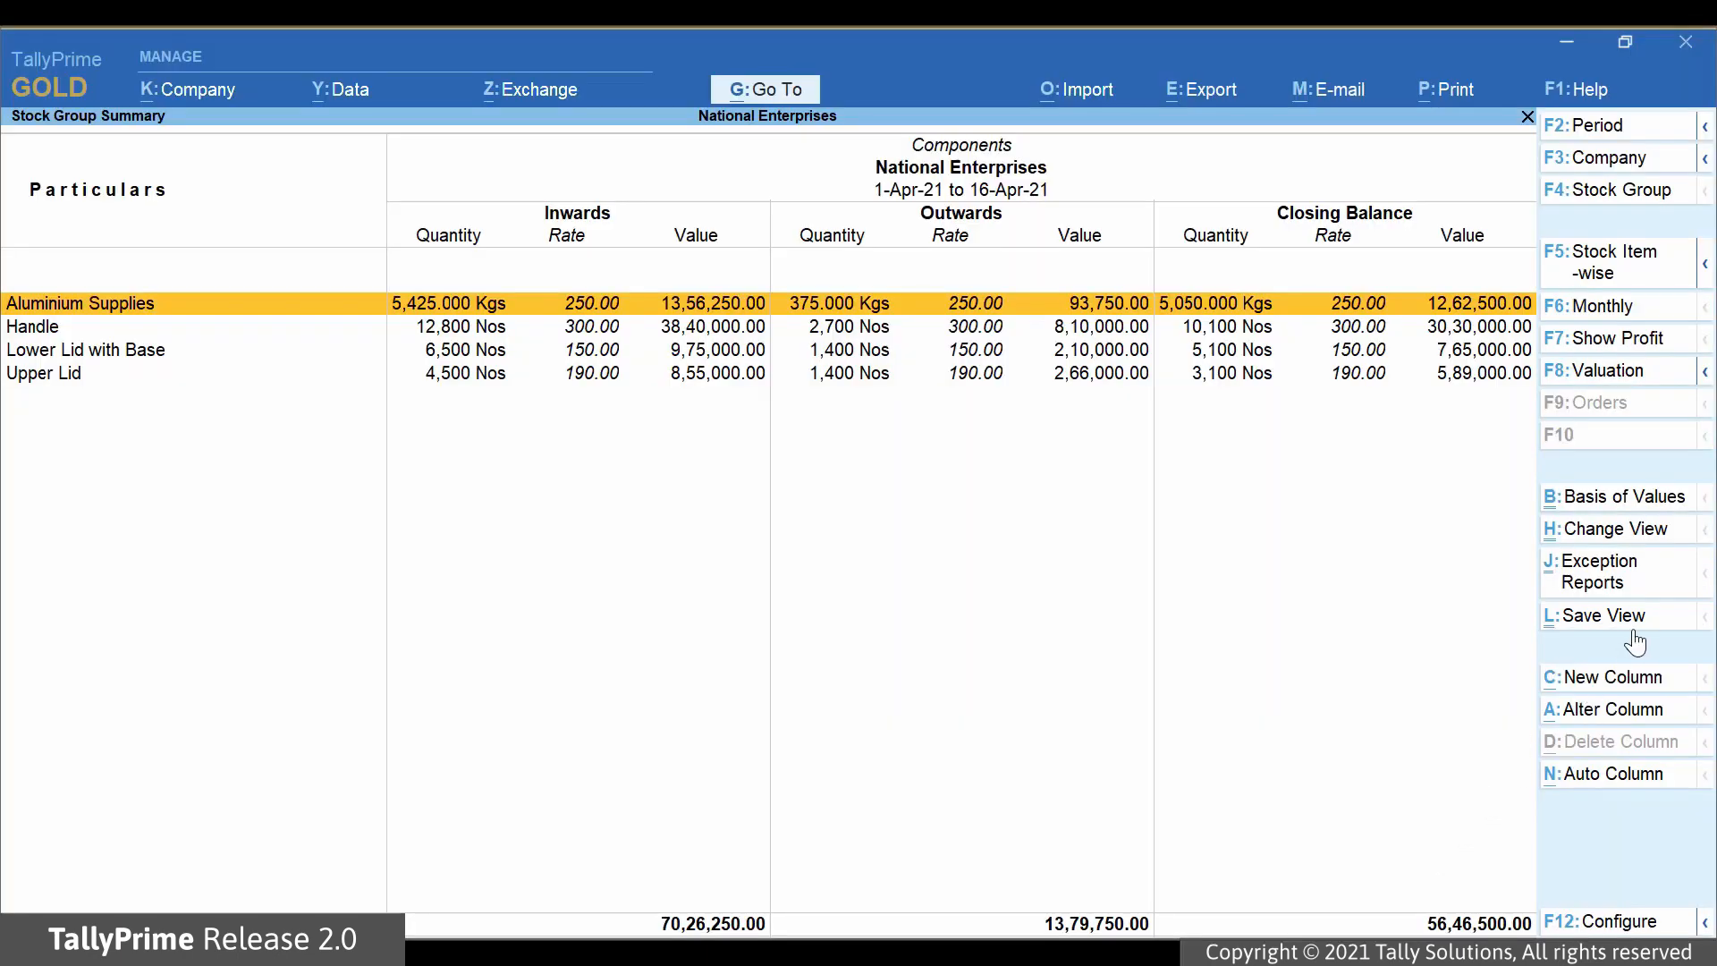
# Save the view as 'Stock Group Summary for Raw Materials' for This Company, with its group
pyautogui.click(1606, 614)
pyautogui.write('Stock Group Summary for Raw Materials')
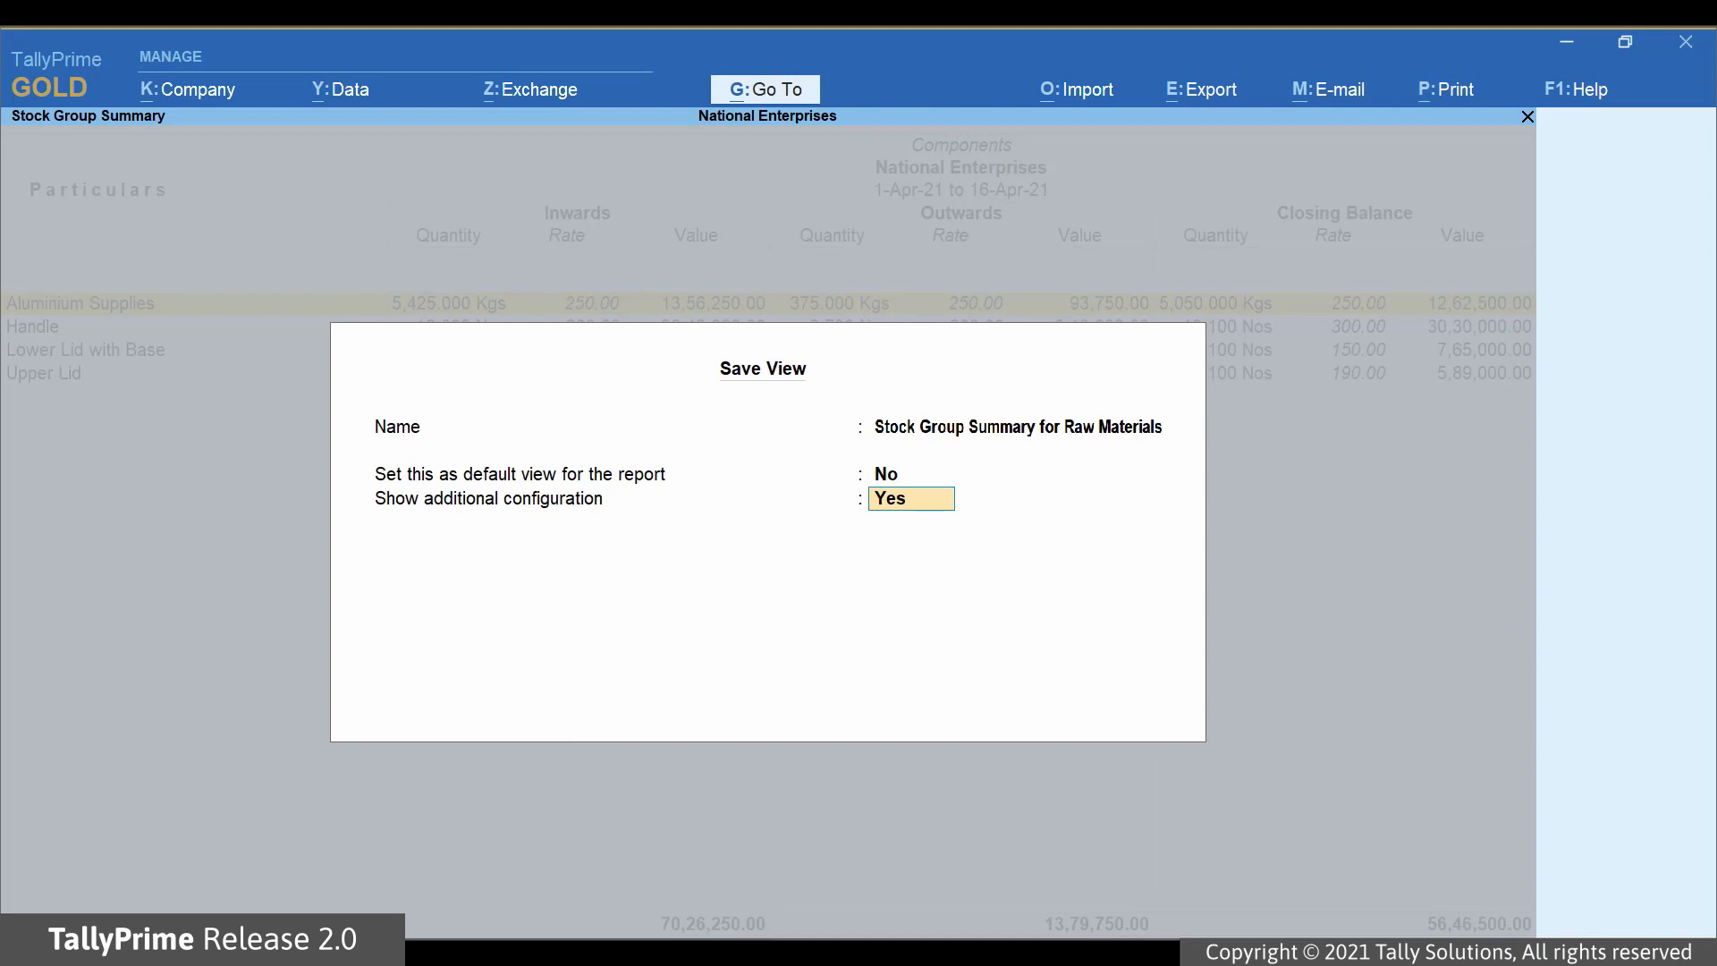
pyautogui.click(908, 499)
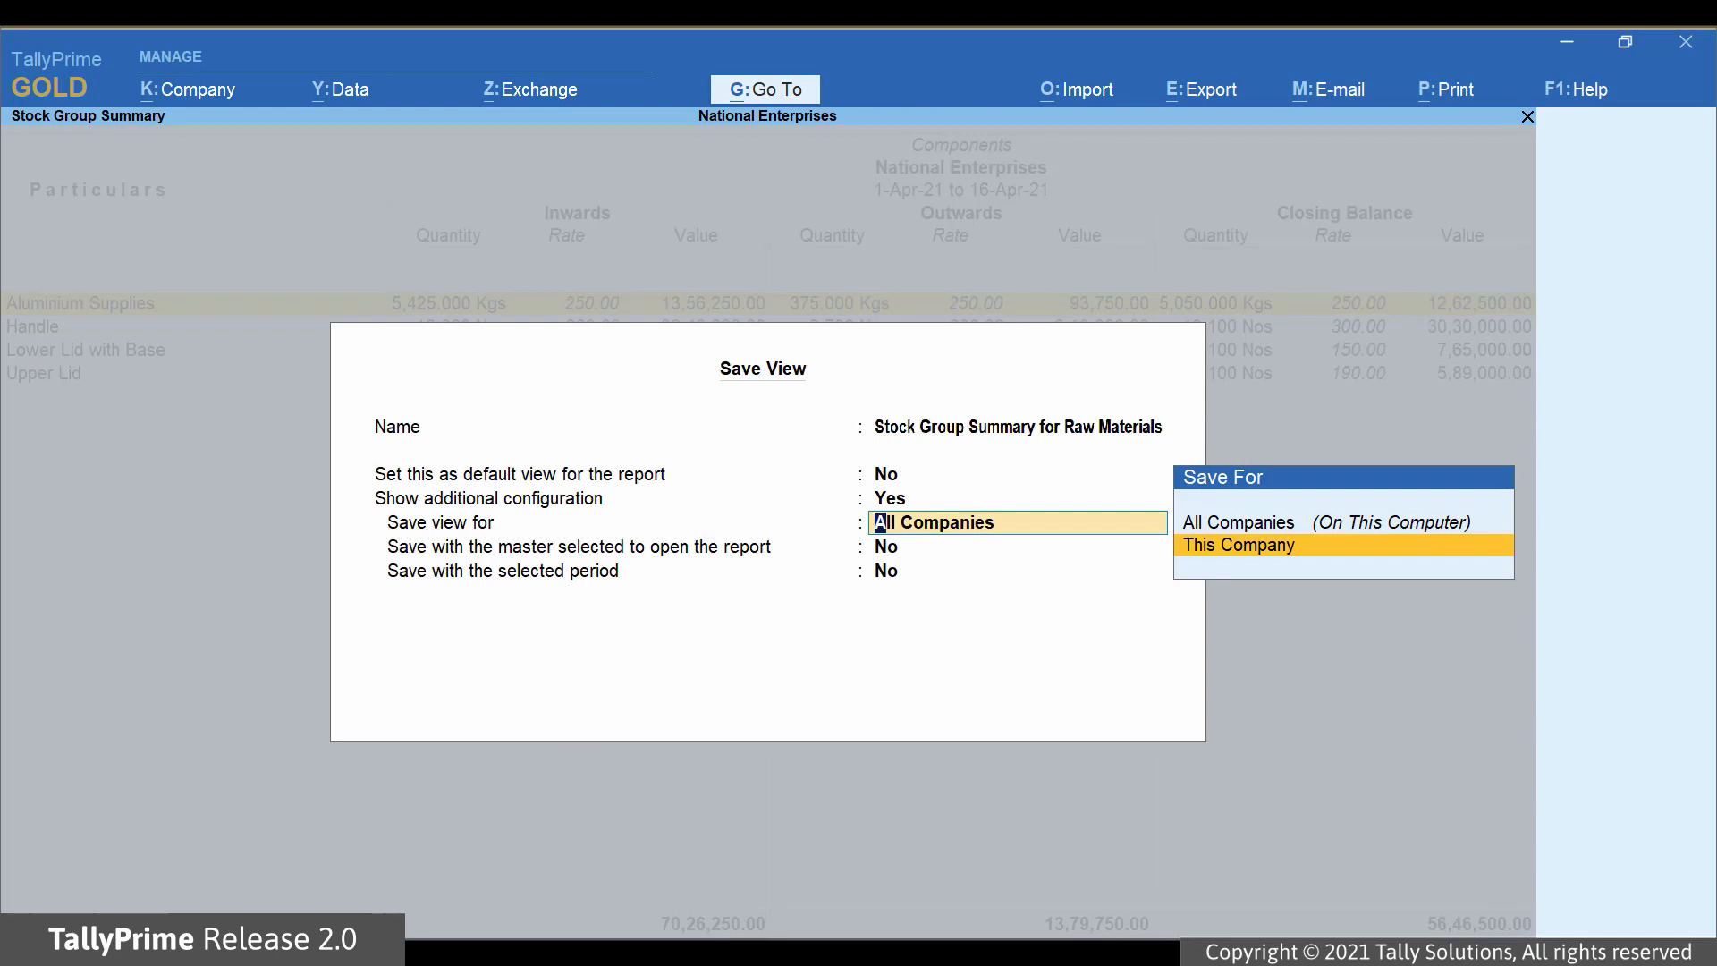
pyautogui.click(1238, 545)
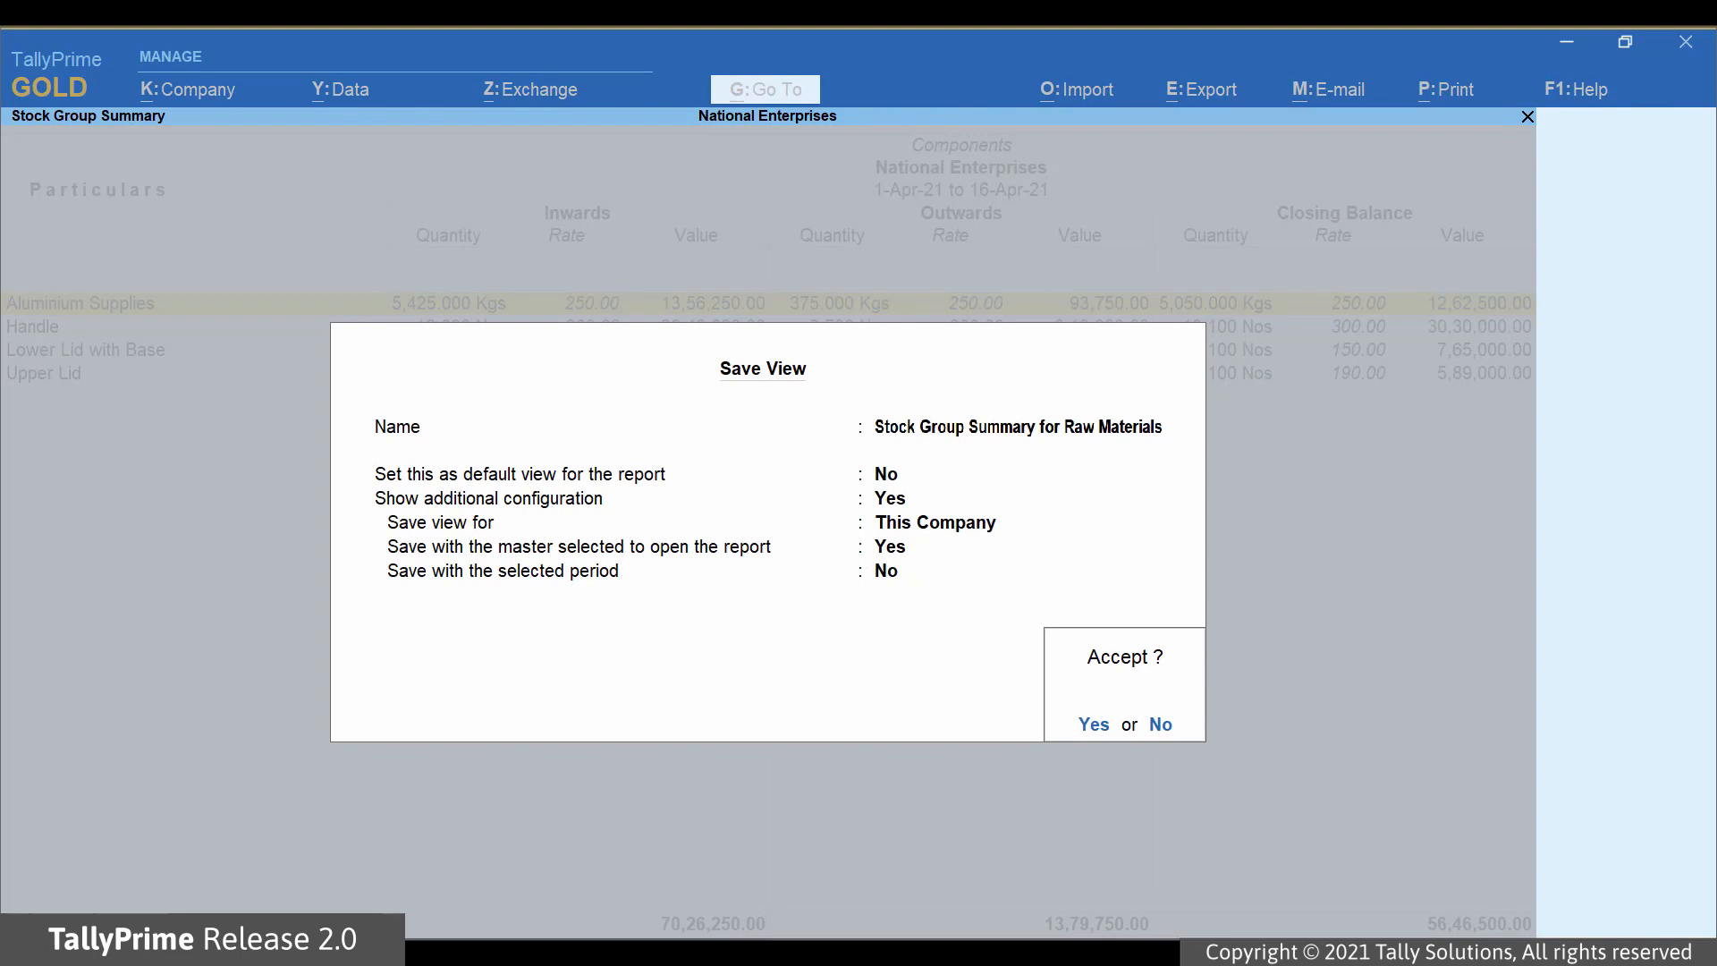
pyautogui.click(1092, 723)
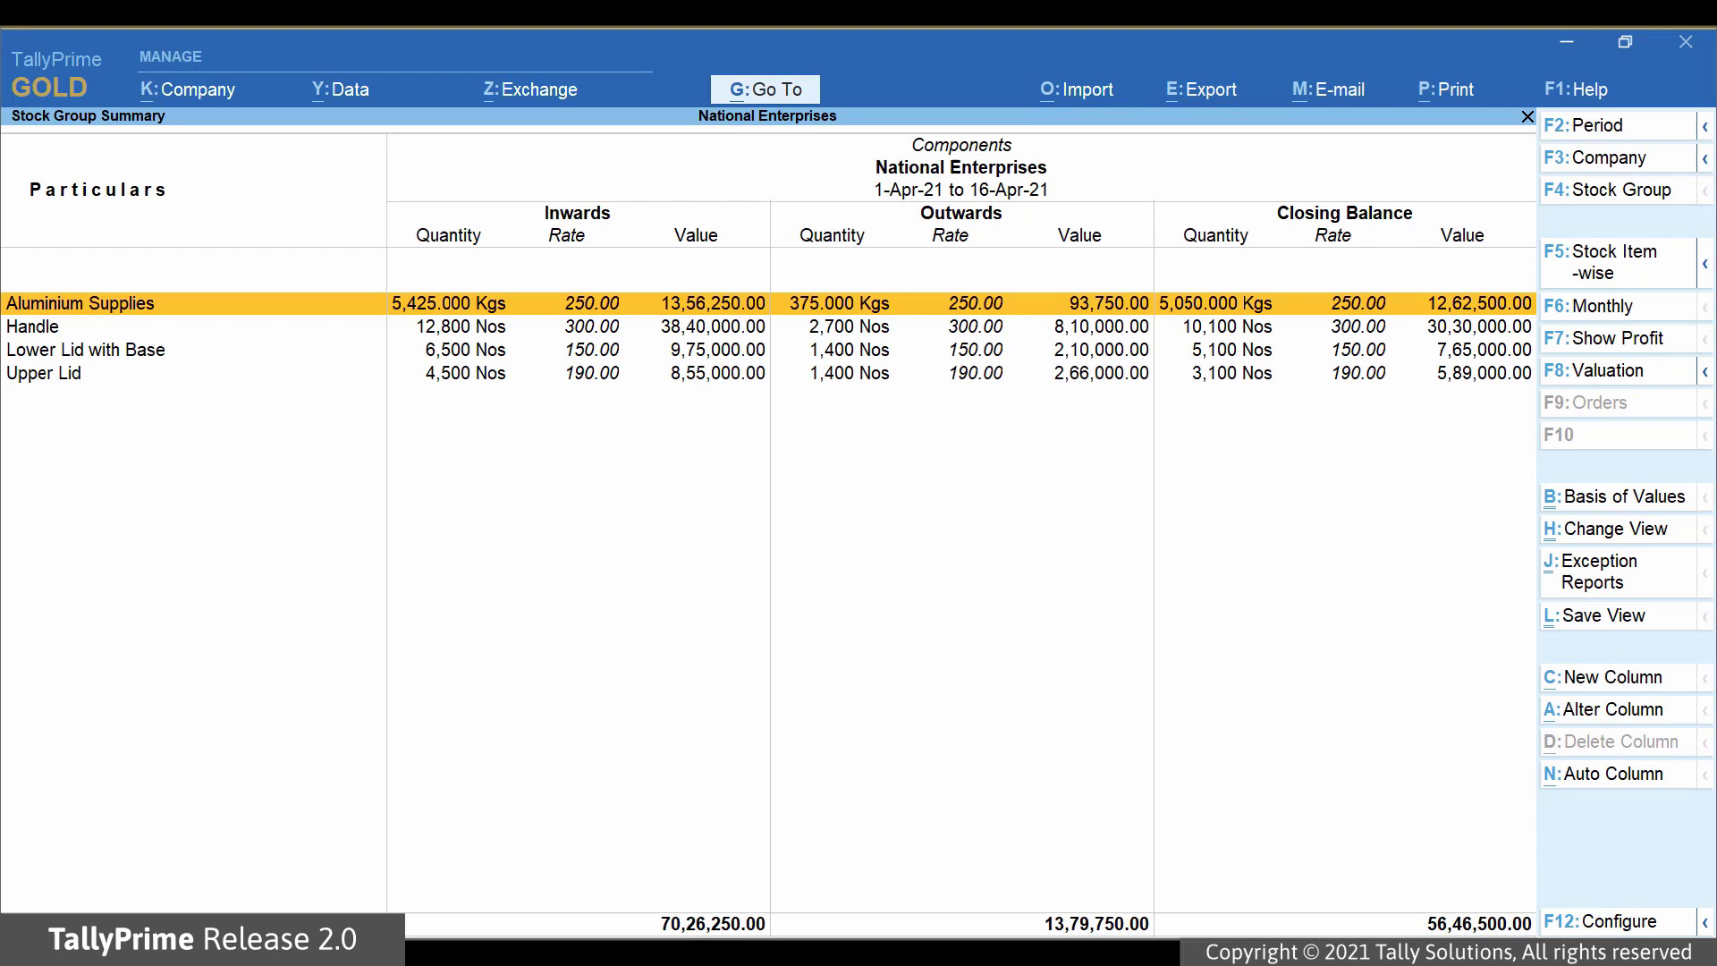
# Search 'Stock Group' from Gateway and open the Raw Materials saved view, then close it
pyautogui.press('Escape')
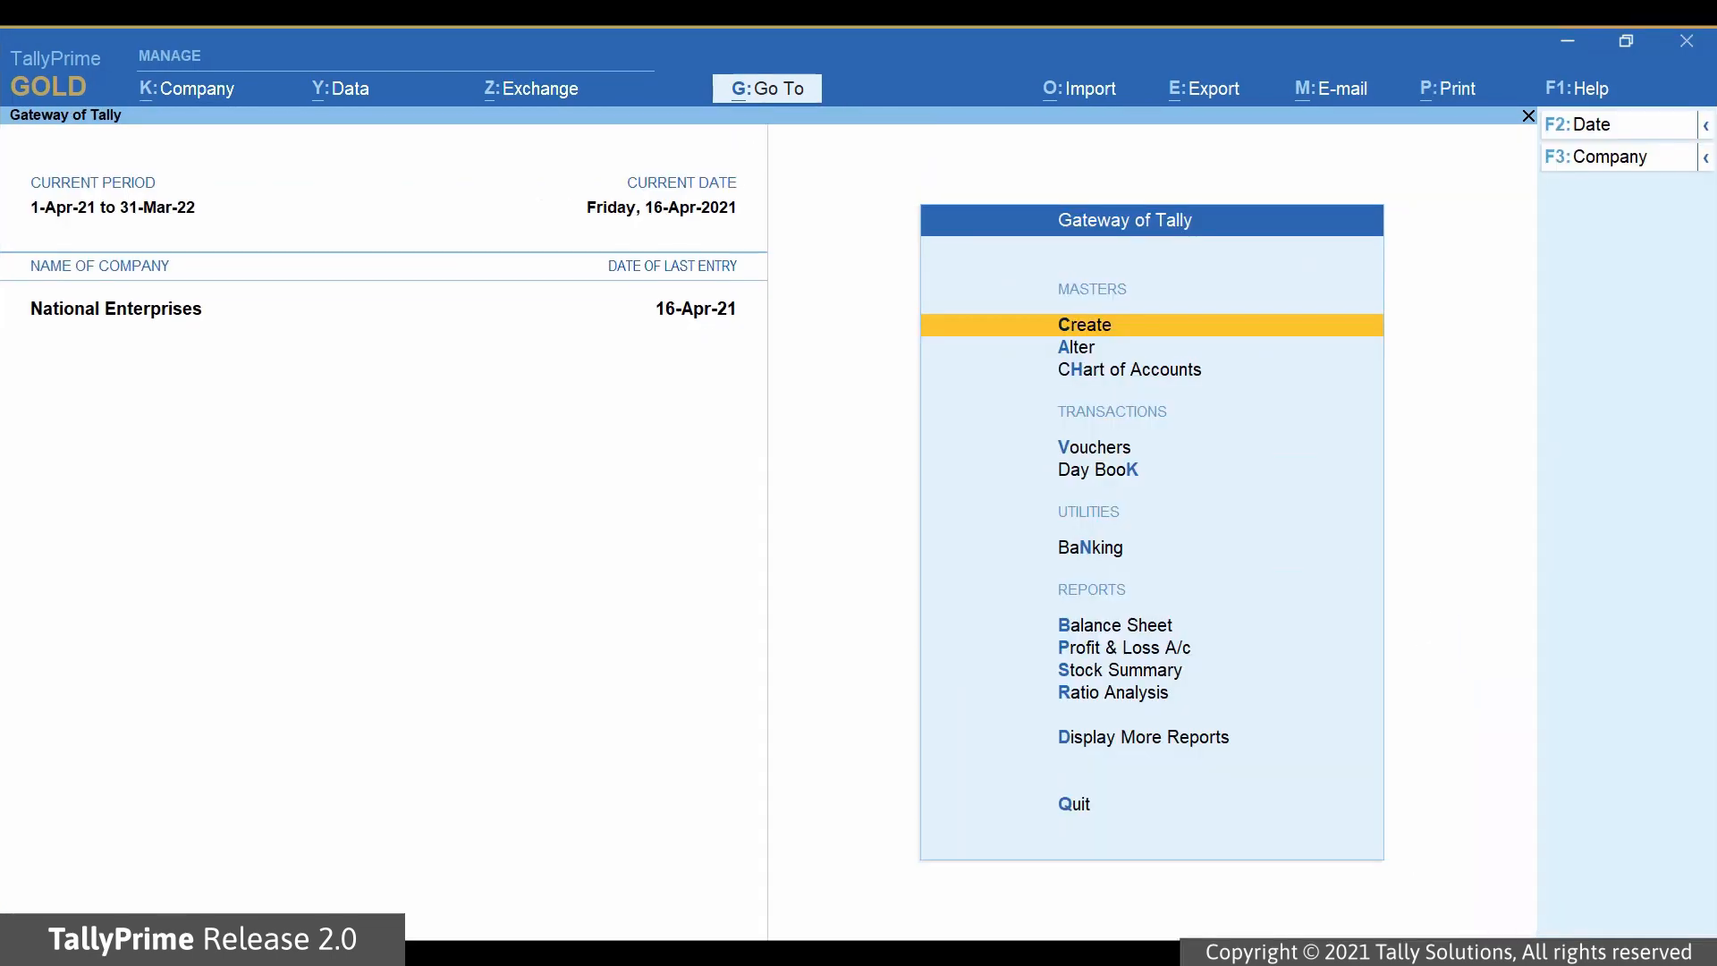
pyautogui.click(767, 88)
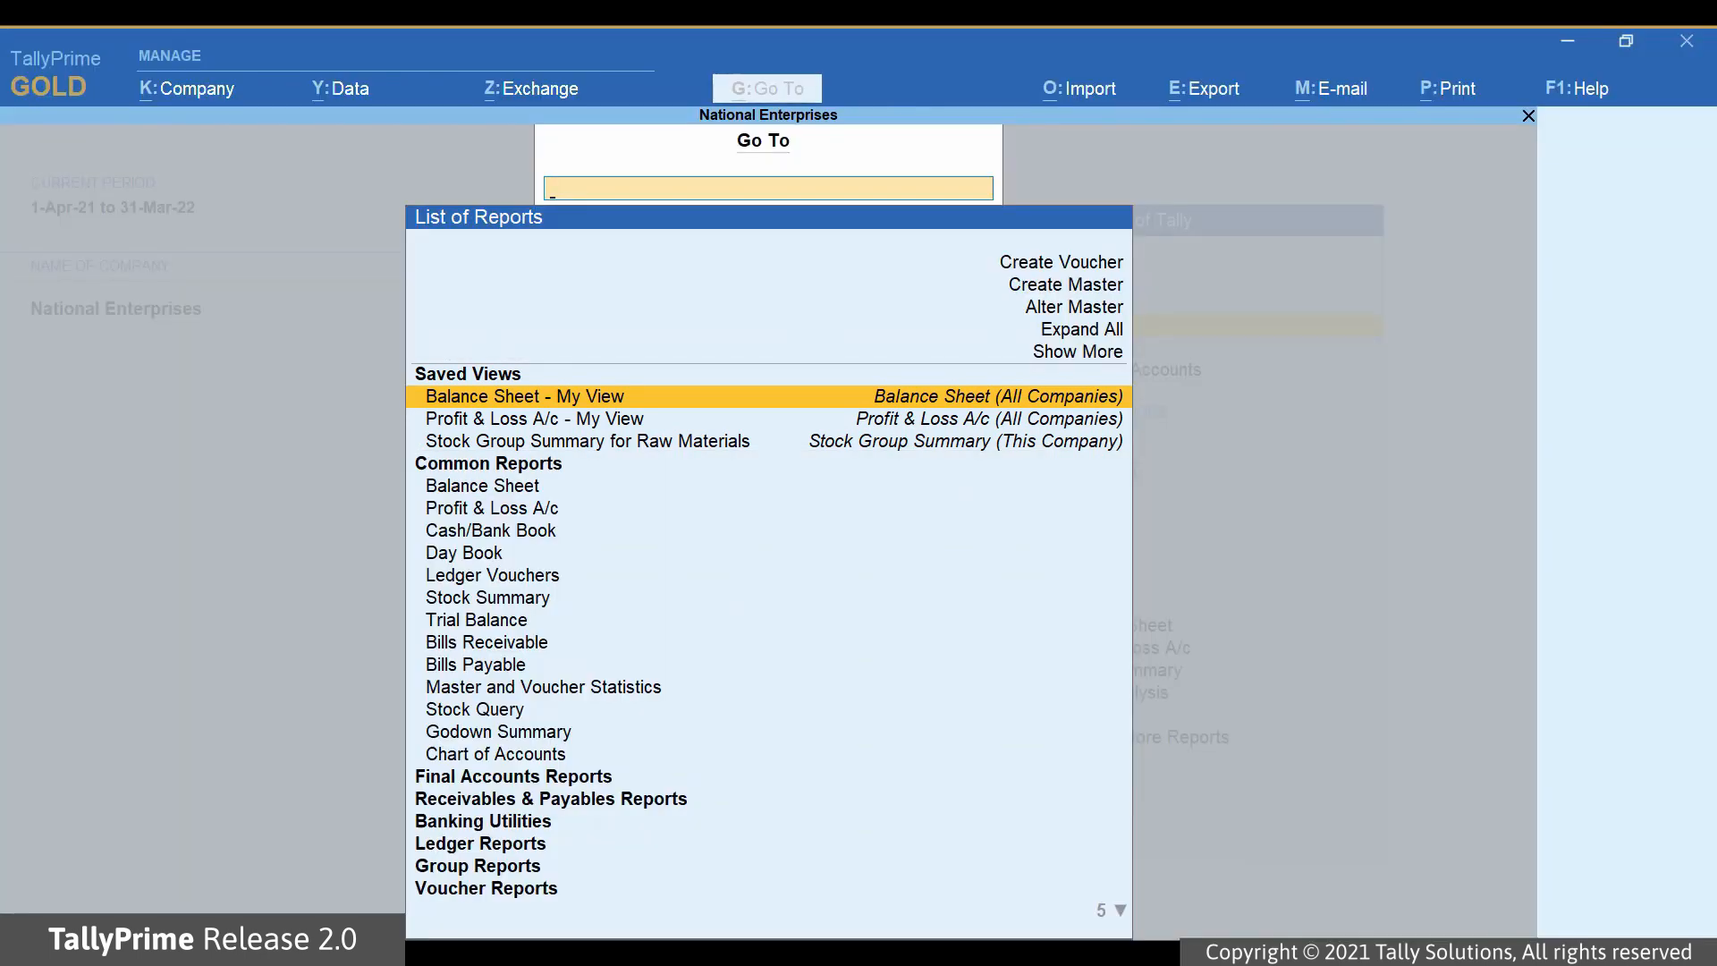
pyautogui.write('Stock Gro')
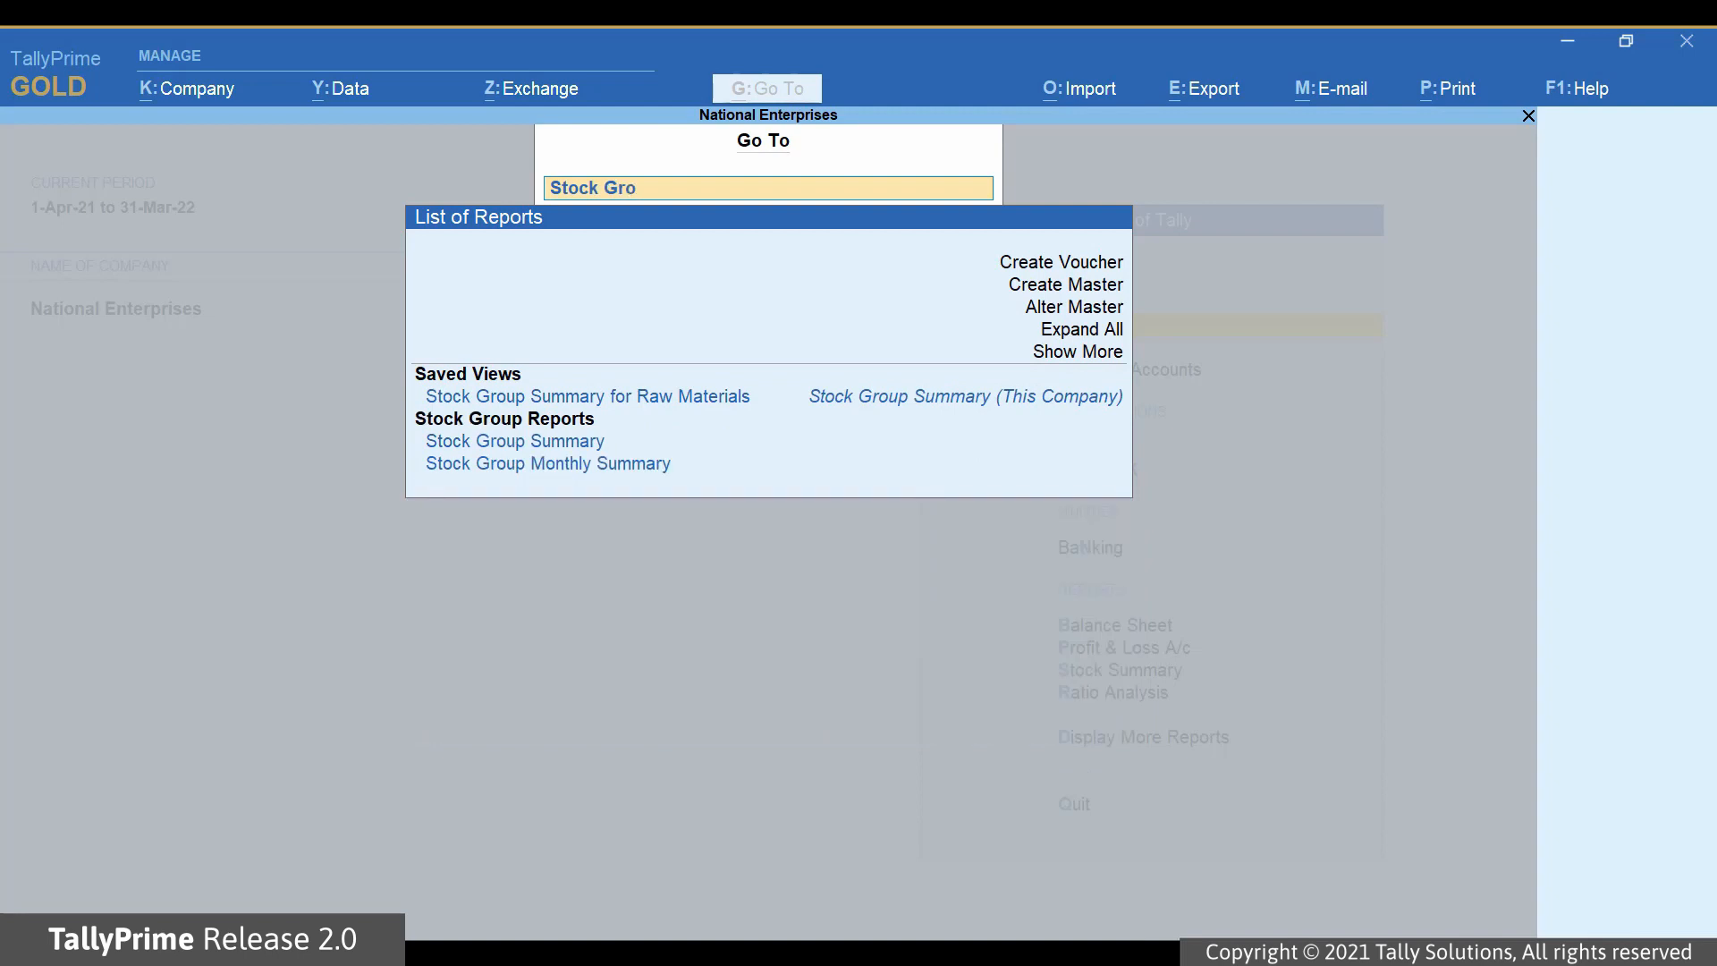
pyautogui.write('up')
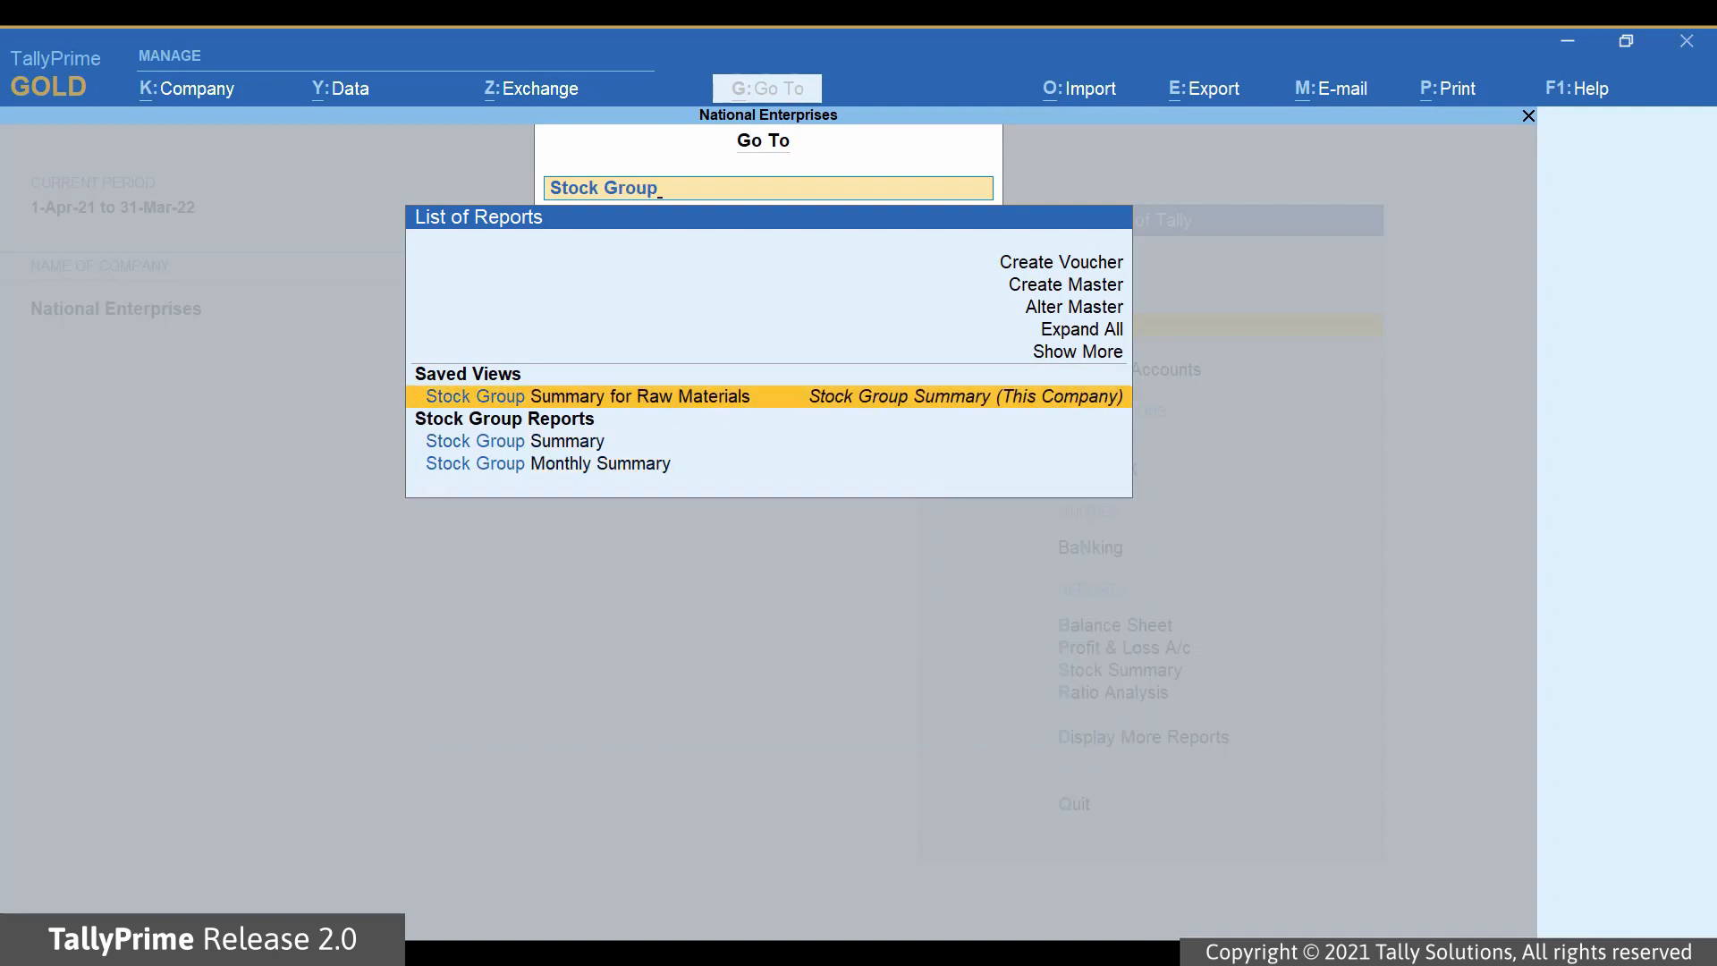
pyautogui.click(589, 395)
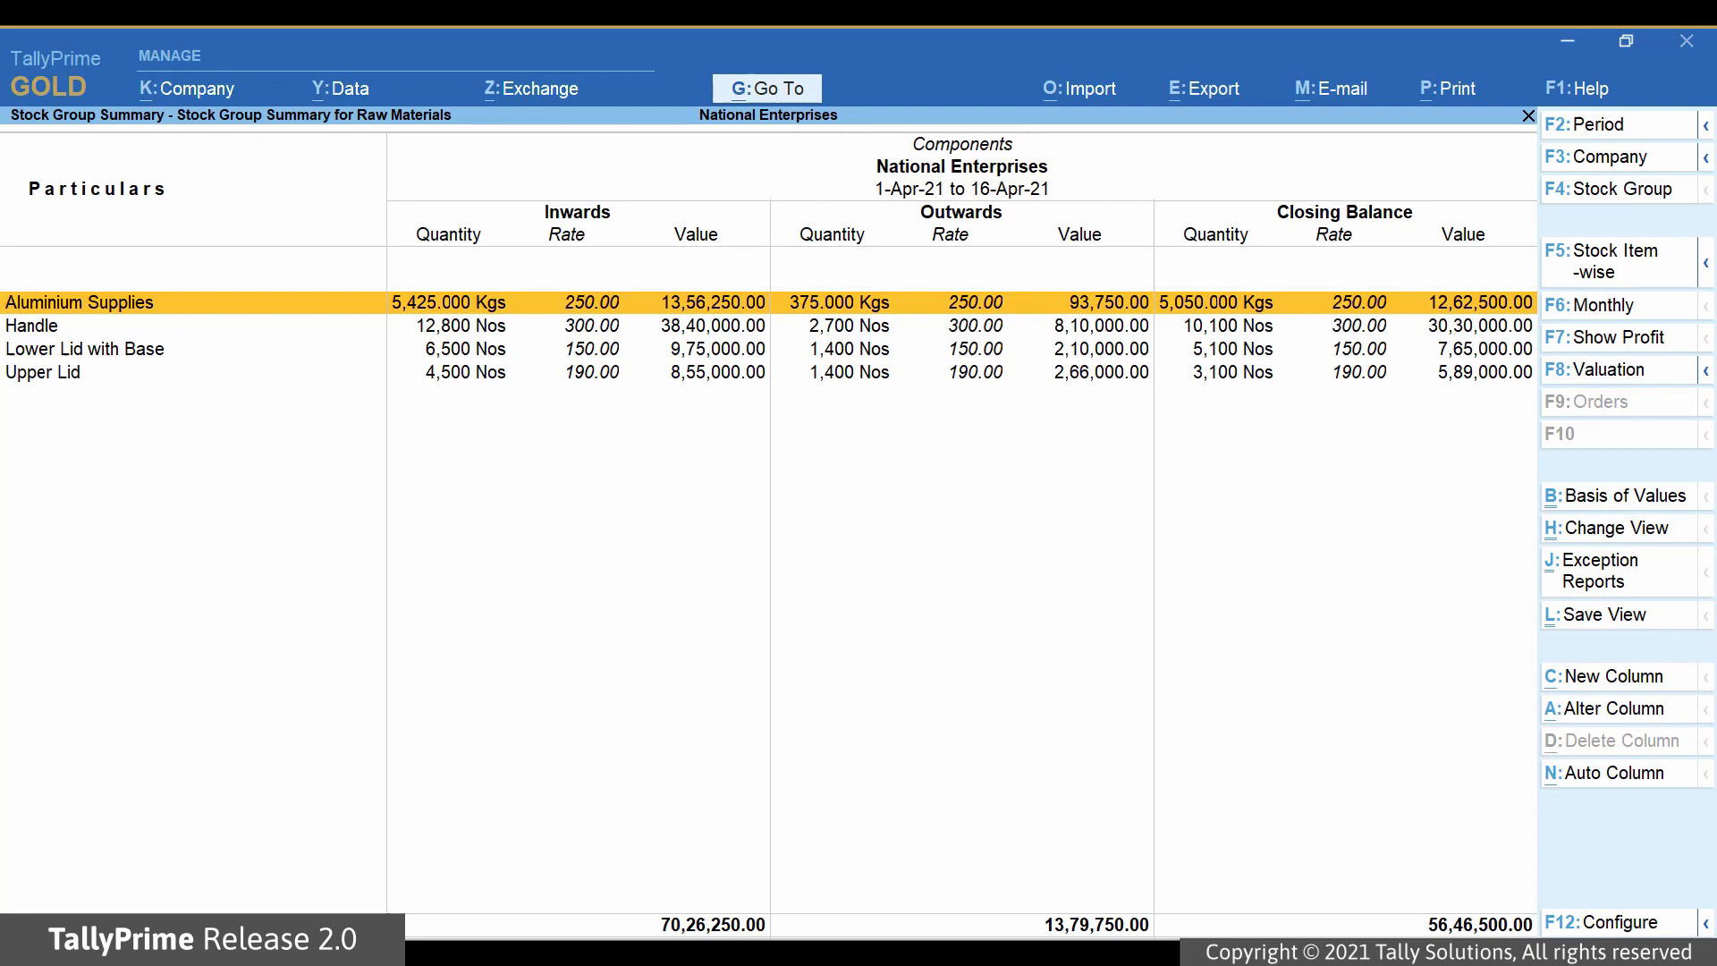
pyautogui.press('Escape')
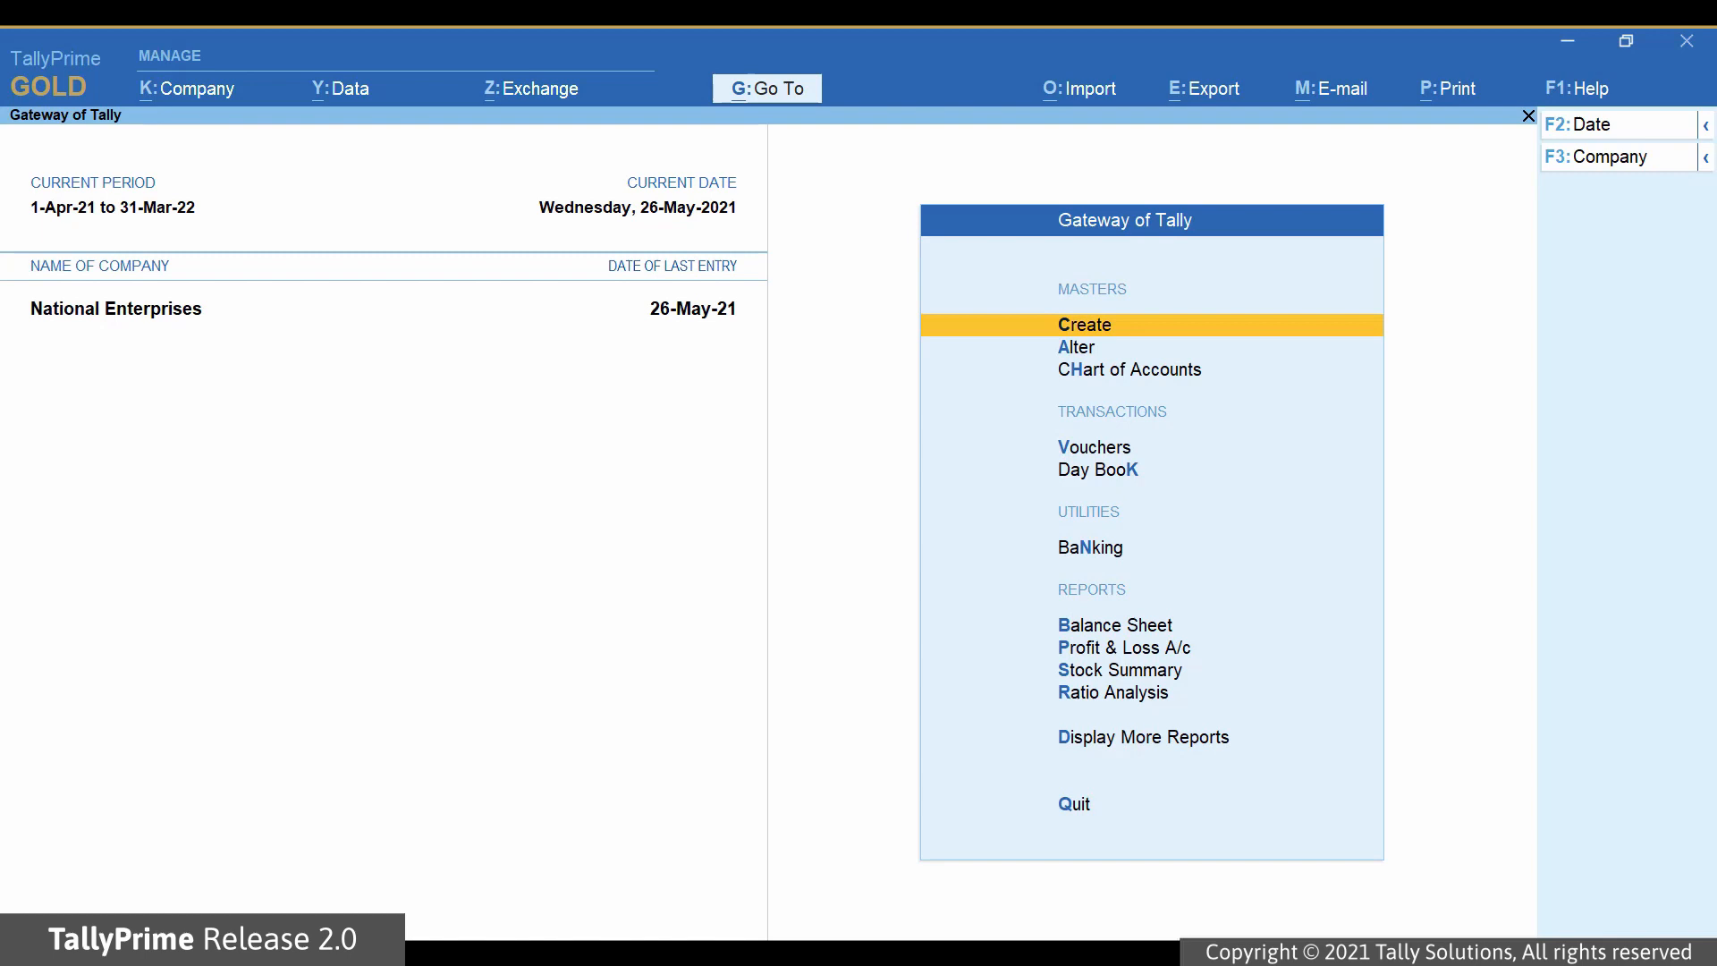
# Find the Balance Sheet via Alt+G 'Balan' and set its date to 31-May-21
pyautogui.press('alt+g')
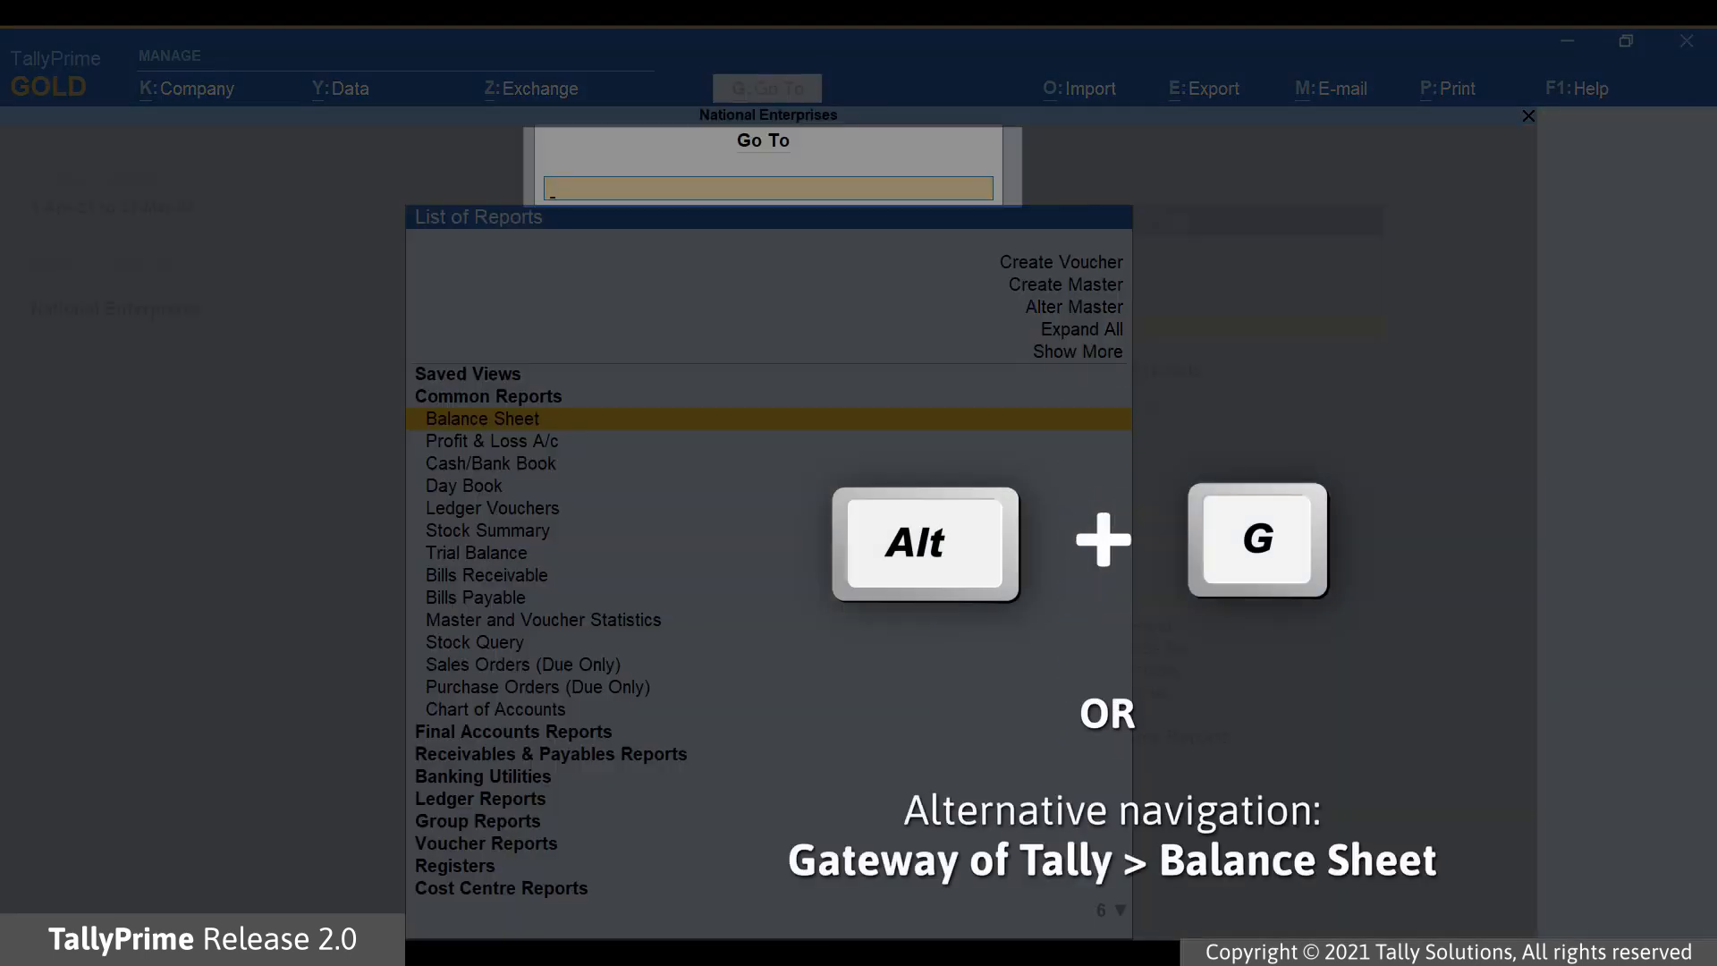
pyautogui.write('Balan')
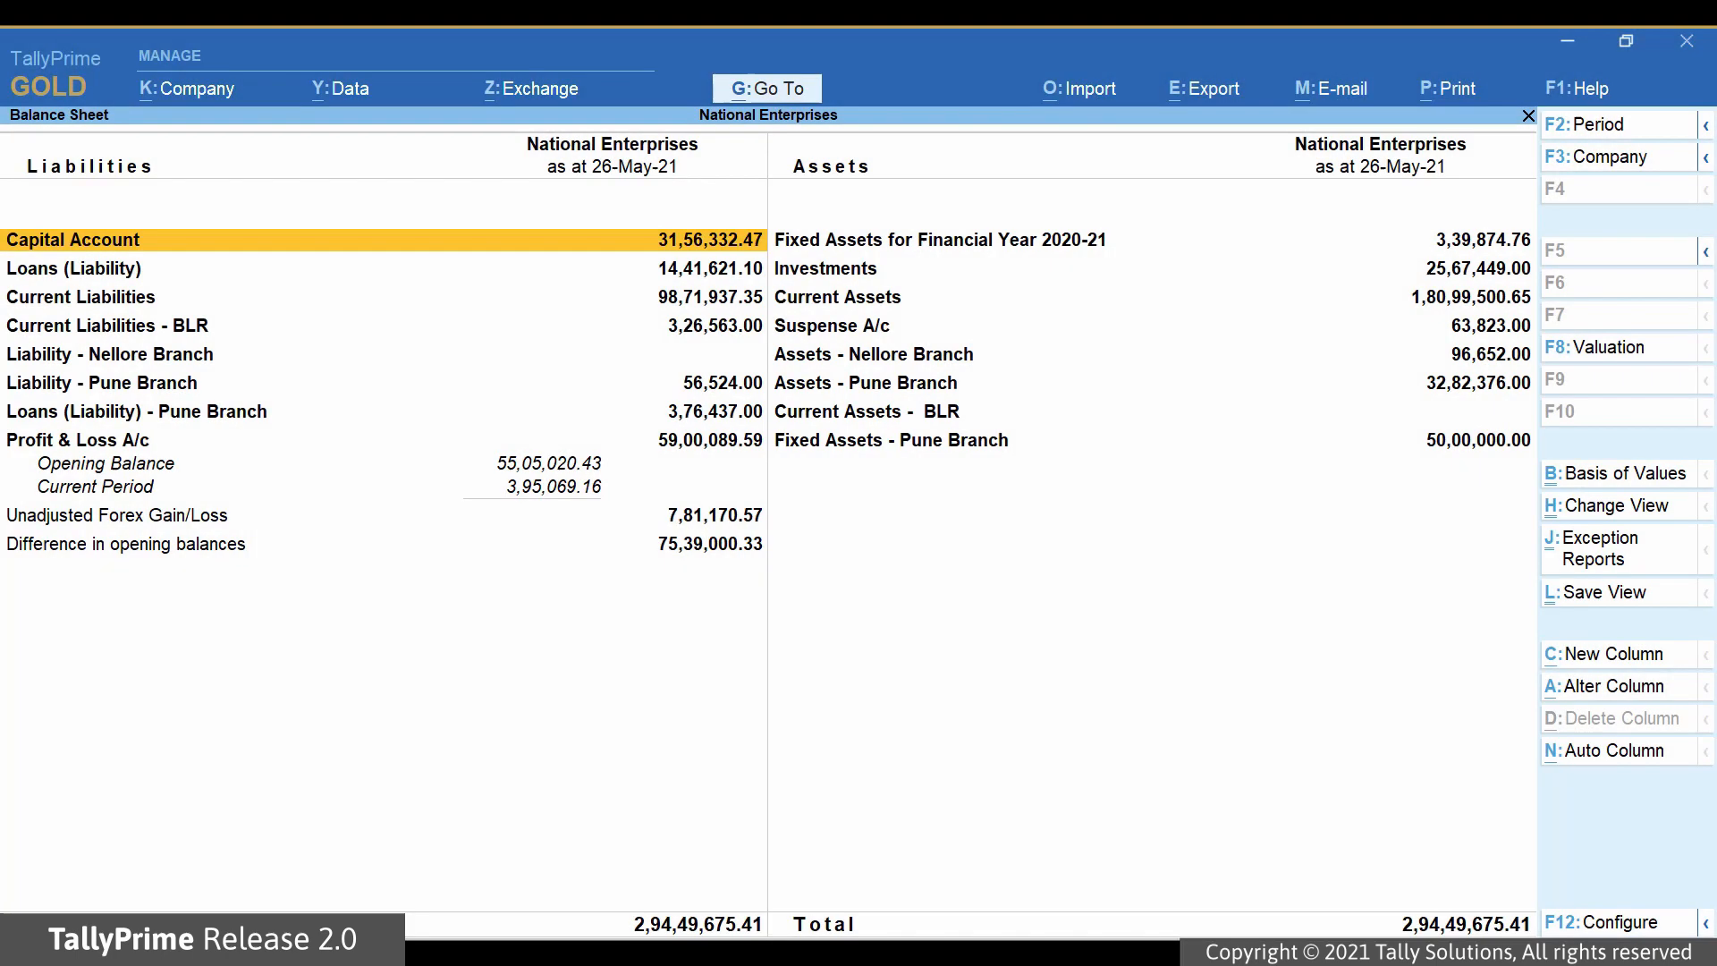
pyautogui.click(1590, 124)
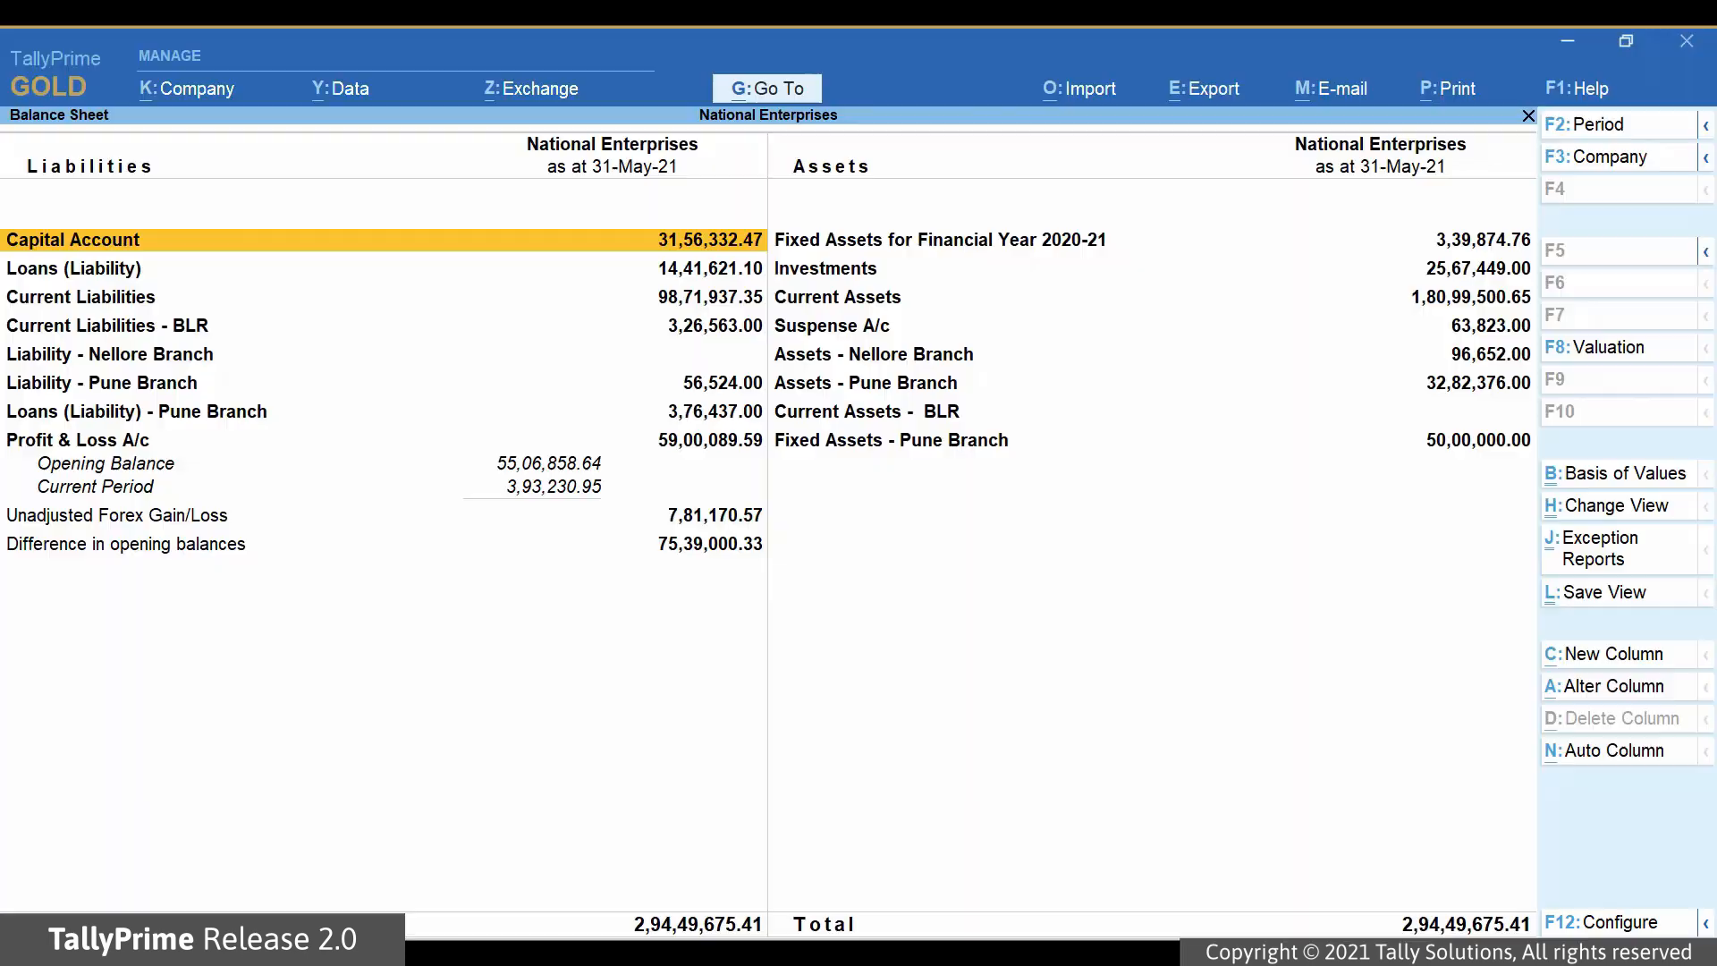
# Set the Balance Sheet format to Detailed and enable Show Working Capital
pyautogui.click(1636, 948)
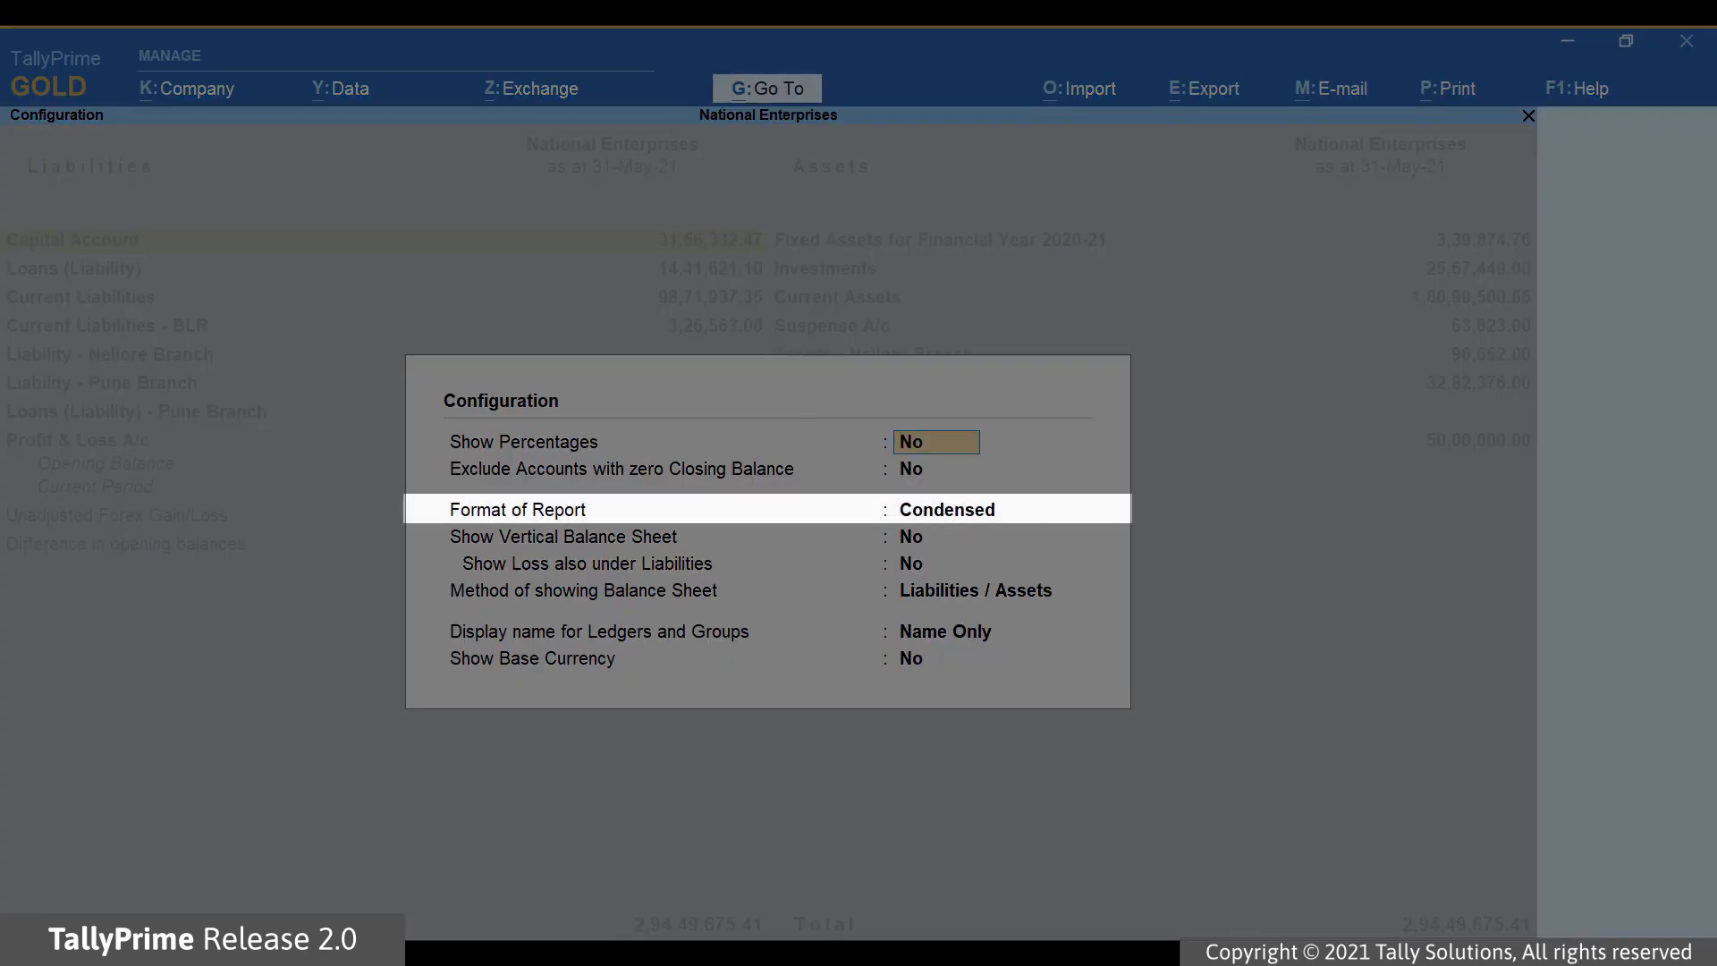
pyautogui.click(946, 508)
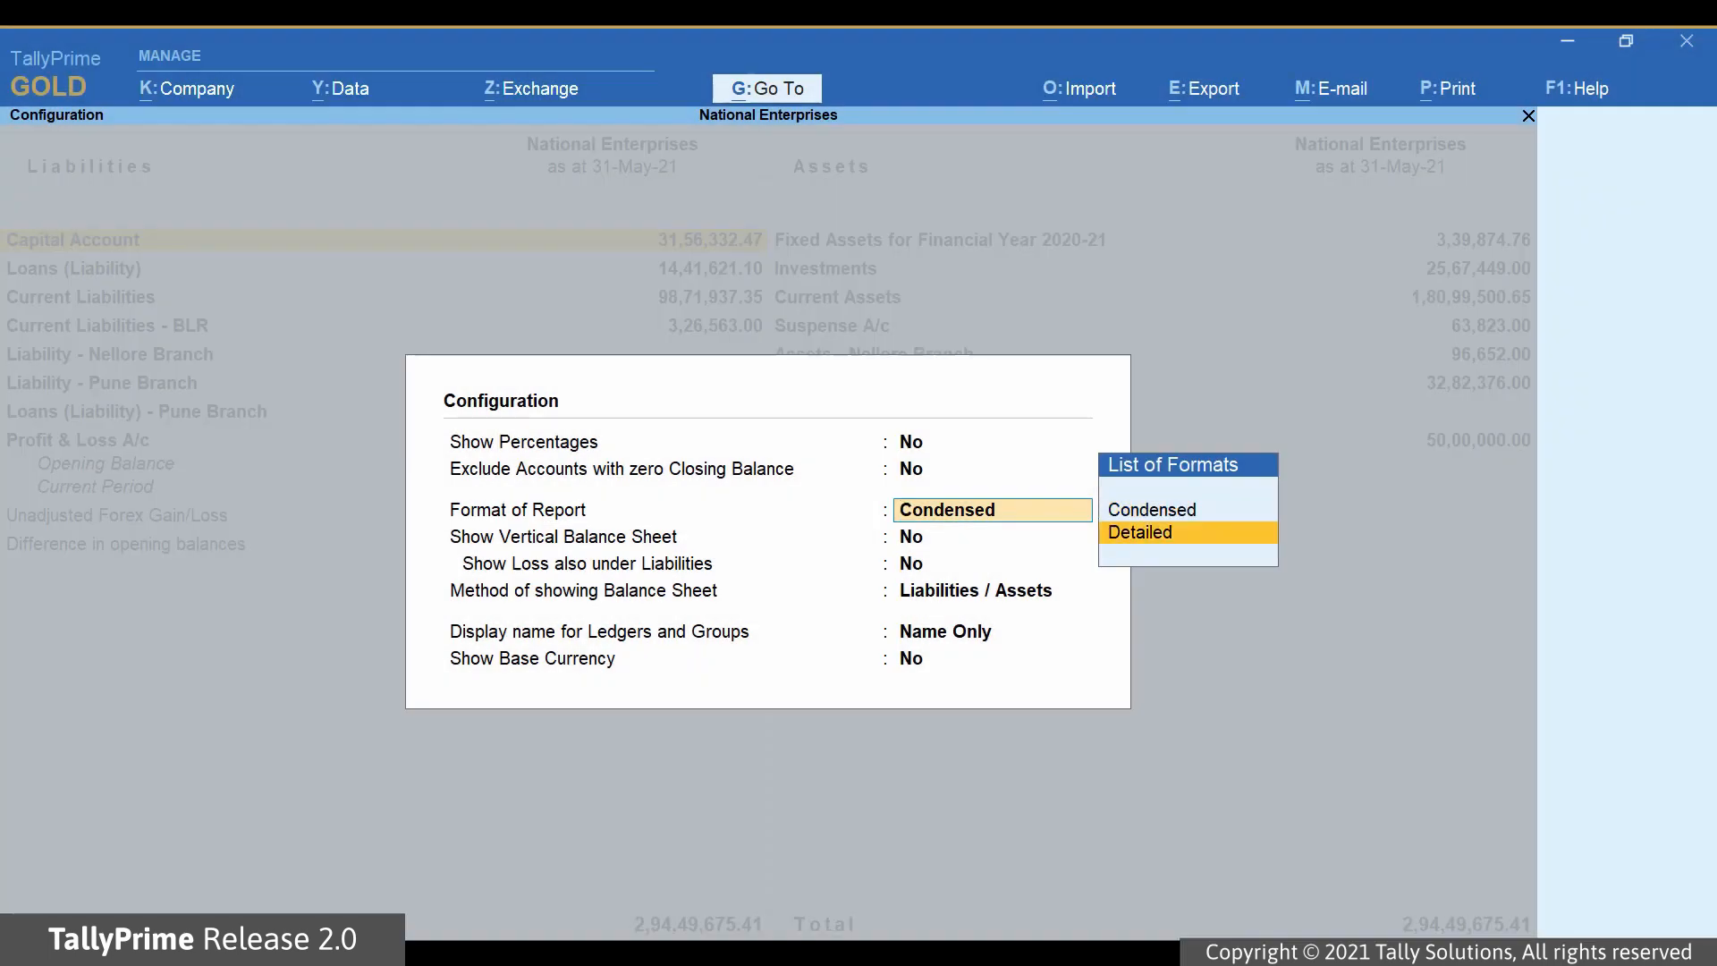
pyautogui.click(1141, 532)
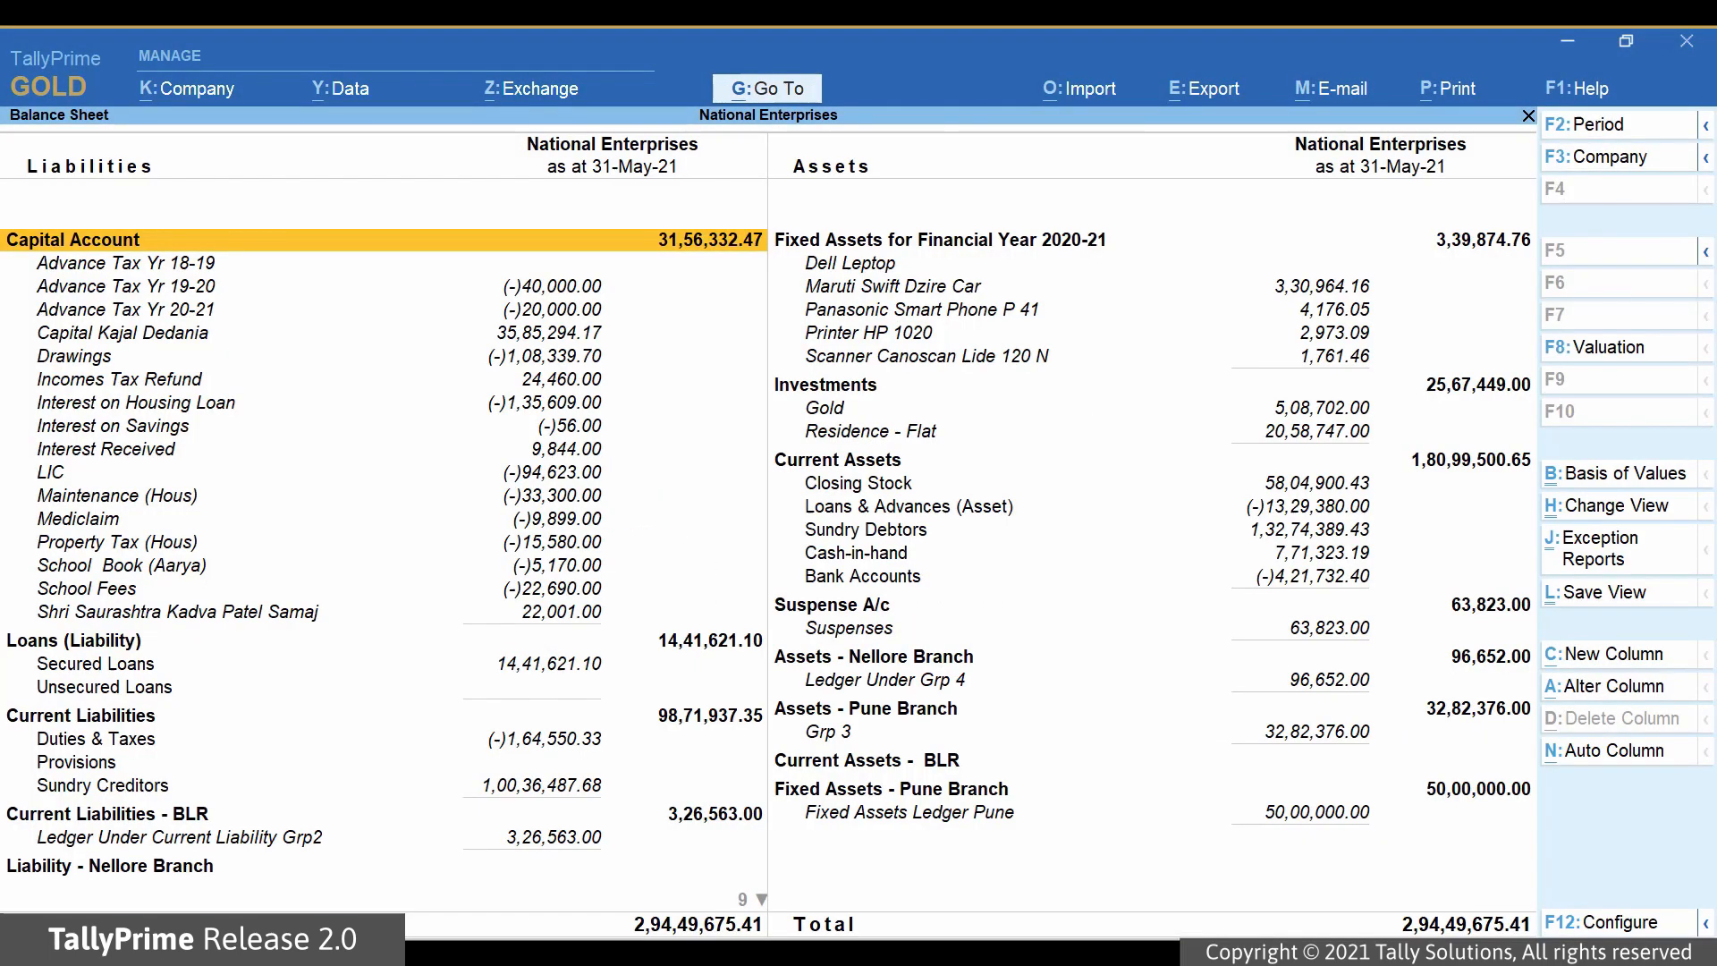
pyautogui.press('ctrl+b')
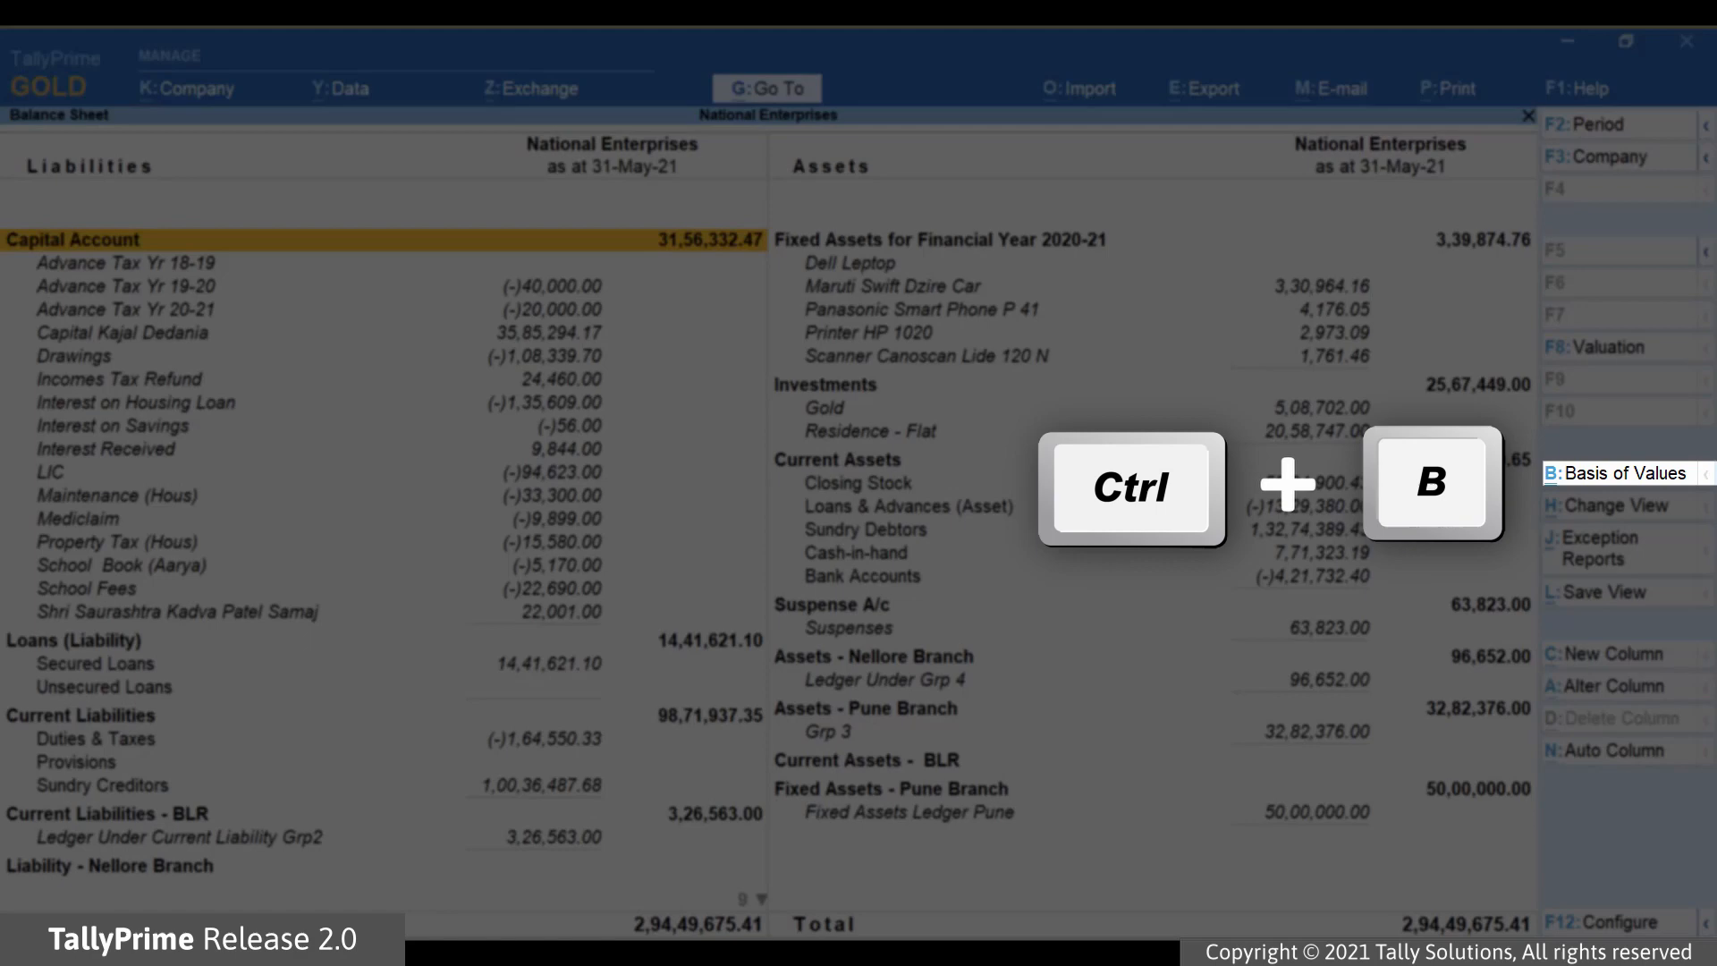
pyautogui.press('ctrl+b')
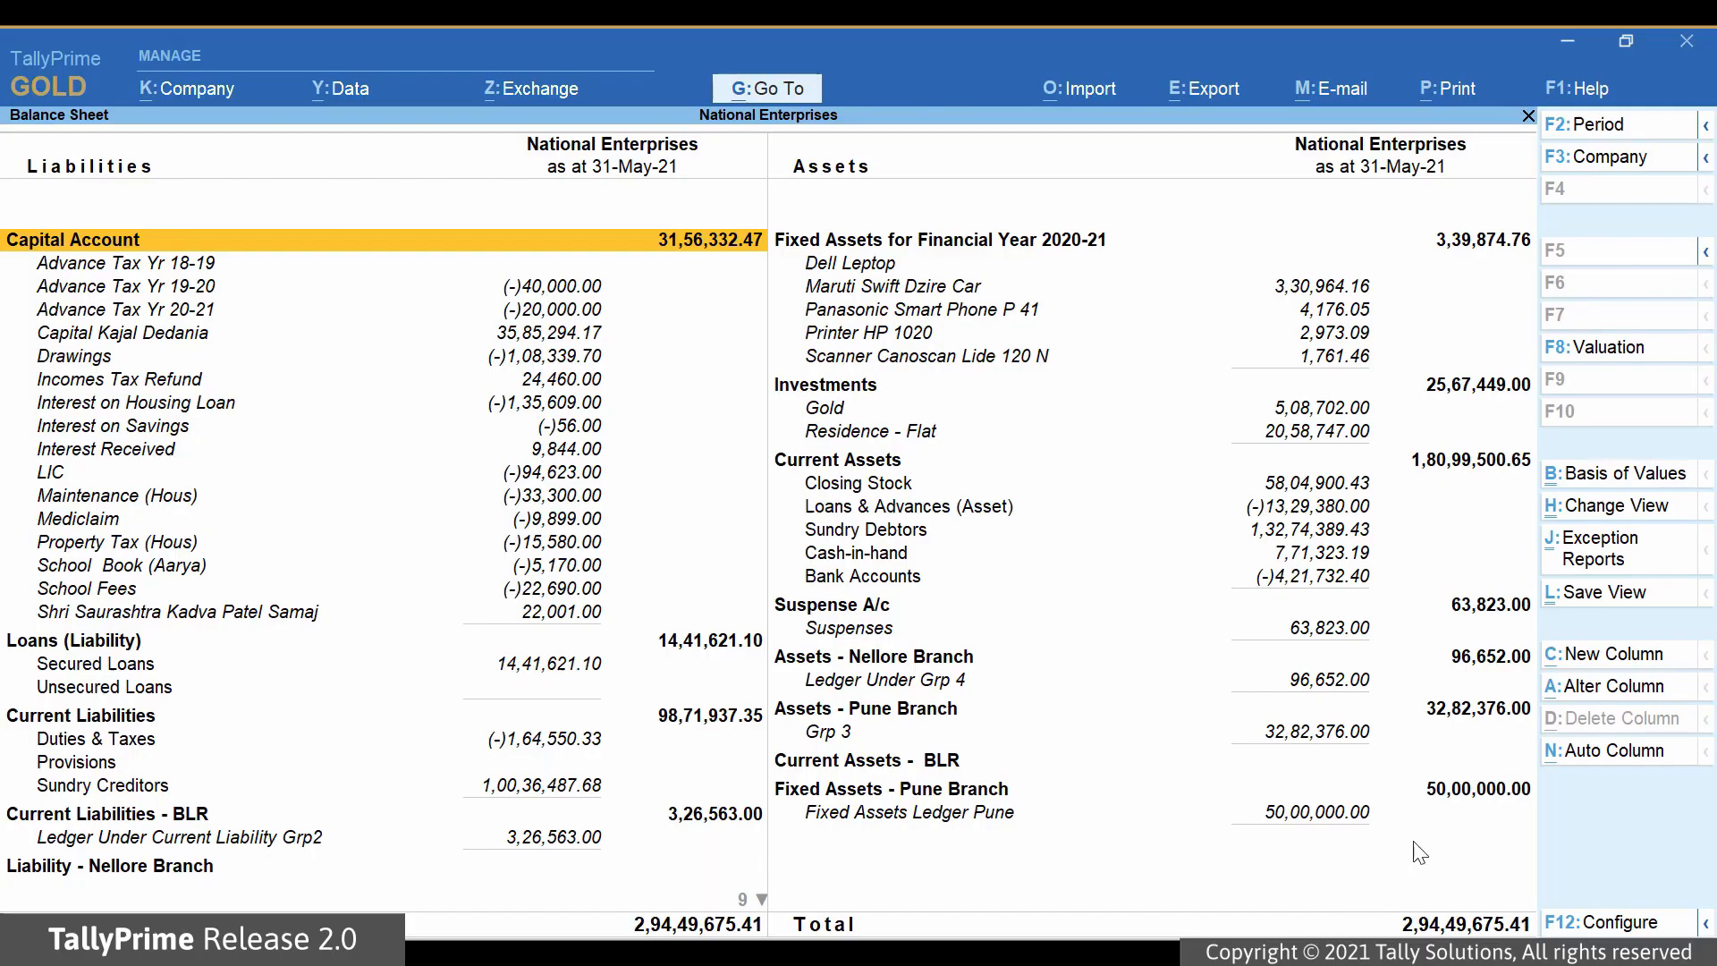
pyautogui.moveTo(1626, 473)
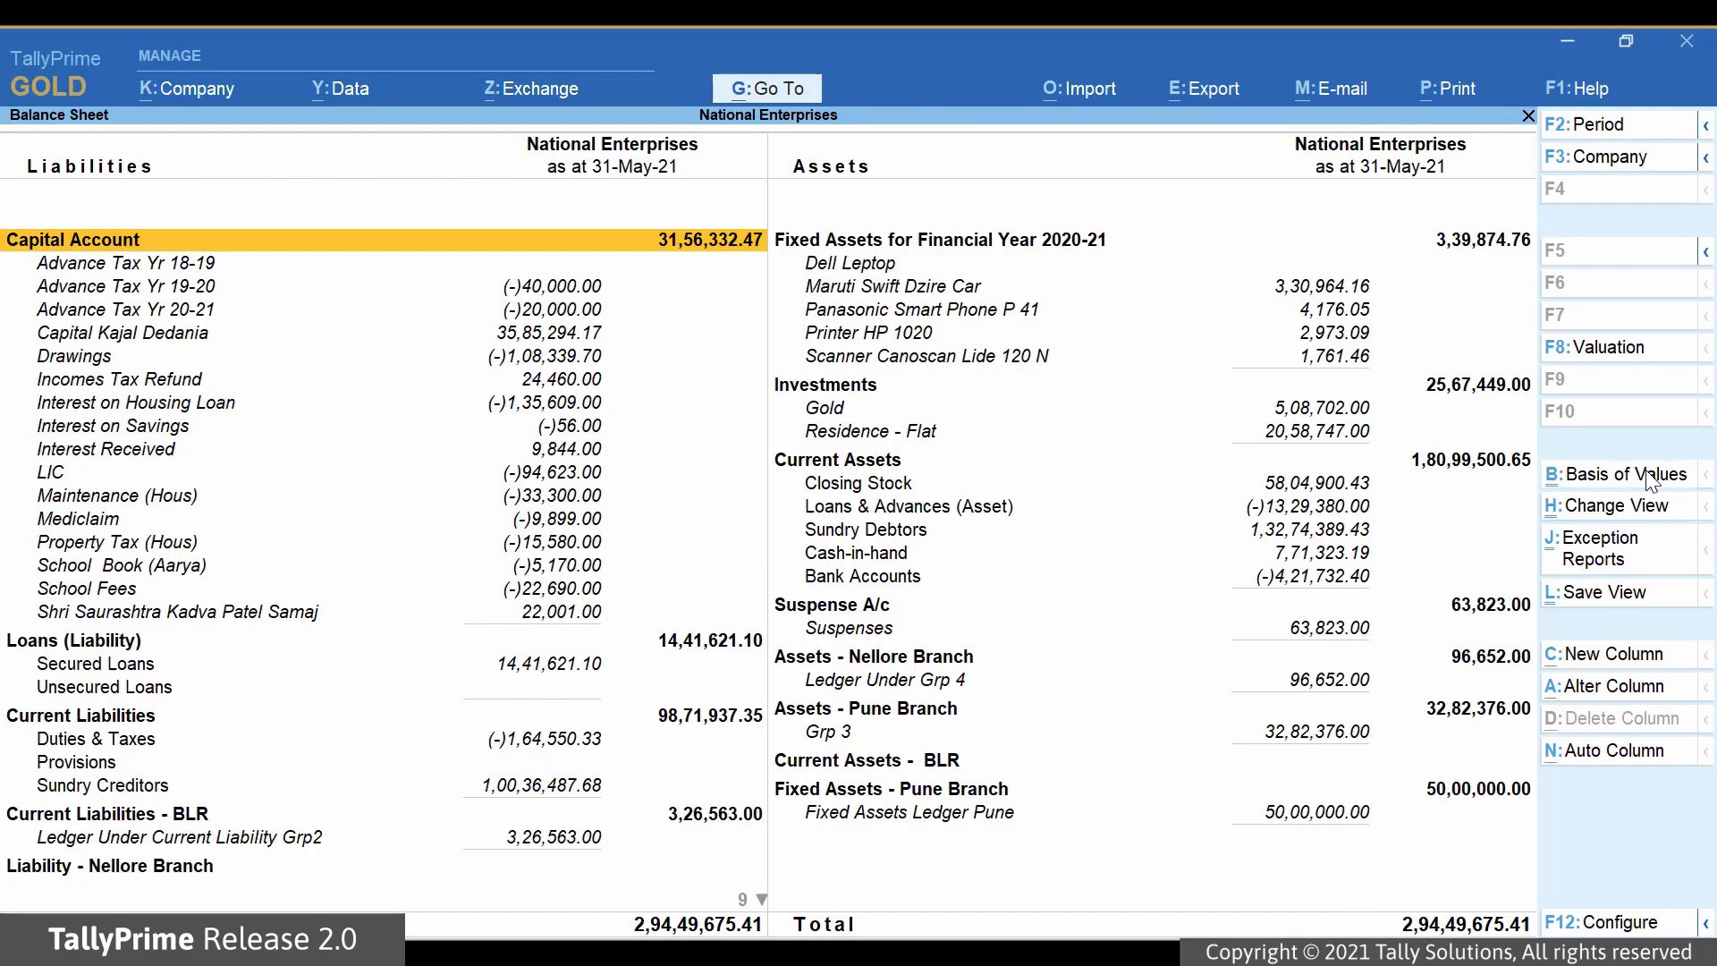
pyautogui.click(1624, 474)
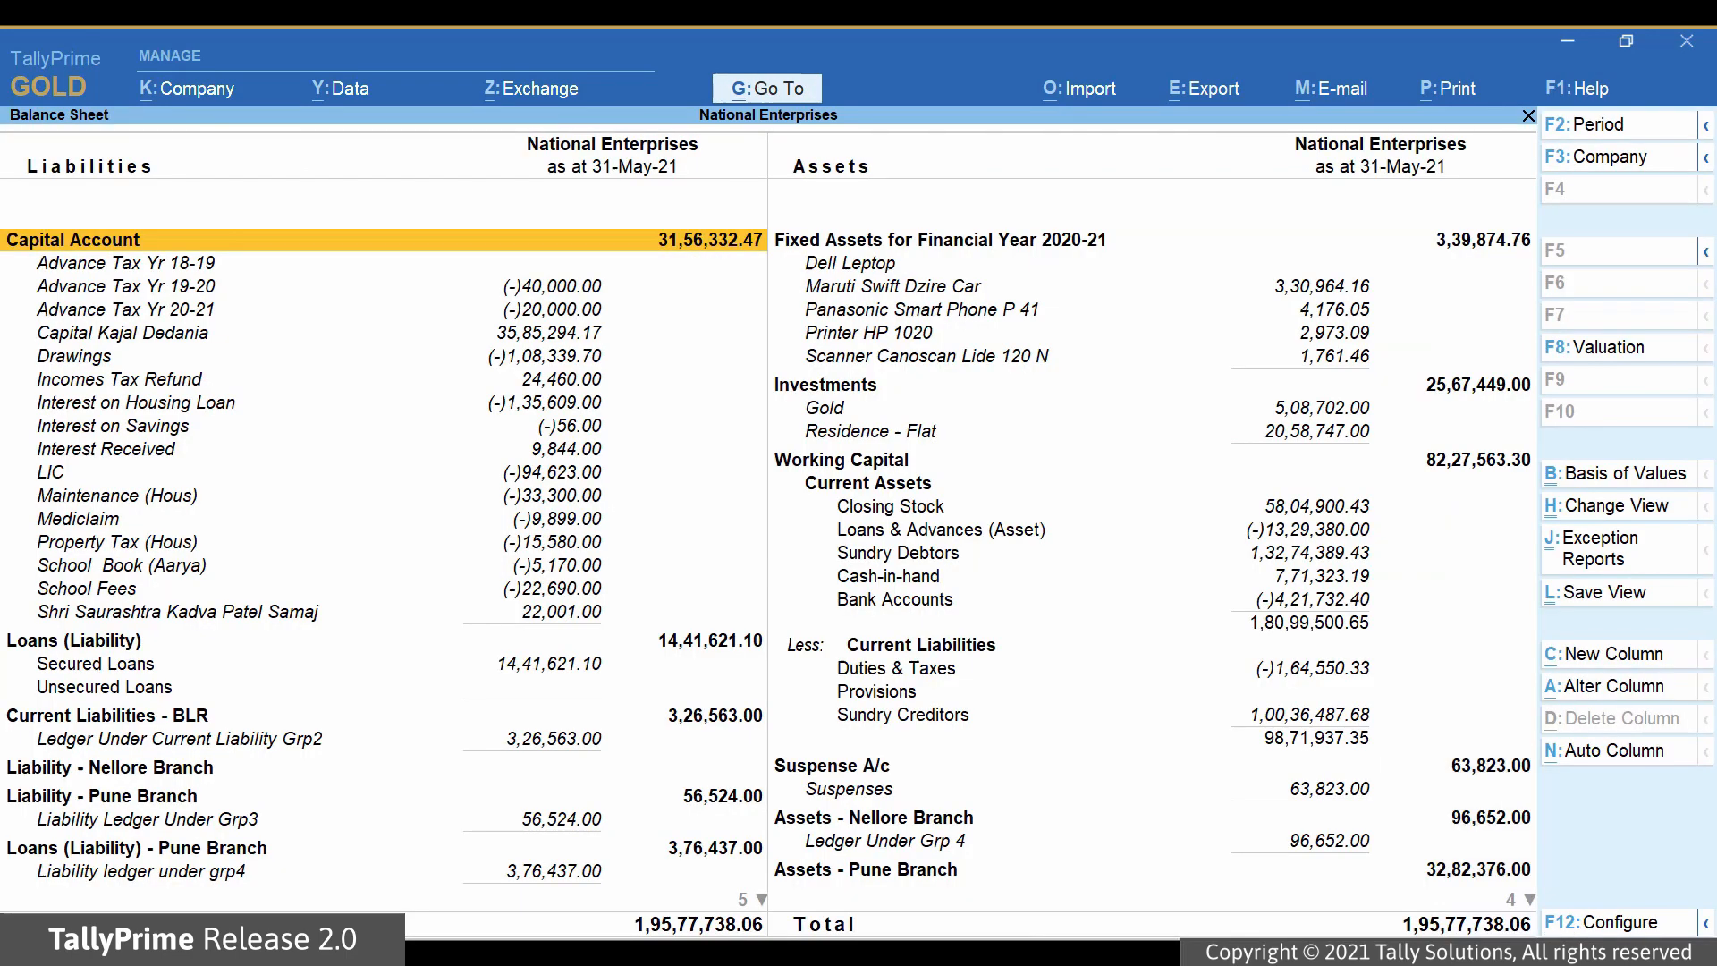
# Save 'Balance Sheet for May with Working Capital' for This Company, with selected period Yes
pyautogui.click(1603, 591)
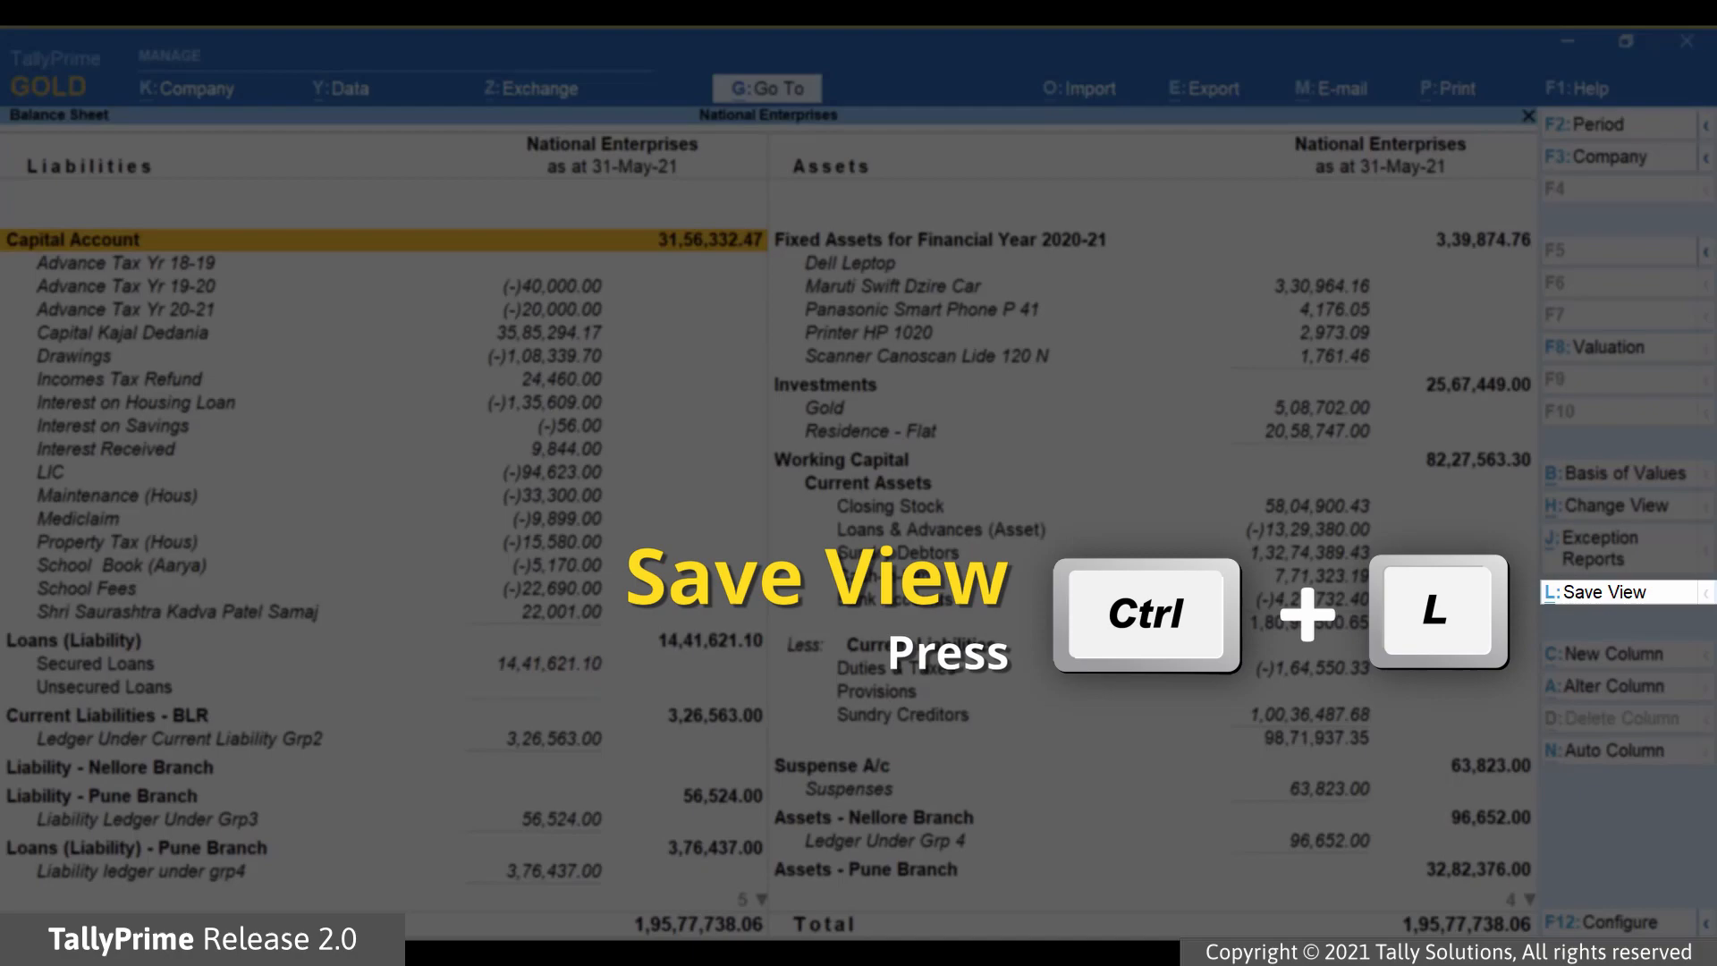
pyautogui.press('ctrl+l')
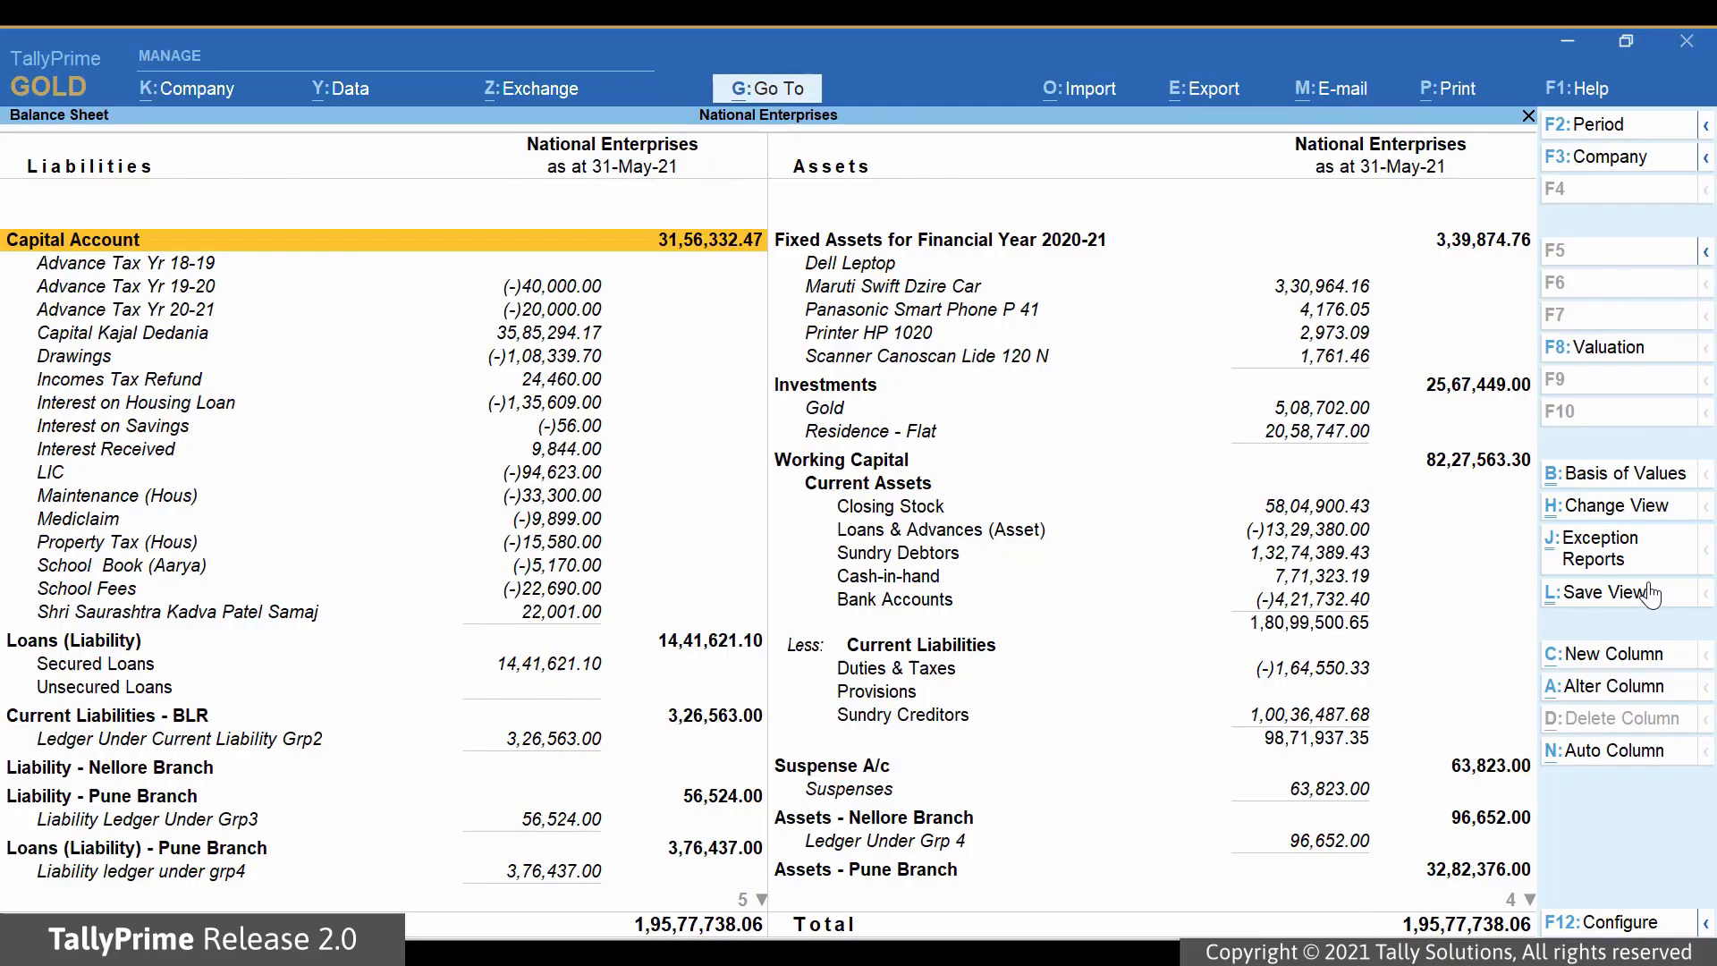
pyautogui.click(1602, 591)
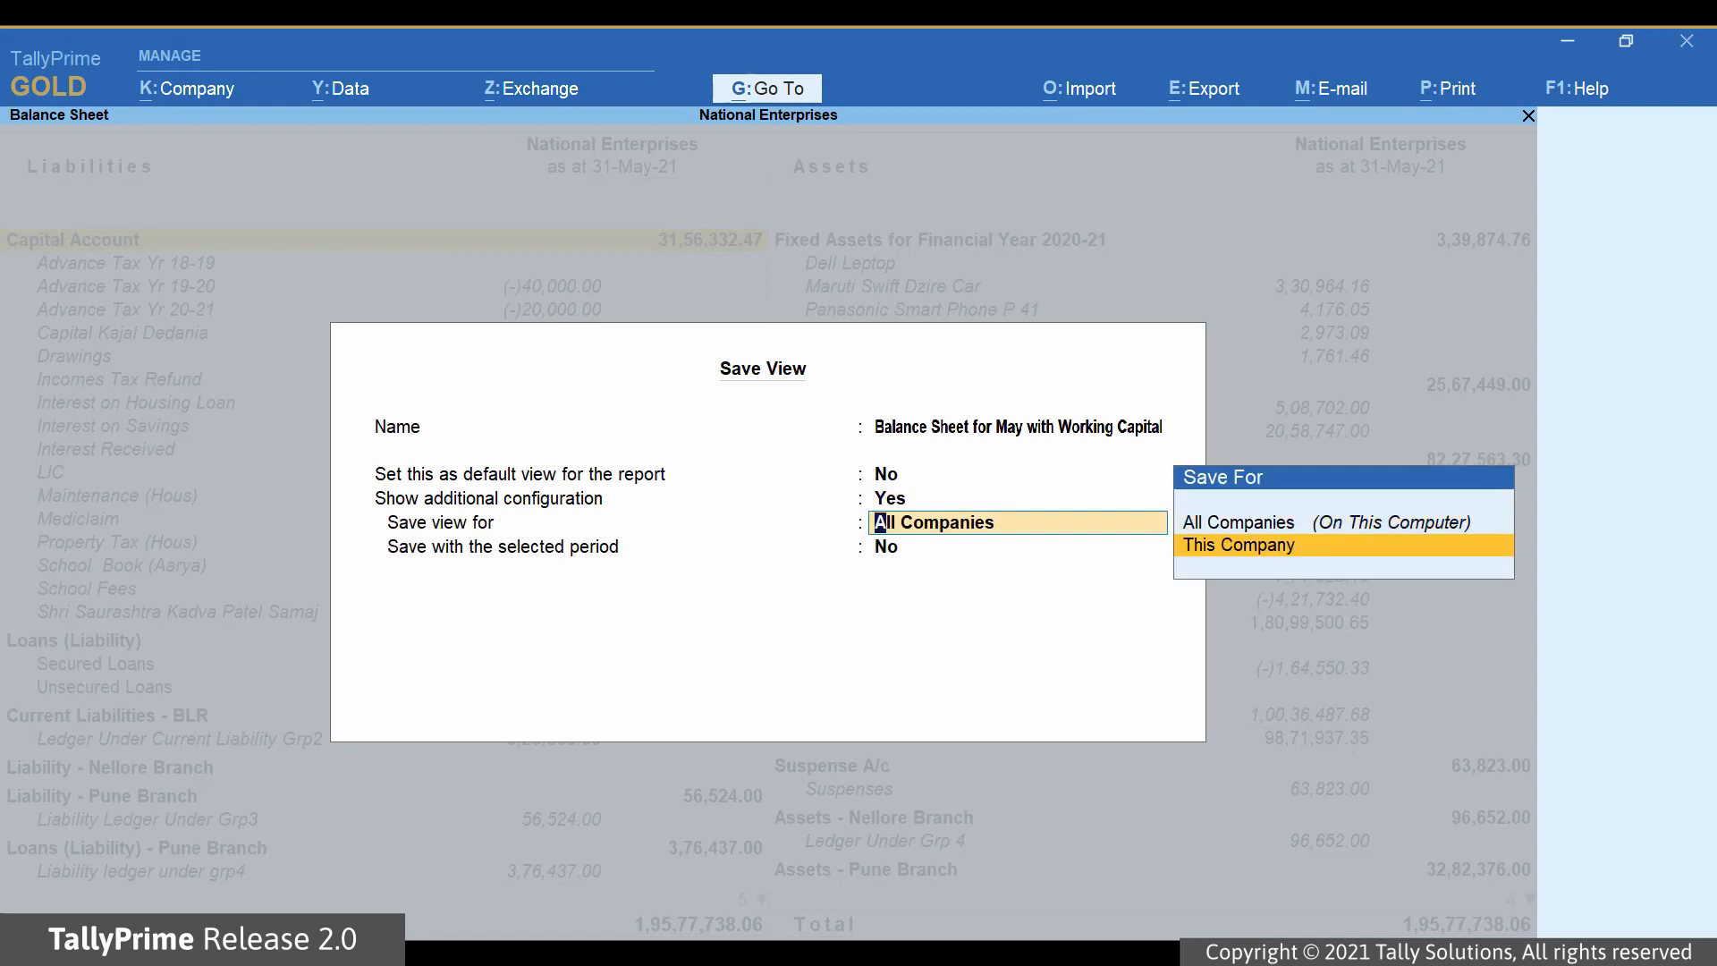
pyautogui.click(1236, 545)
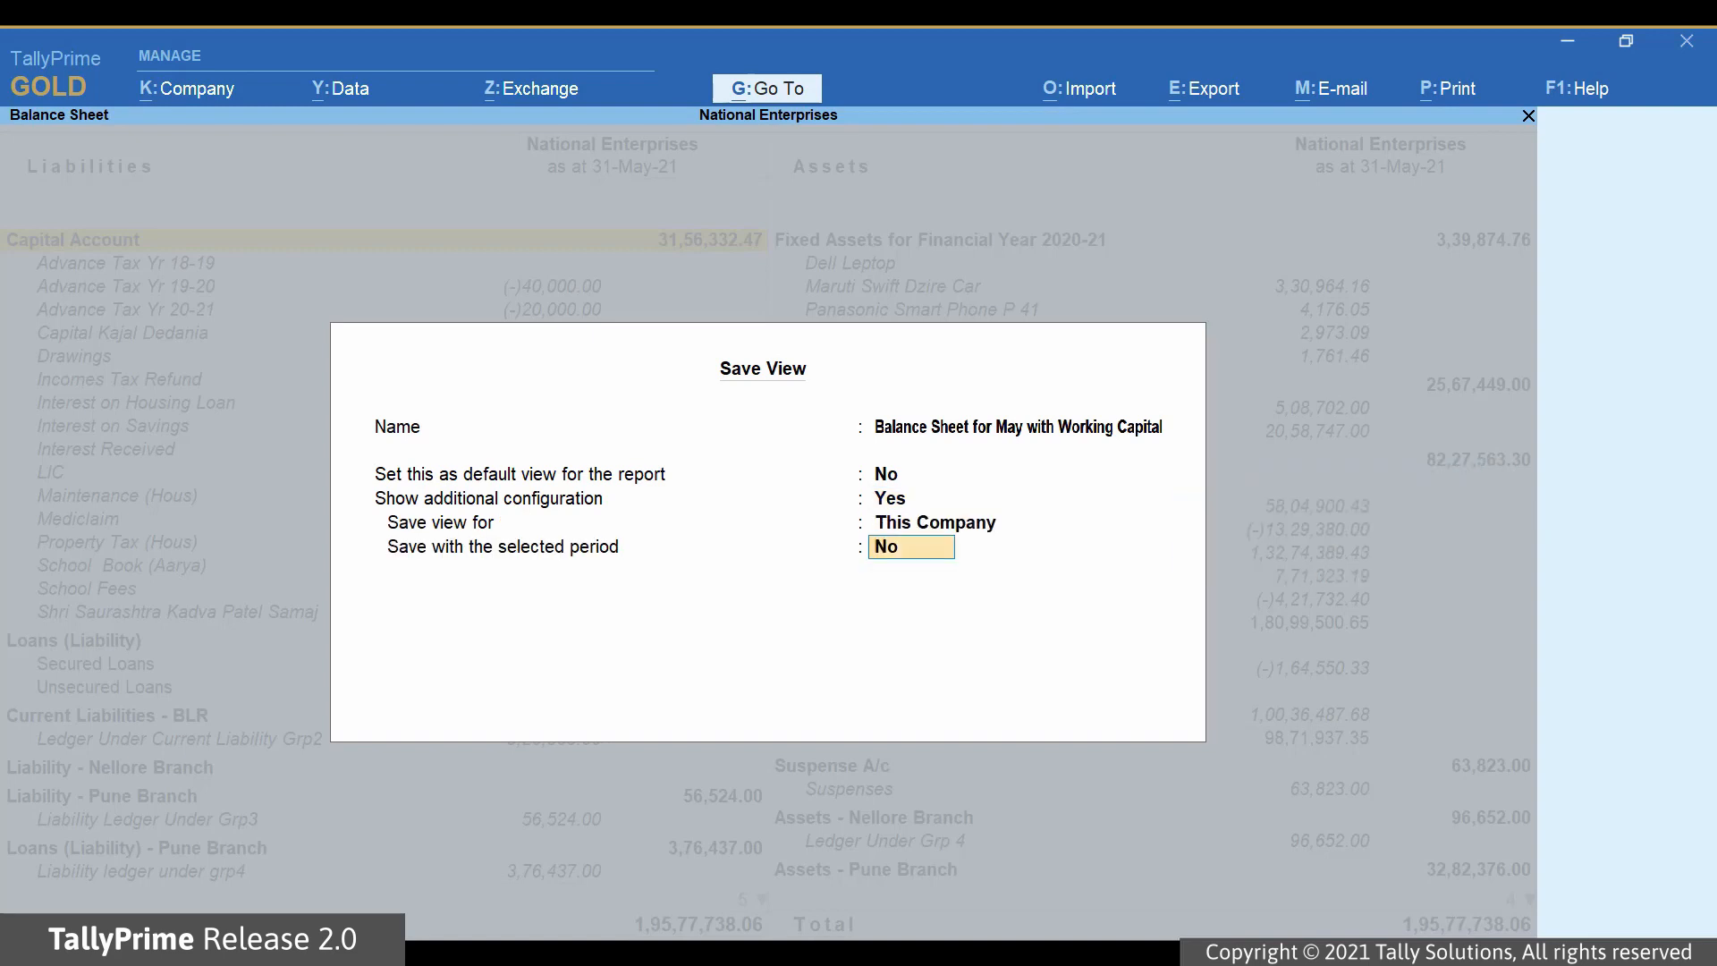
pyautogui.write('Ye')
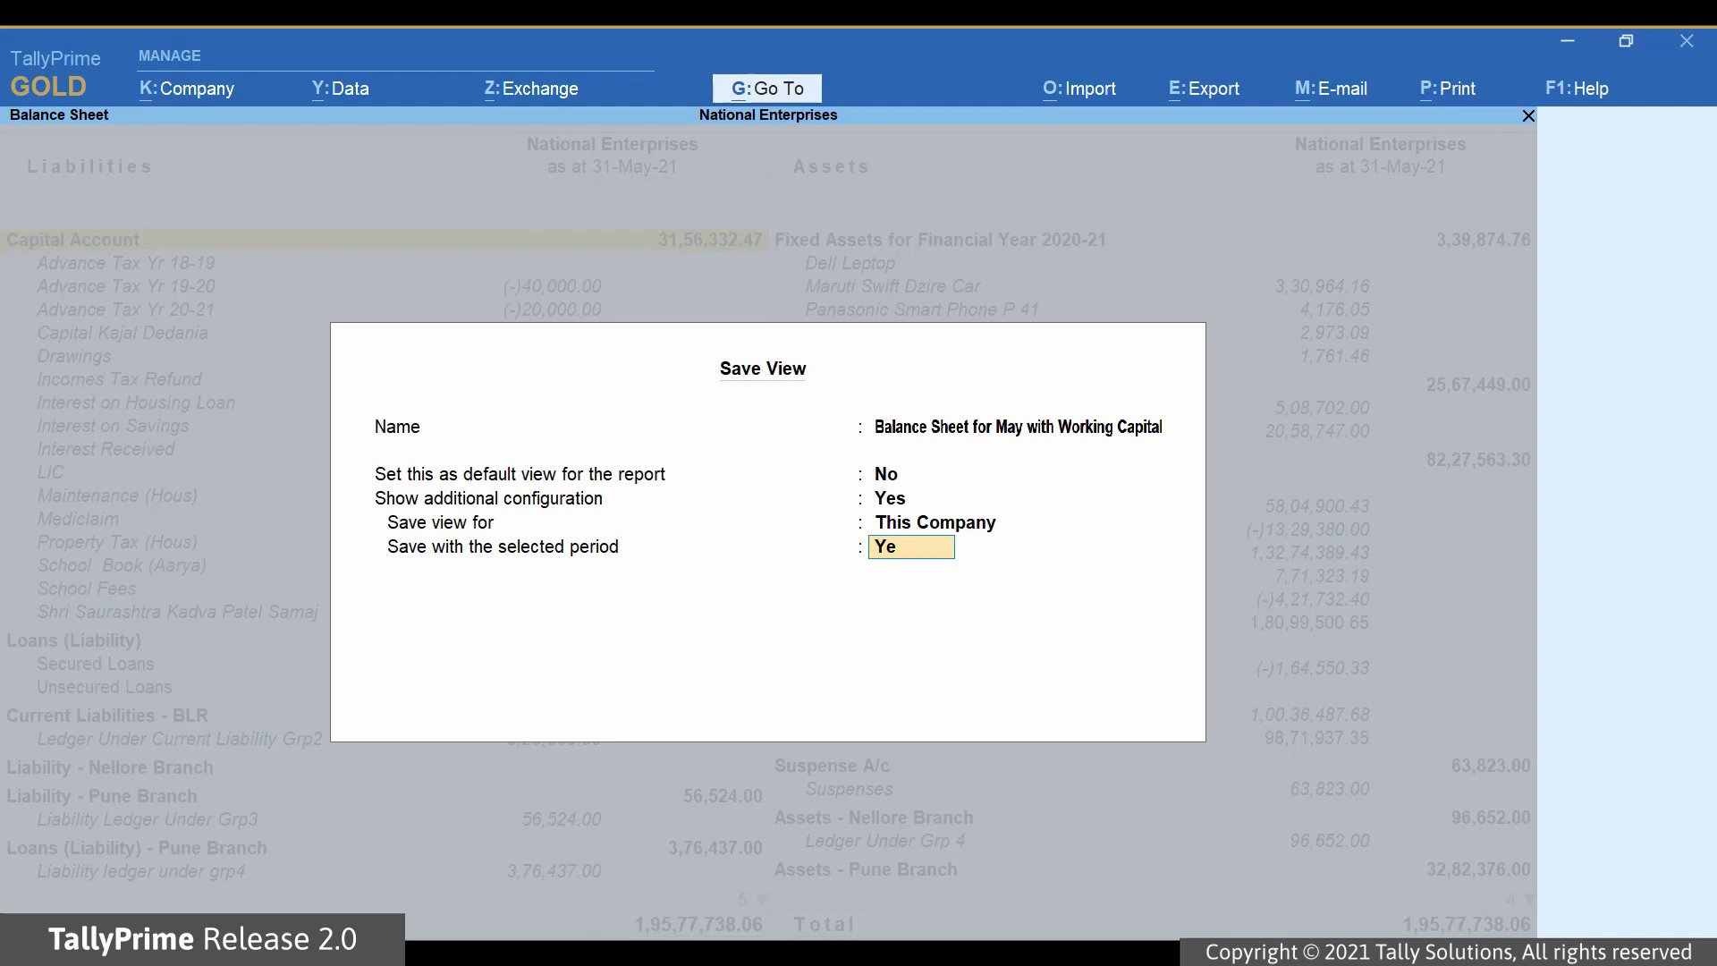
pyautogui.write('s')
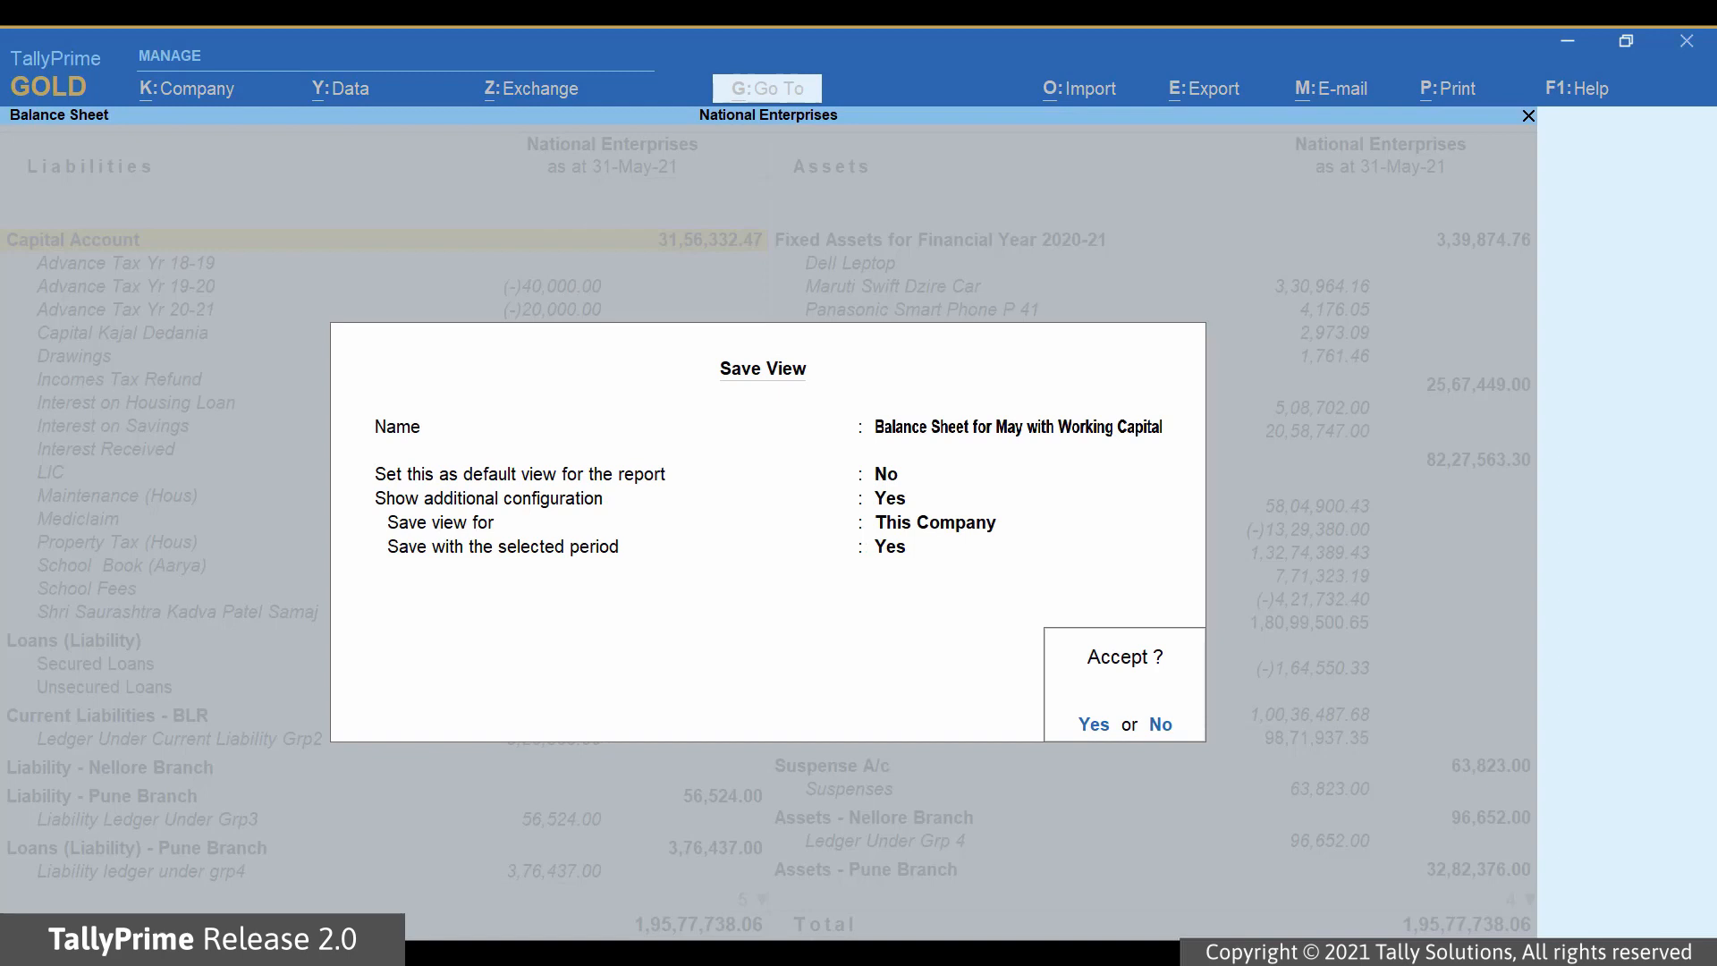
pyautogui.click(1092, 724)
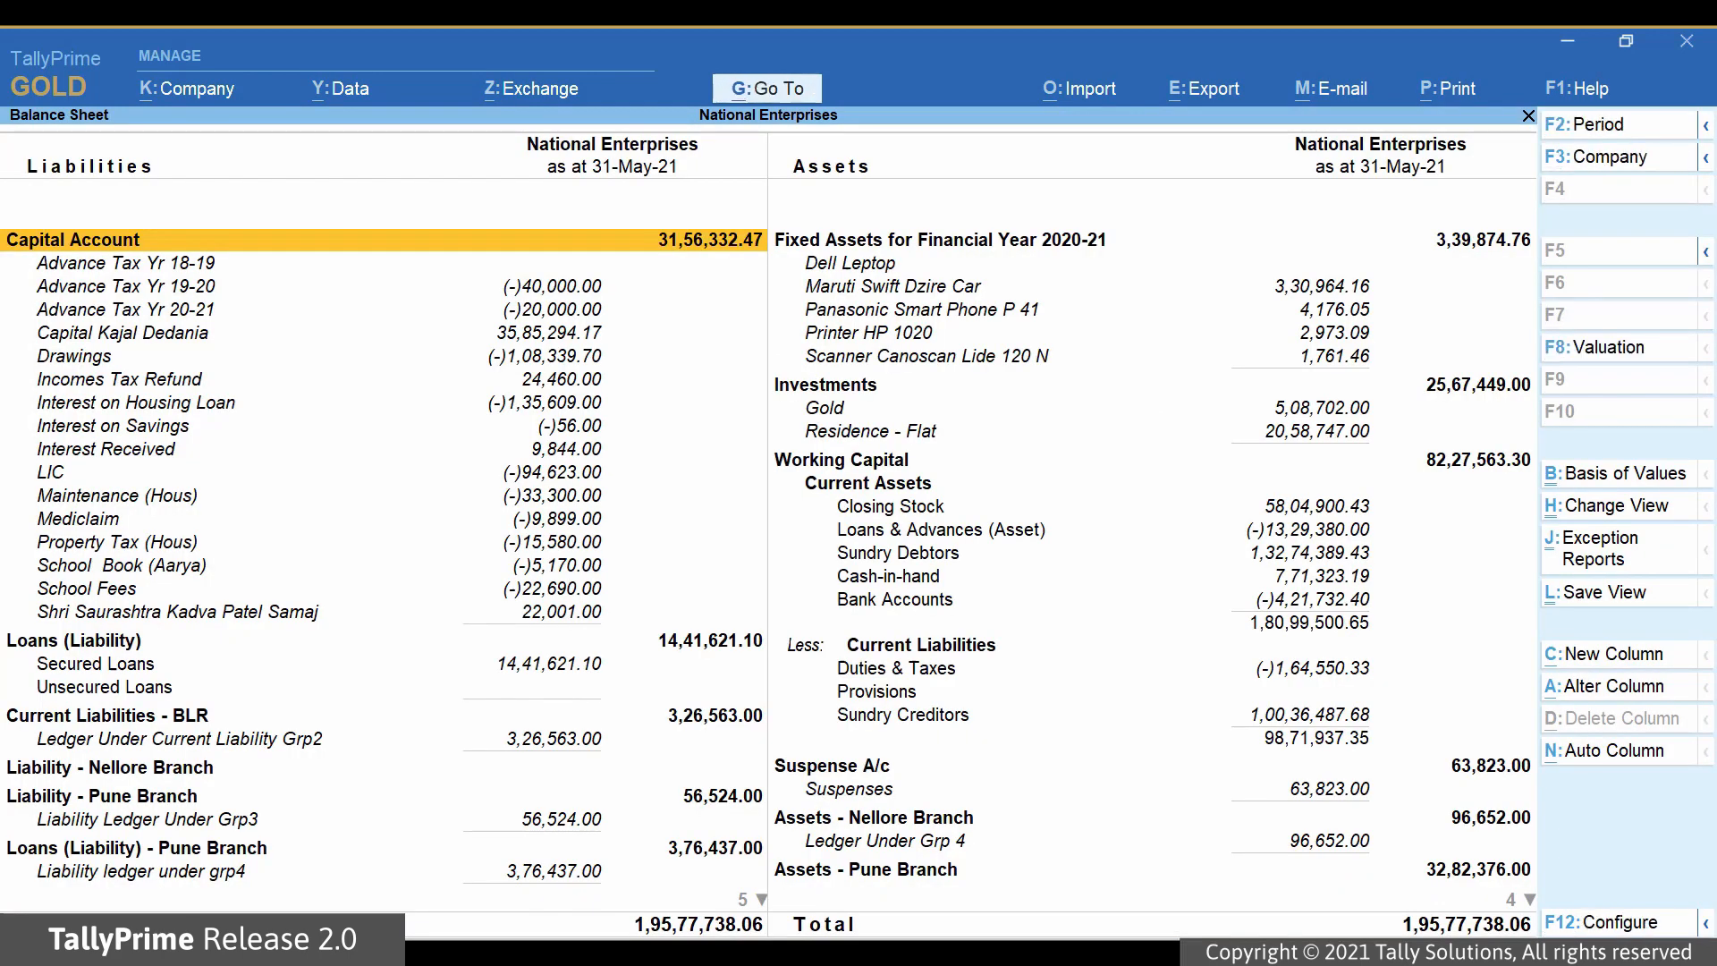
# Search 'bal' from Gateway and open the 'Balance Sheet for May with Working Capital' view
pyautogui.click(1526, 116)
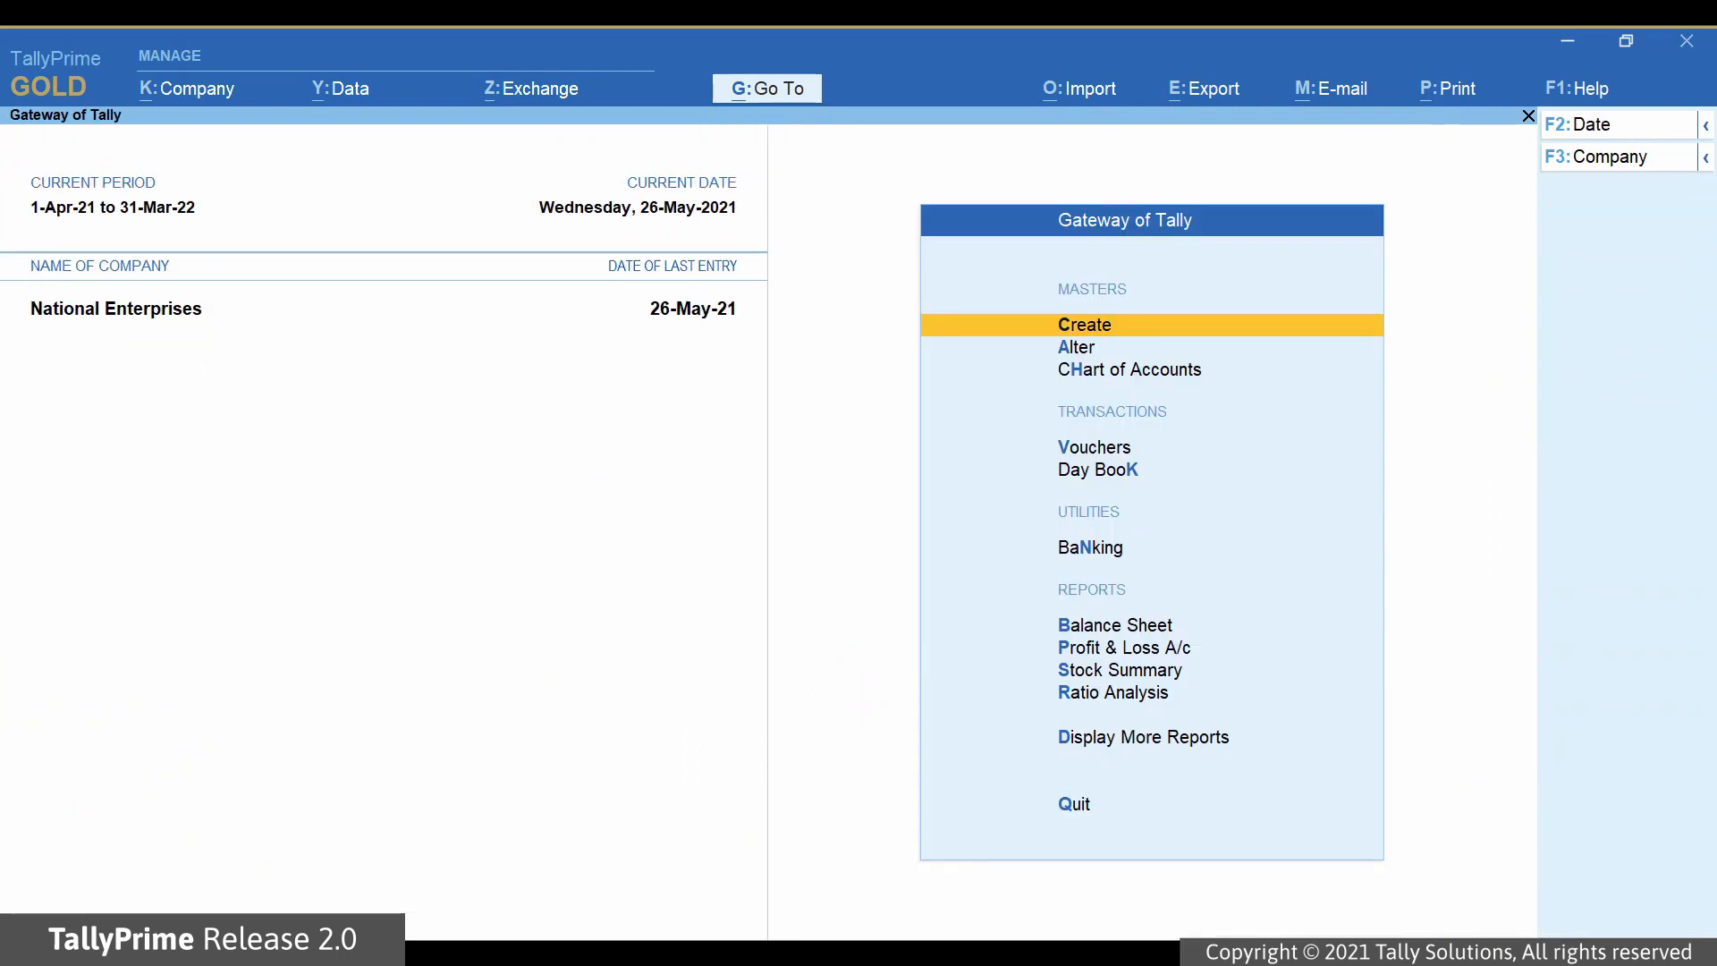
pyautogui.click(766, 89)
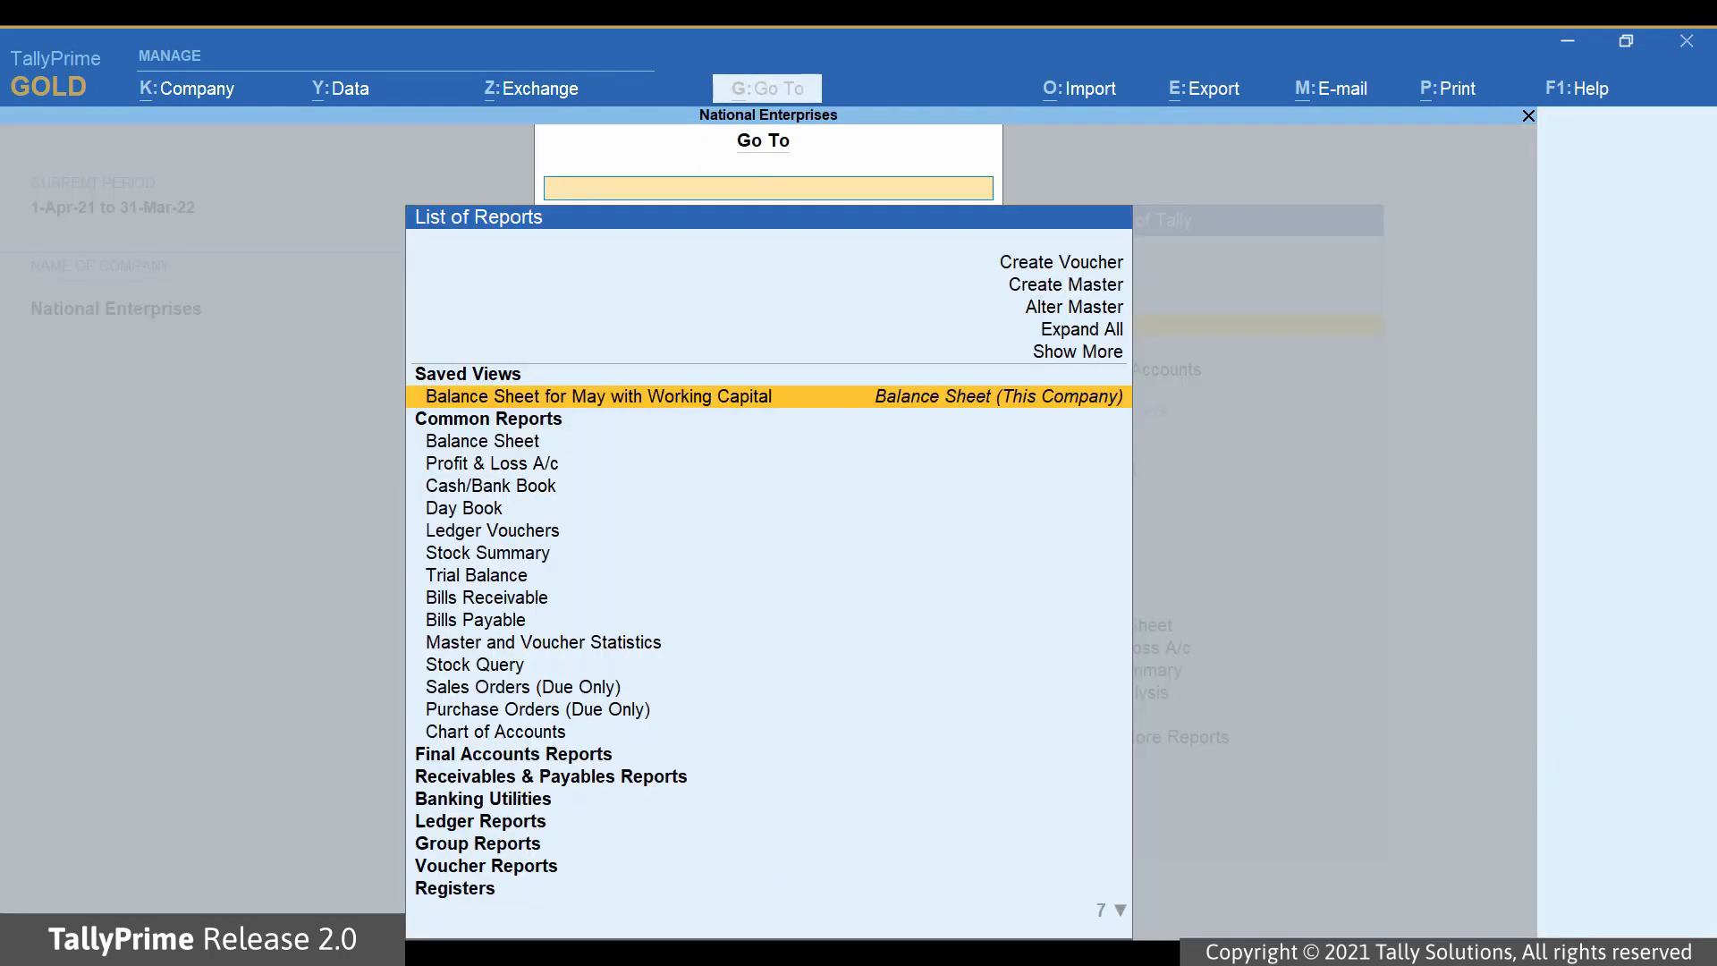
pyautogui.write('bal')
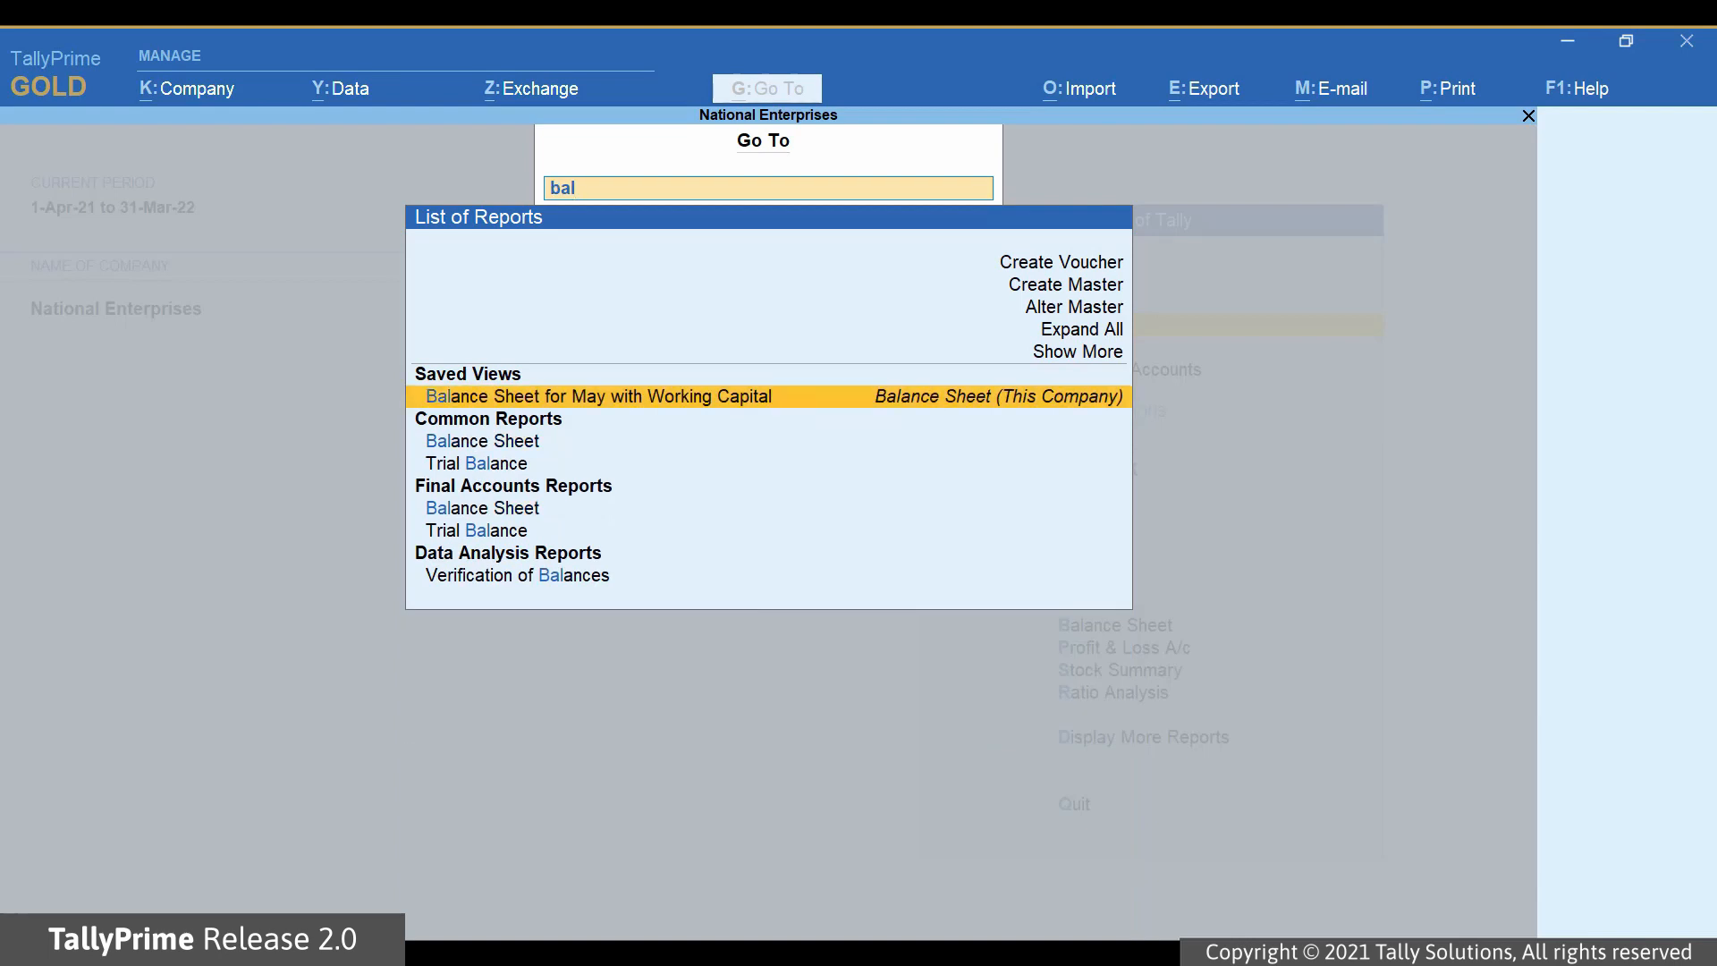
pyautogui.click(601, 396)
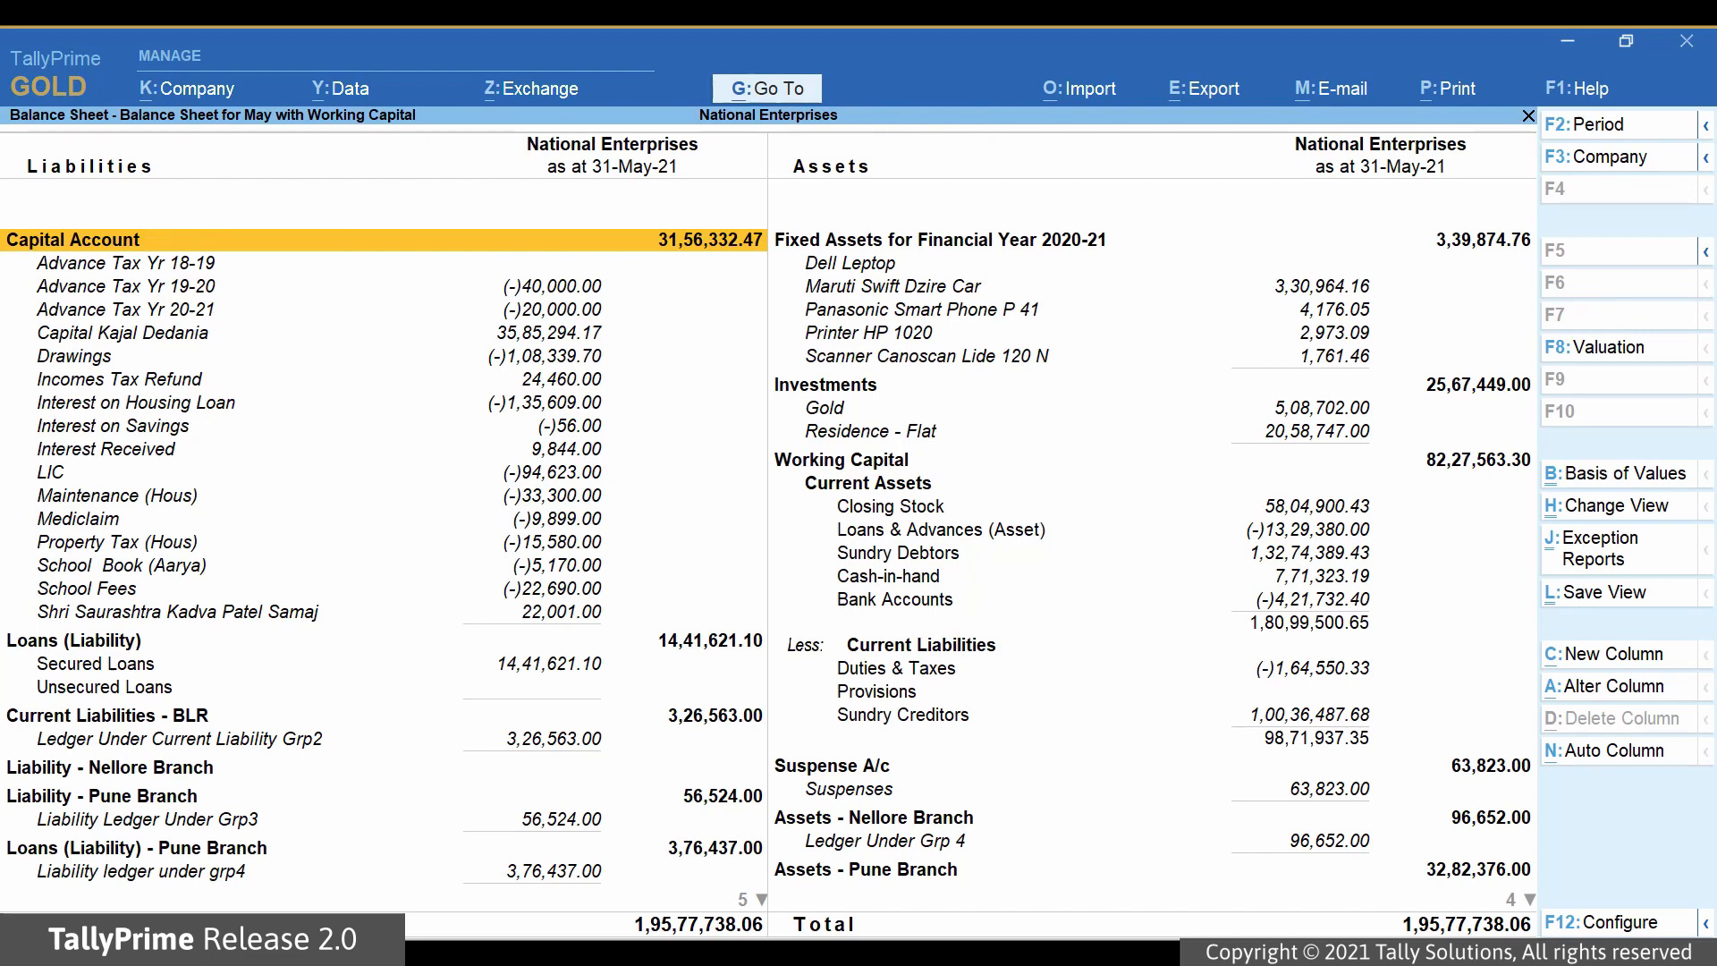
# Leave the saved view and search 'Pro' to reach Profit & Loss A/c
pyautogui.click(1527, 115)
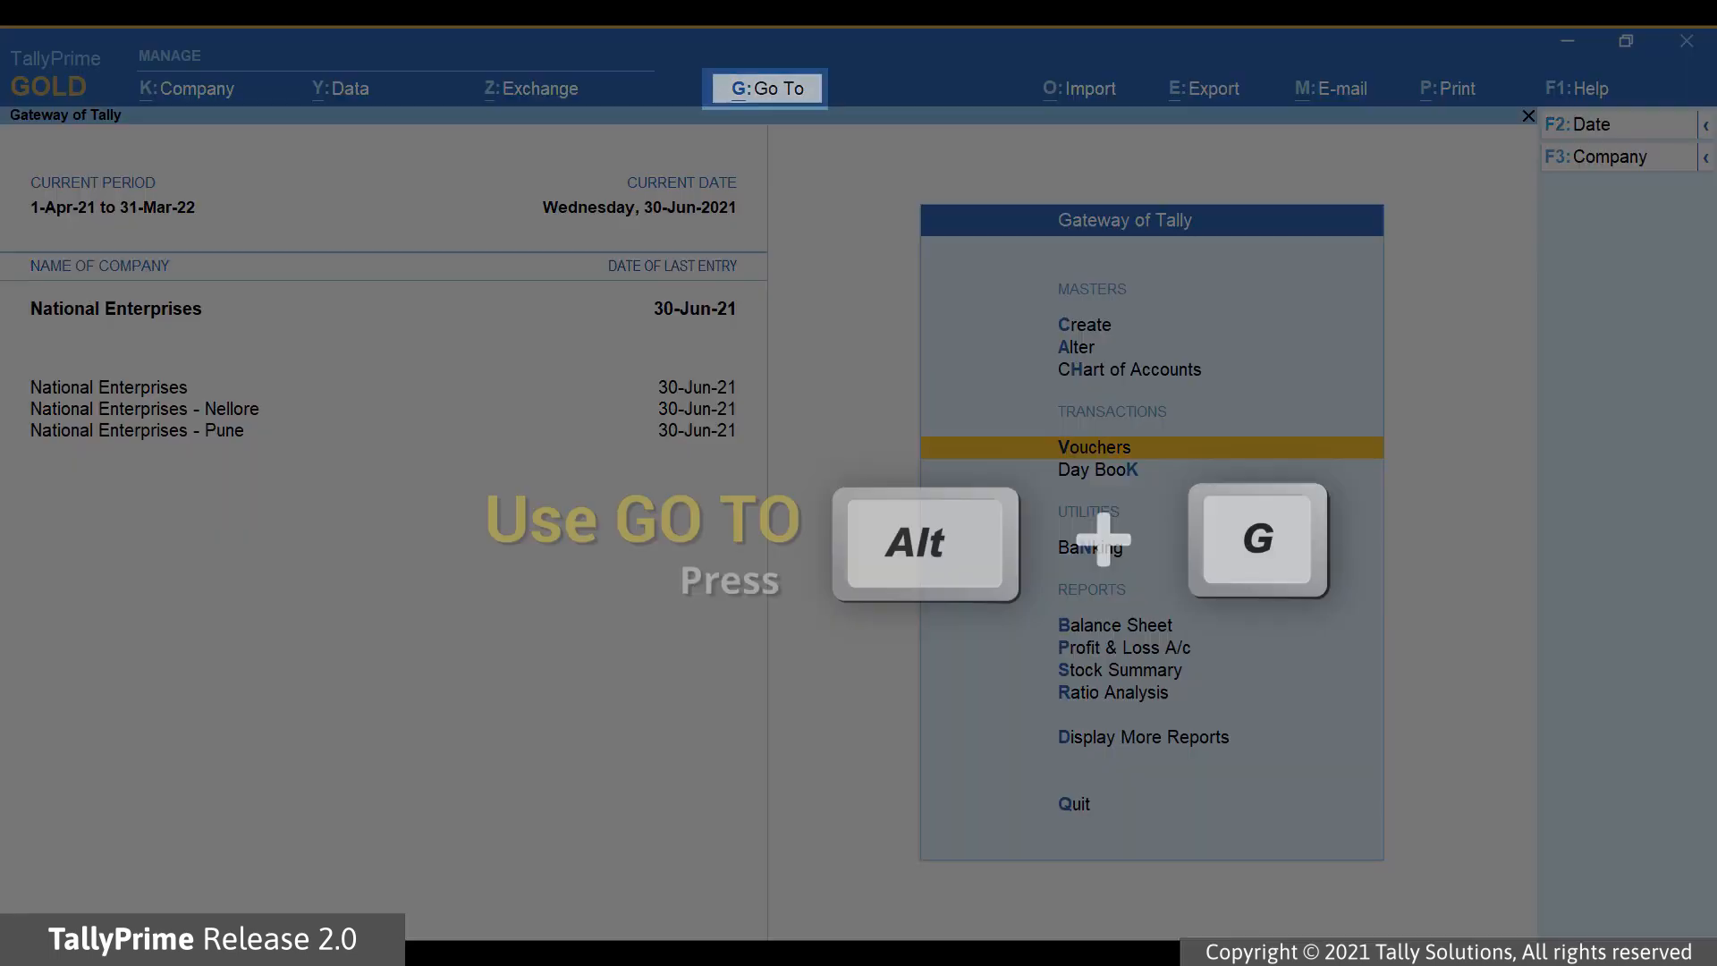
pyautogui.press('alt+g')
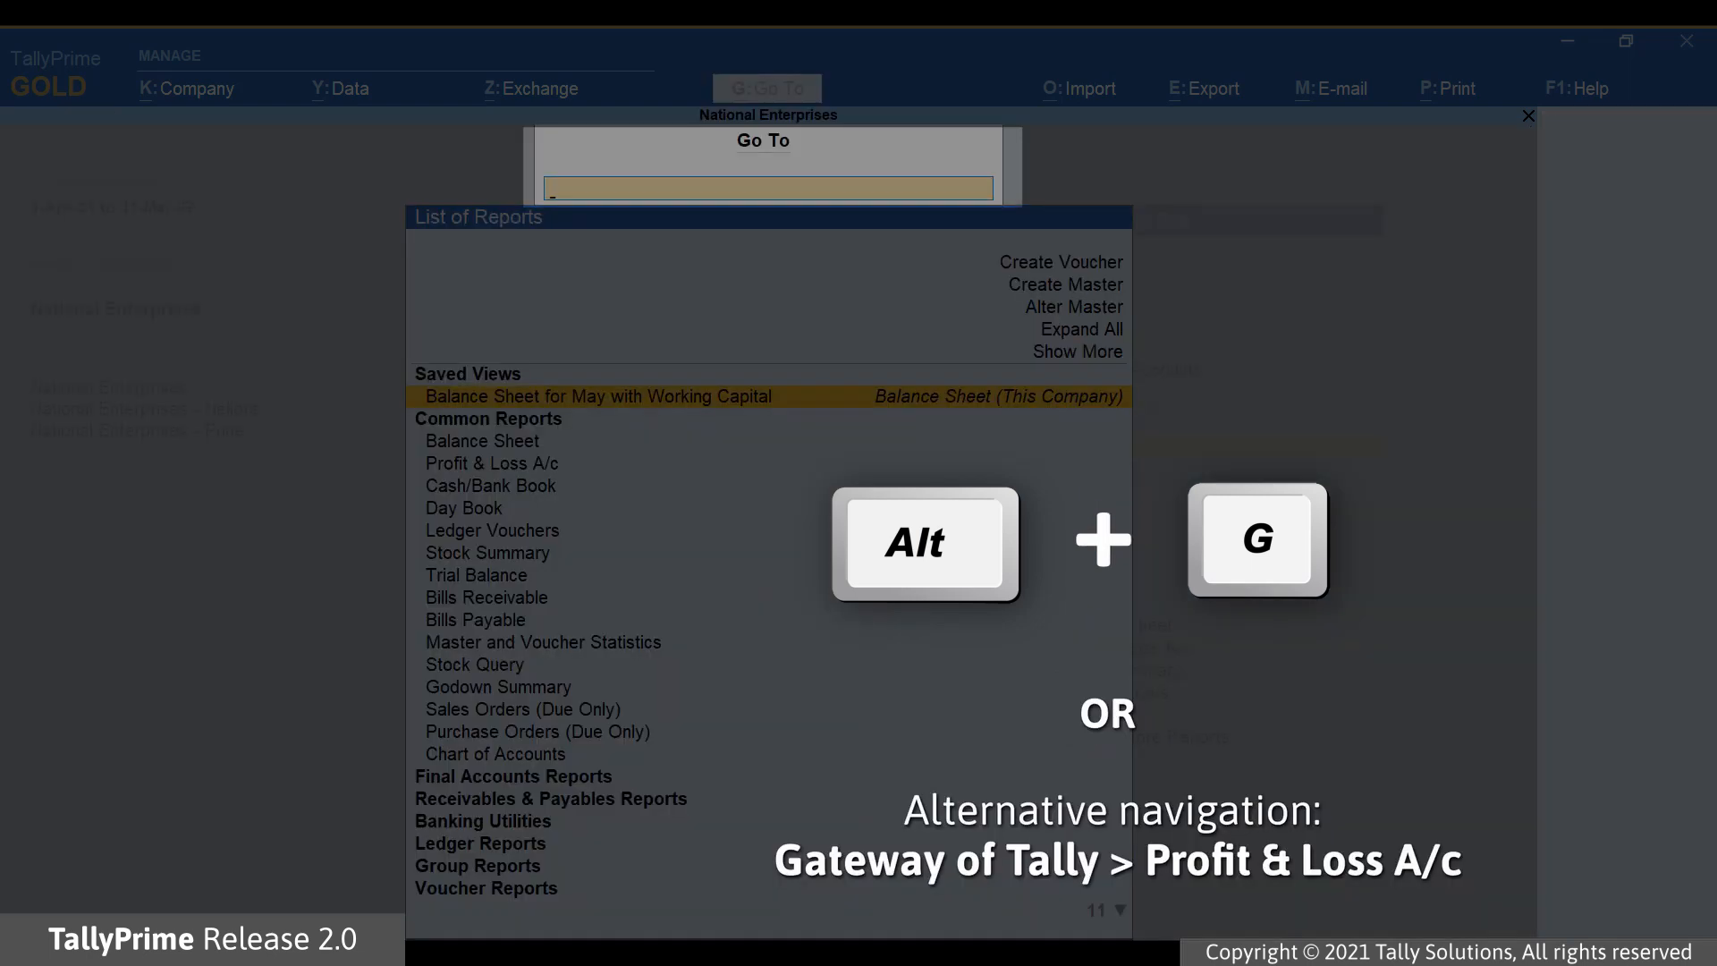
pyautogui.write('Pro')
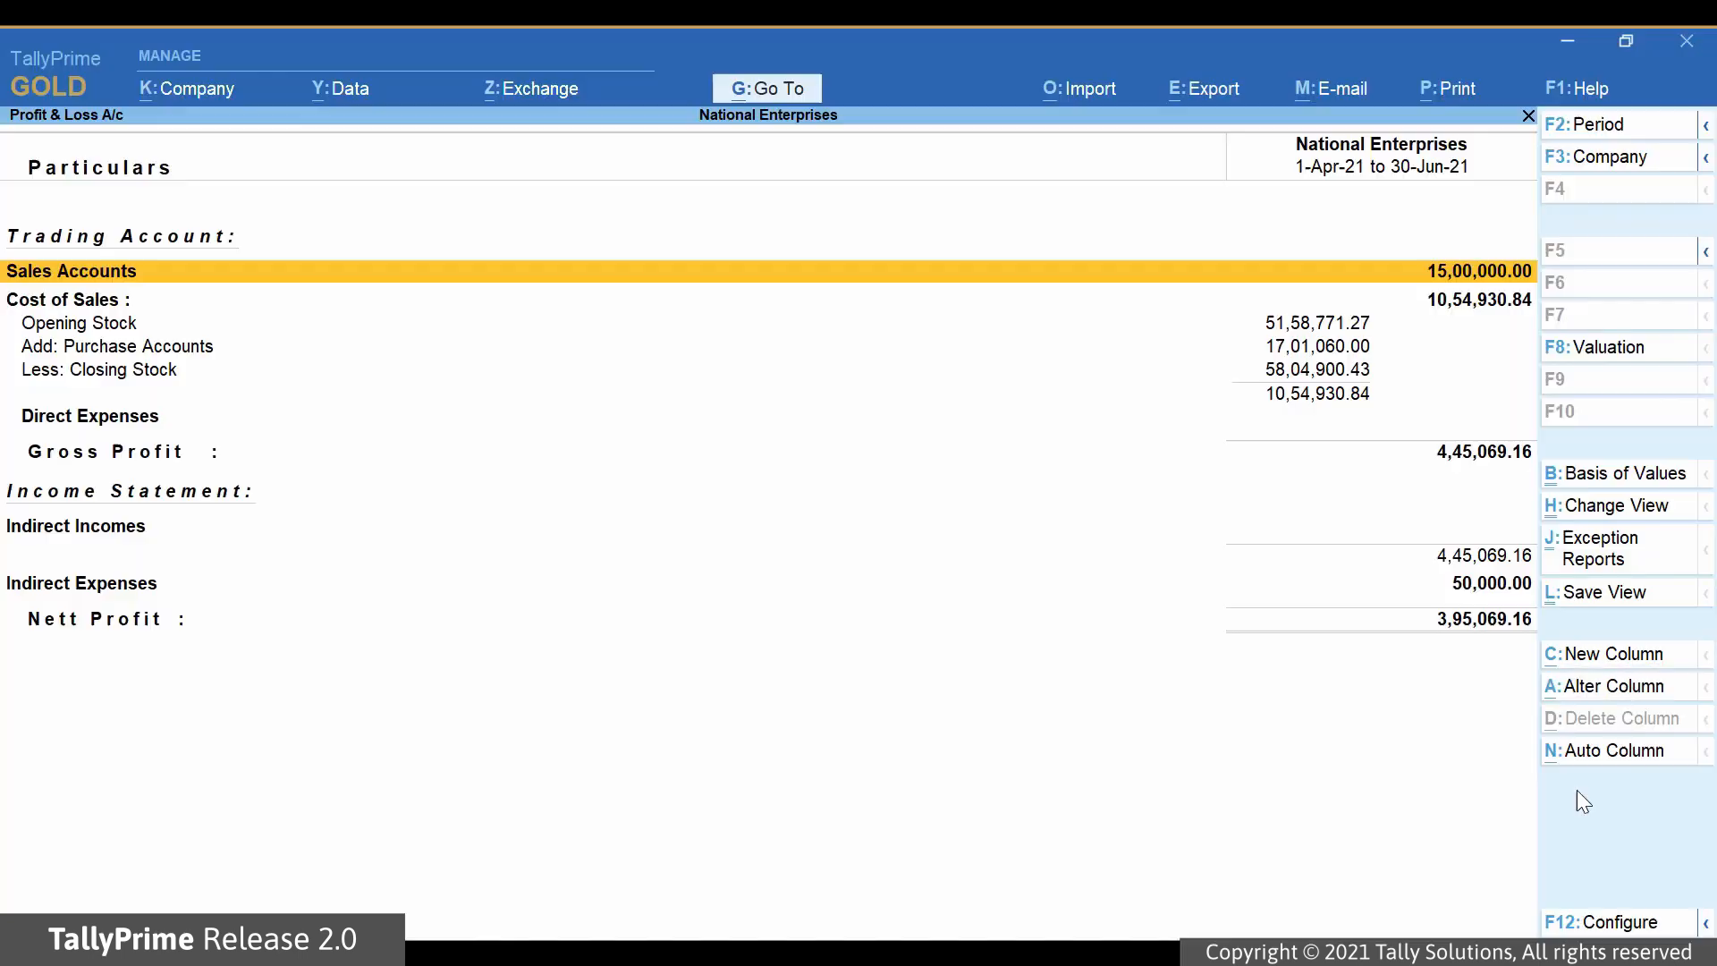
# Add a National Enterprises - Pune column to 30-Jun-21 with Default valuation
pyautogui.click(1614, 654)
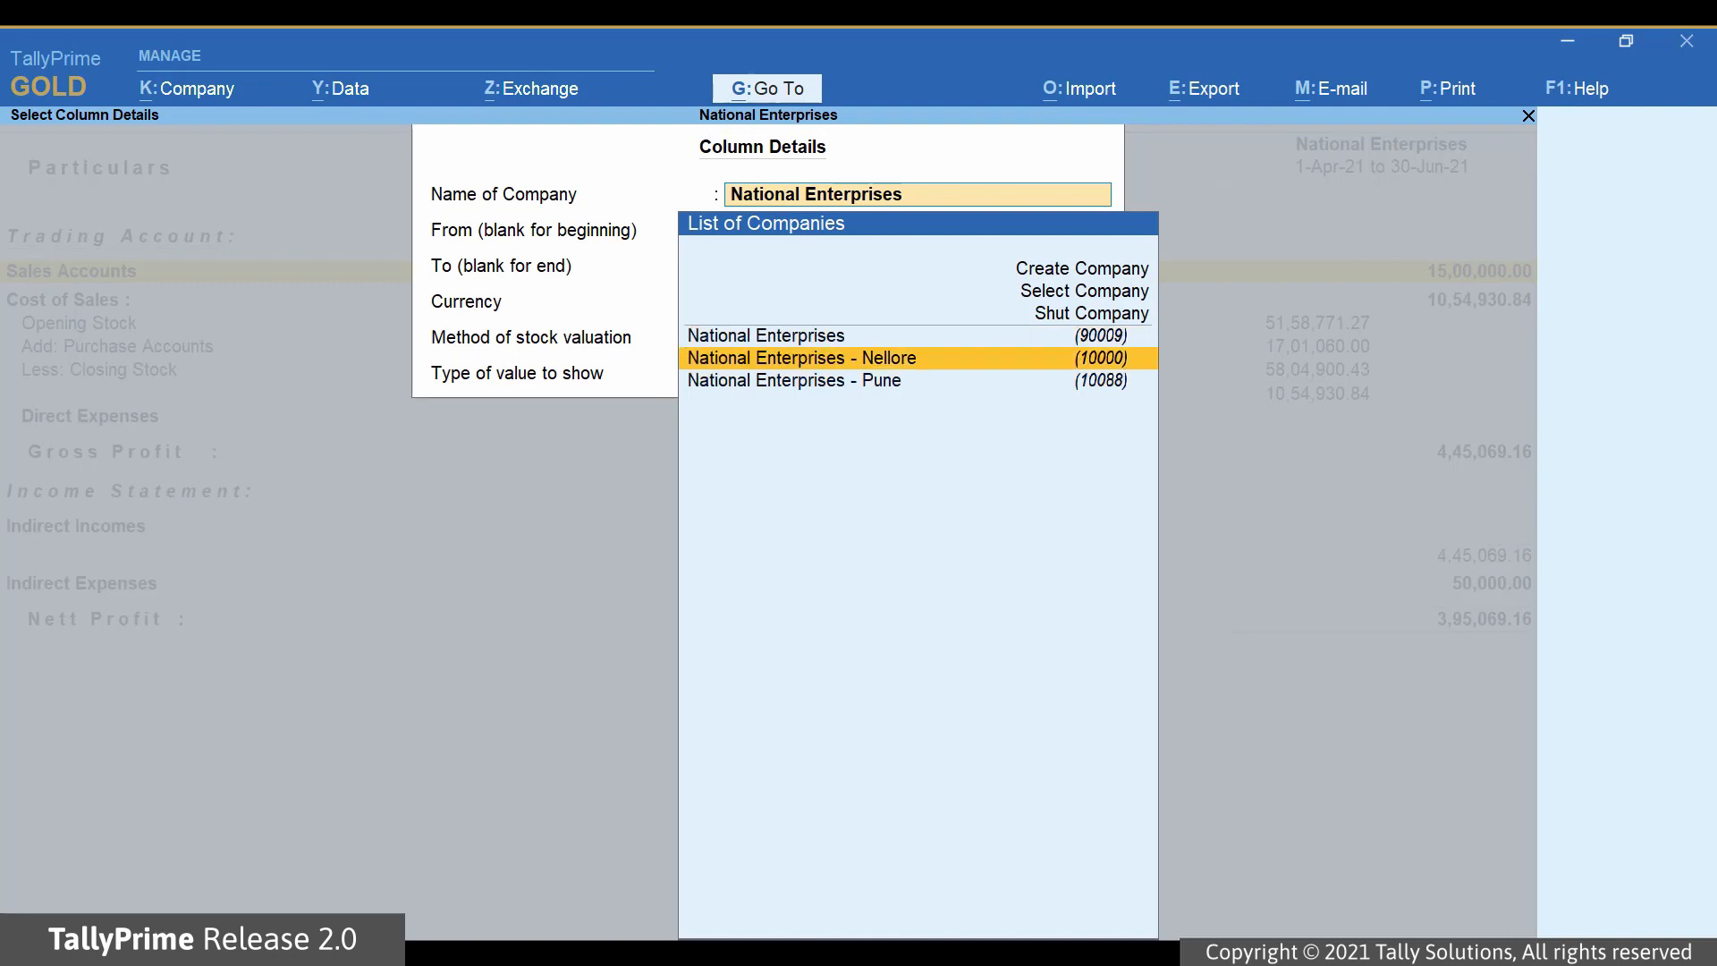
pyautogui.click(794, 380)
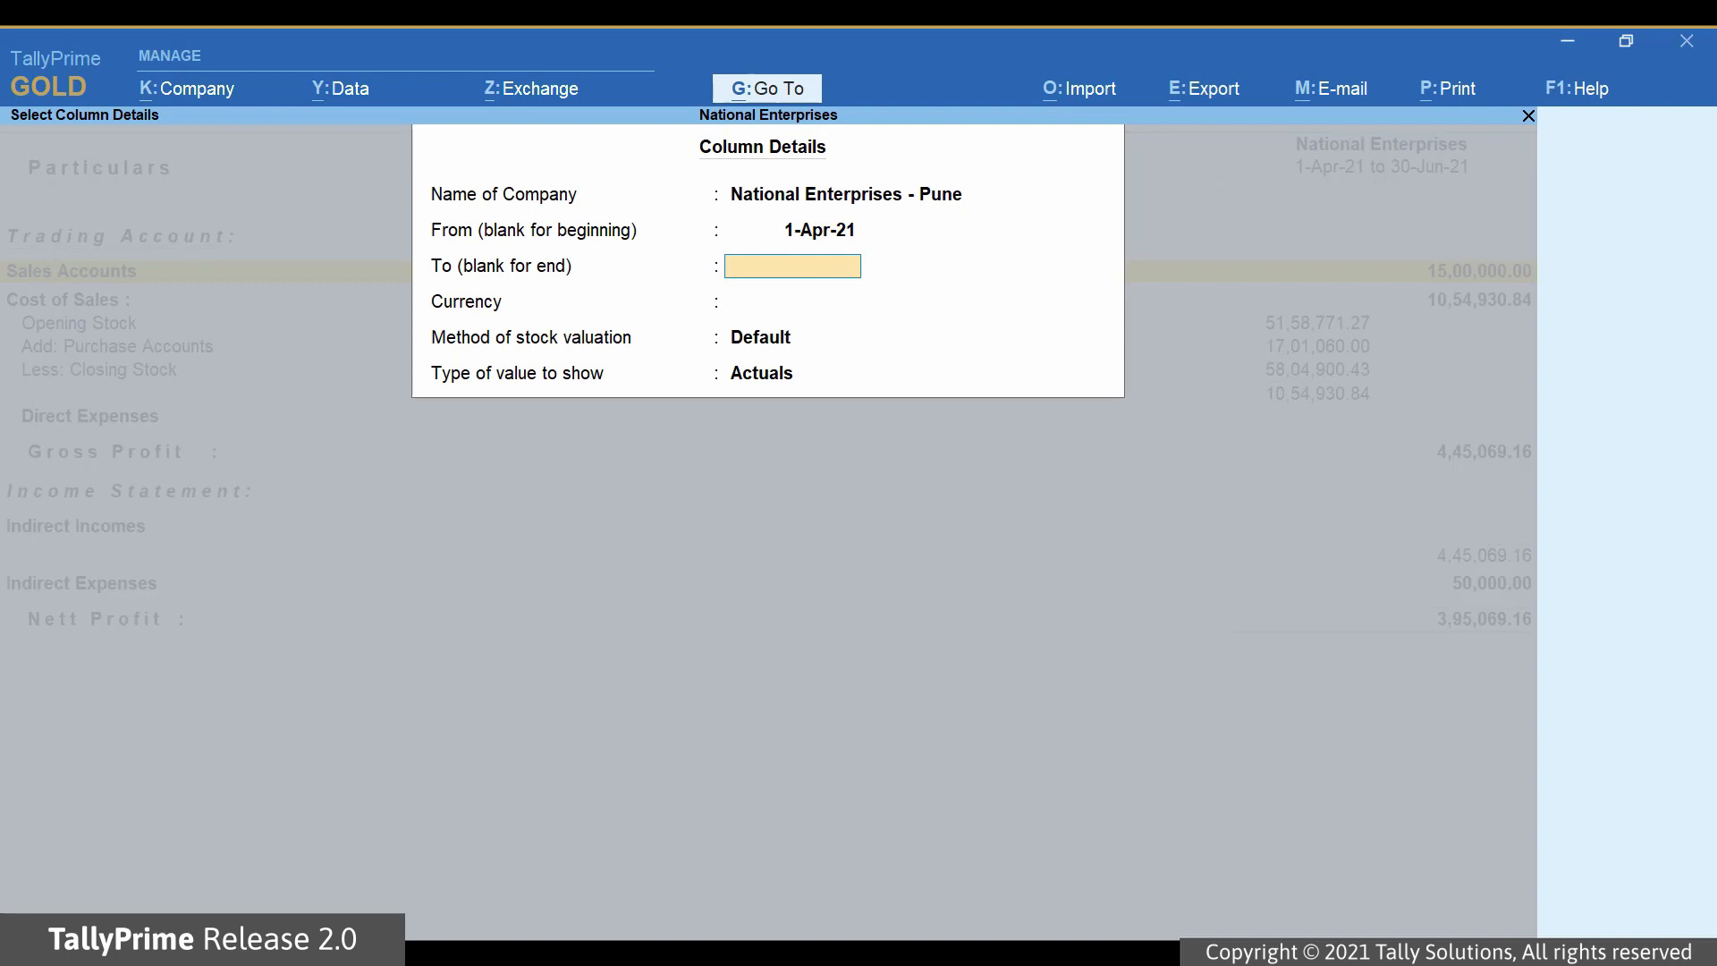
pyautogui.write('30 jun 21')
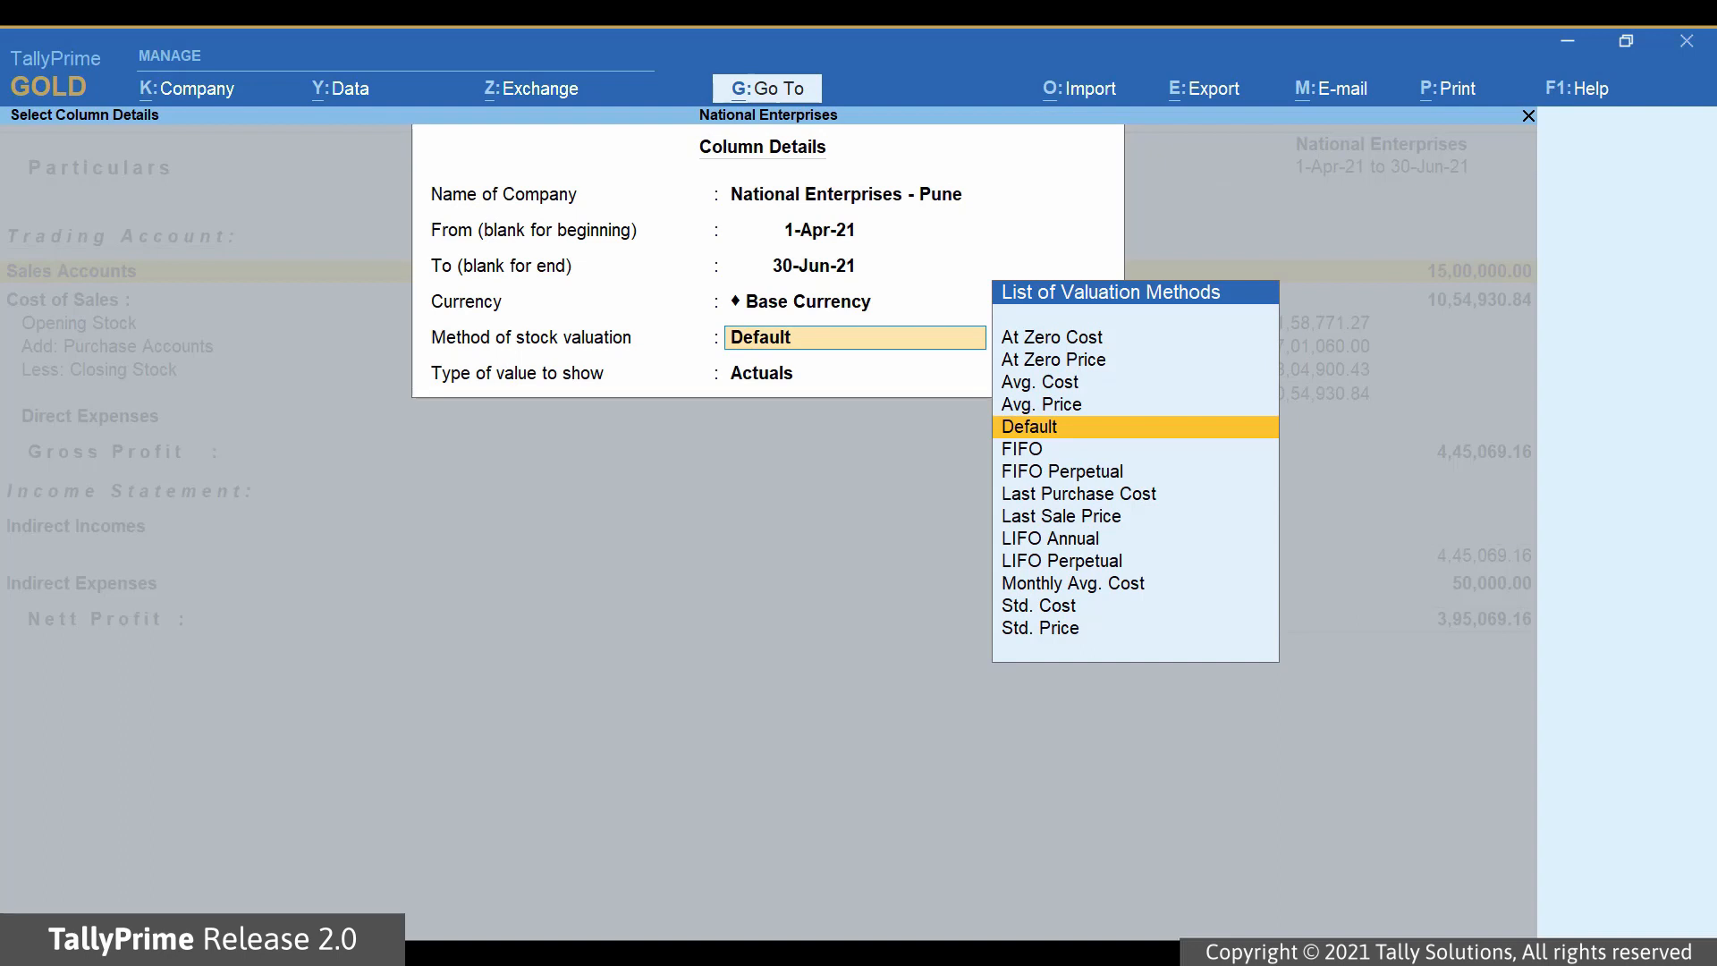
pyautogui.click(1028, 426)
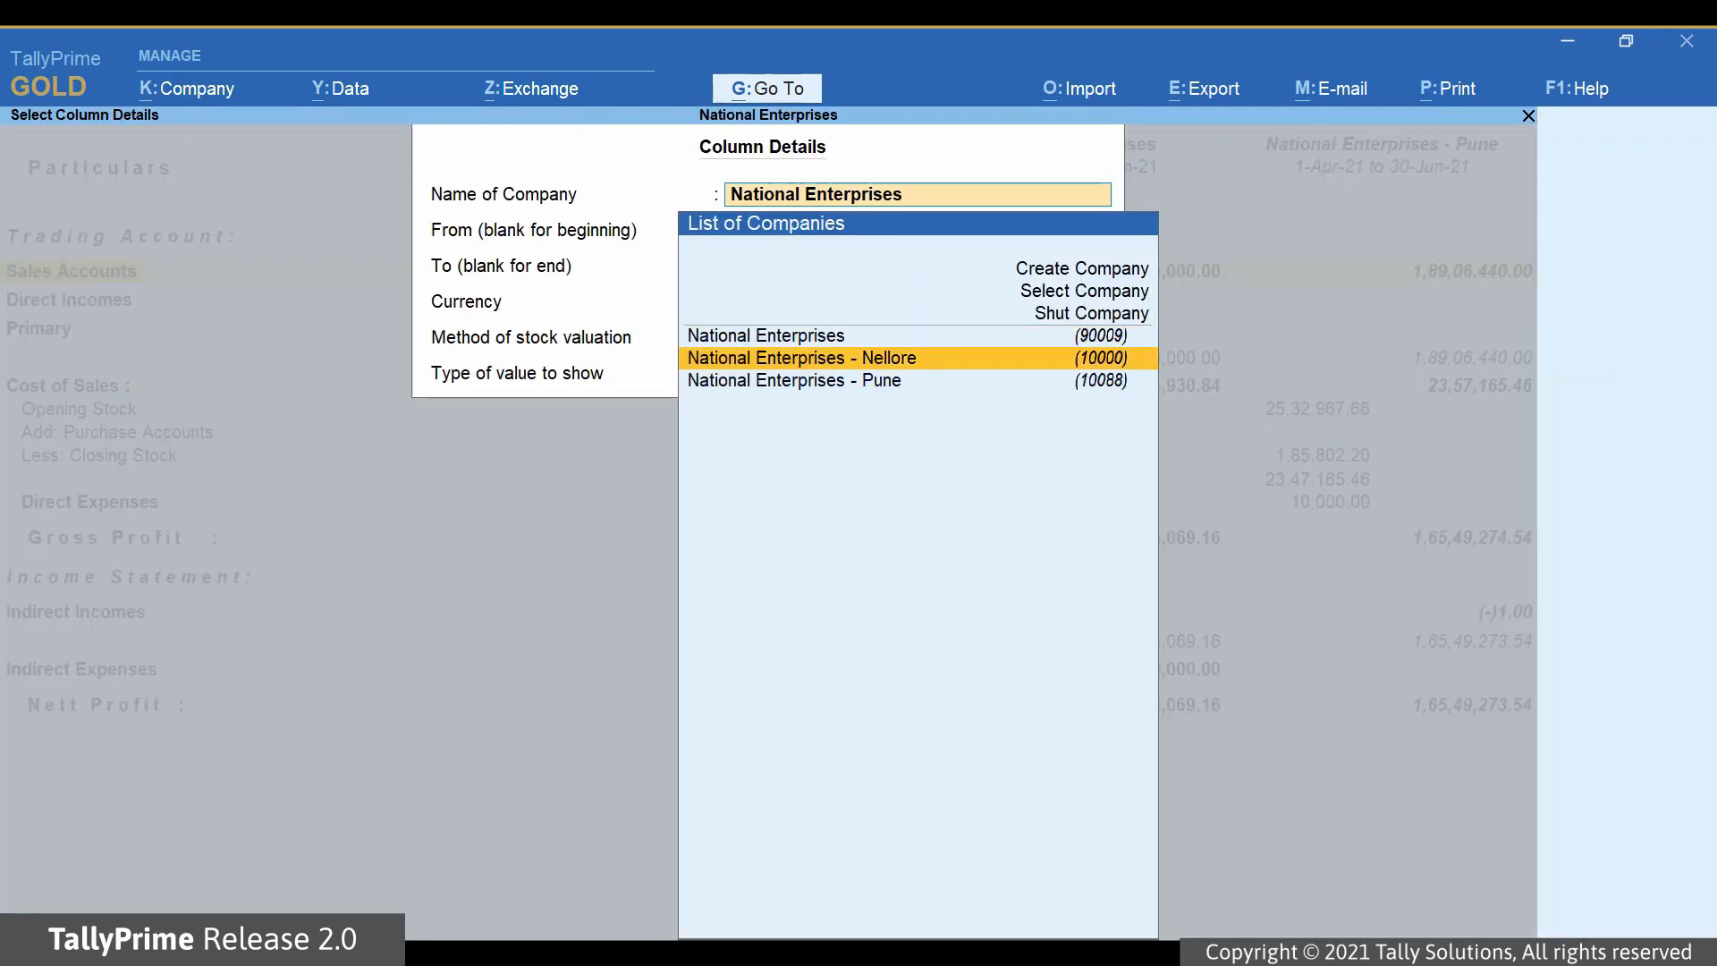
# Add a National Enterprises - Nellore column for 1-Apr-21 to 30-Jun-21
pyautogui.click(801, 357)
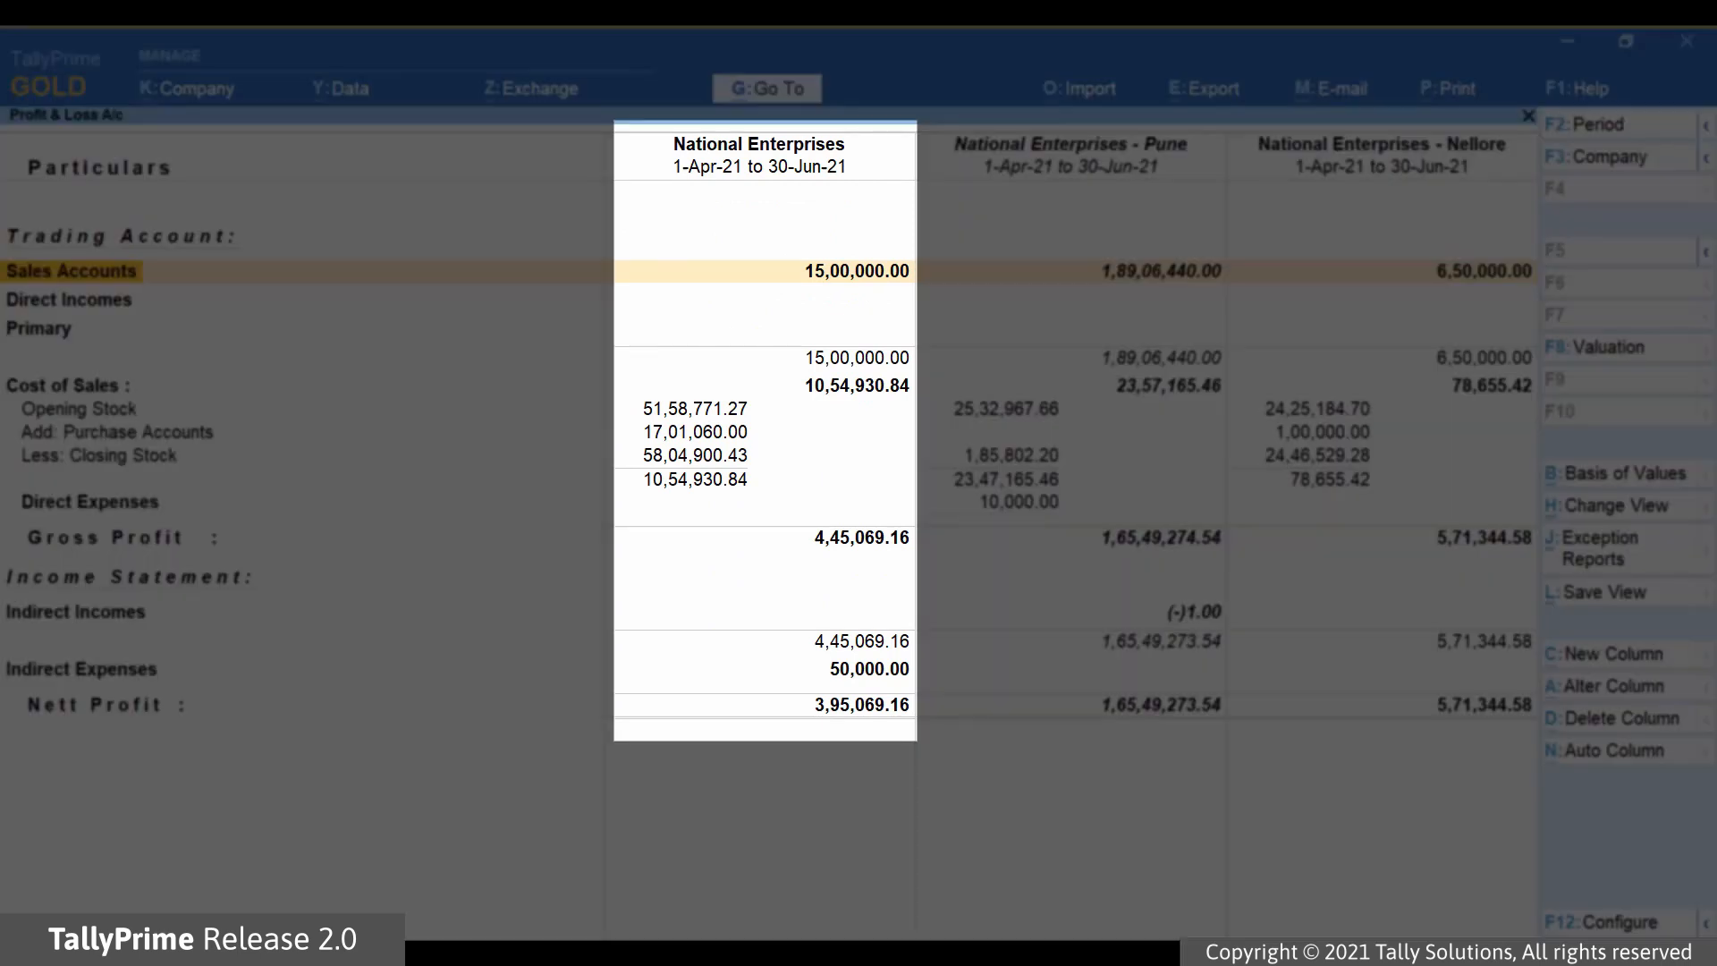
pyautogui.click(1073, 153)
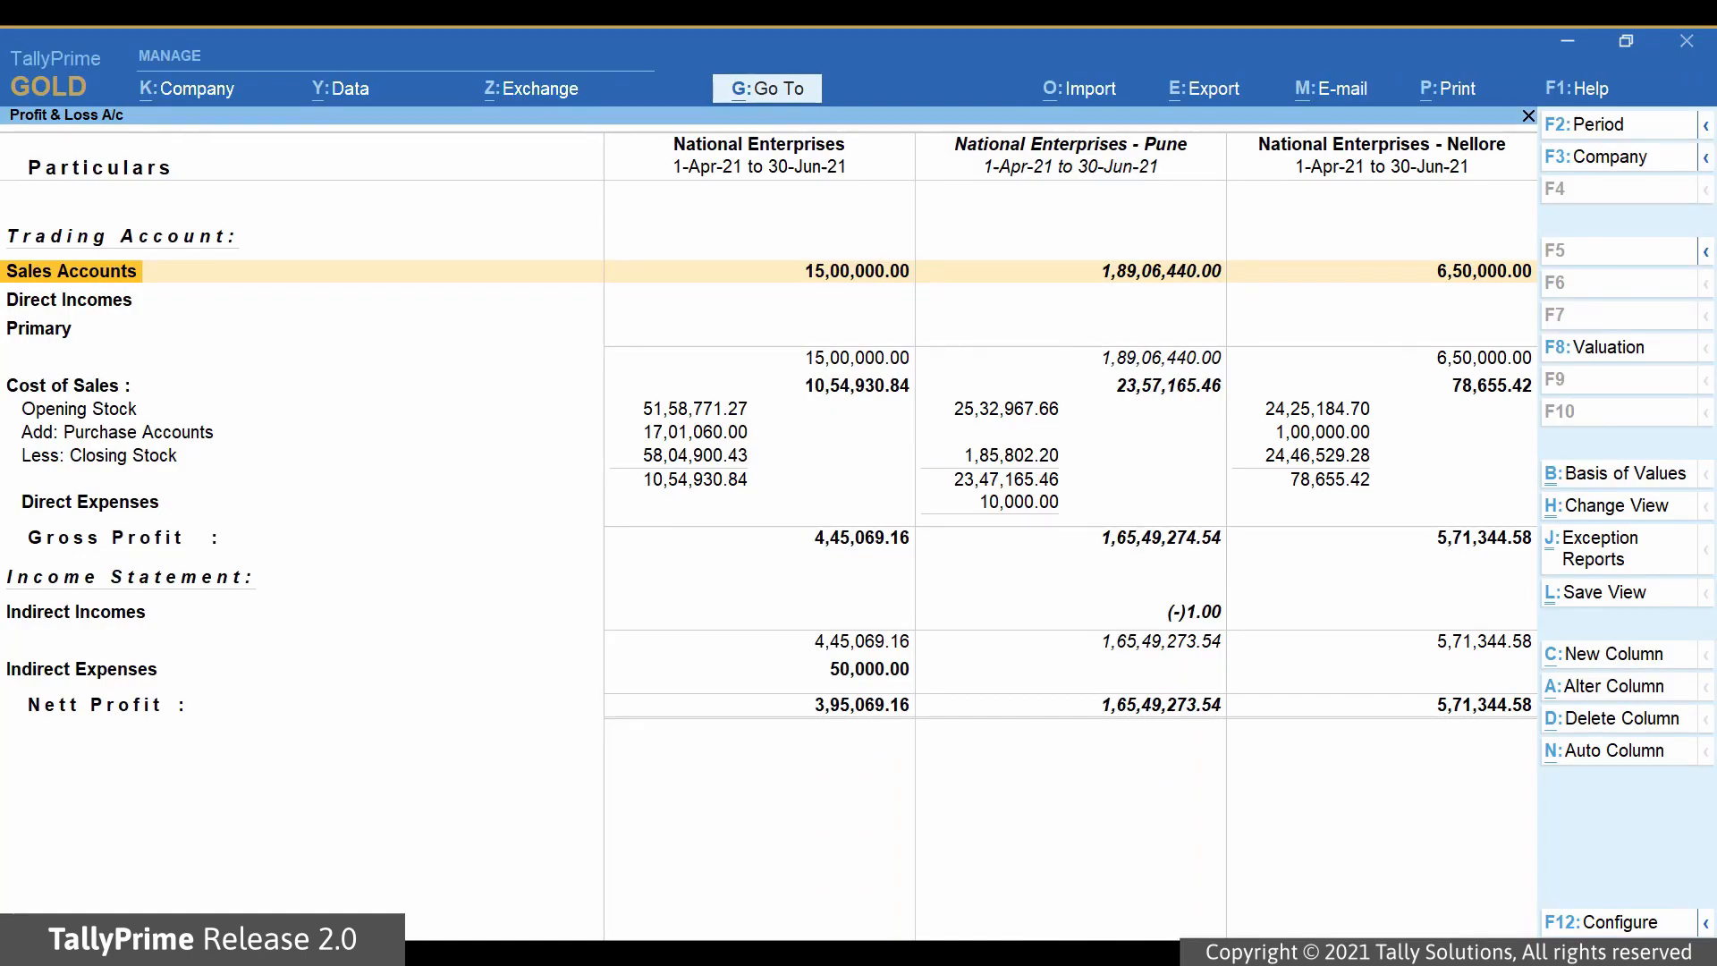
pyautogui.moveTo(1490, 855)
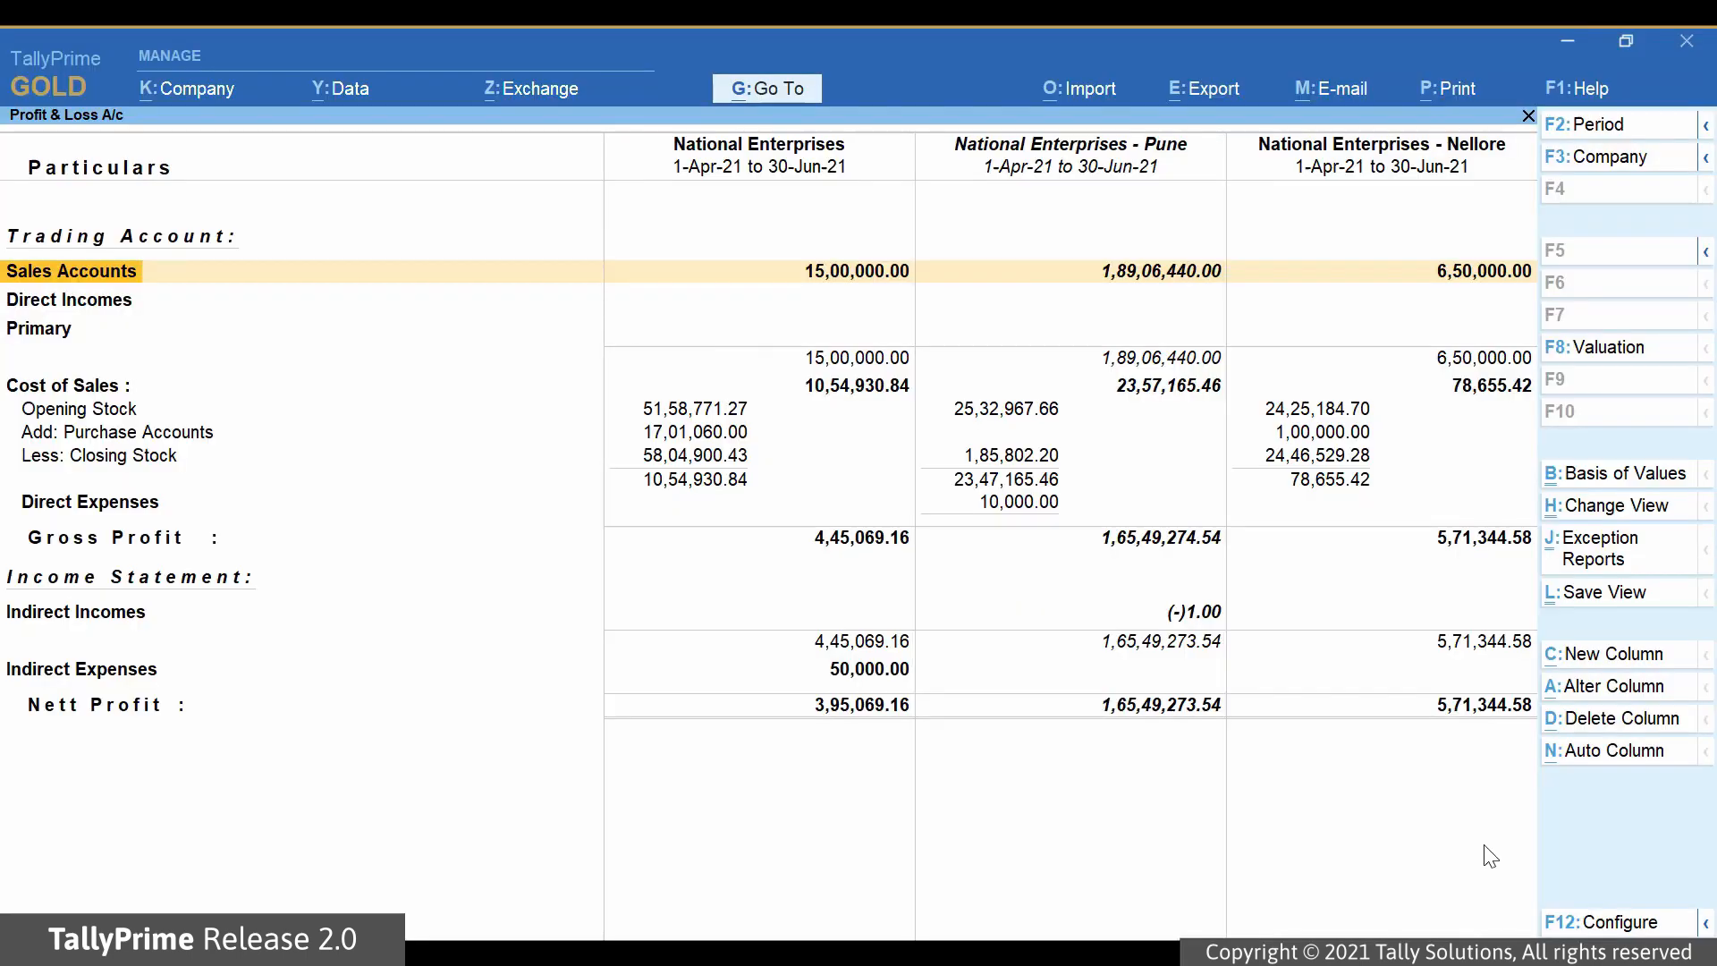
# Save the view as 'Comparative Study of All Branches', not default, for all companies
pyautogui.click(1602, 592)
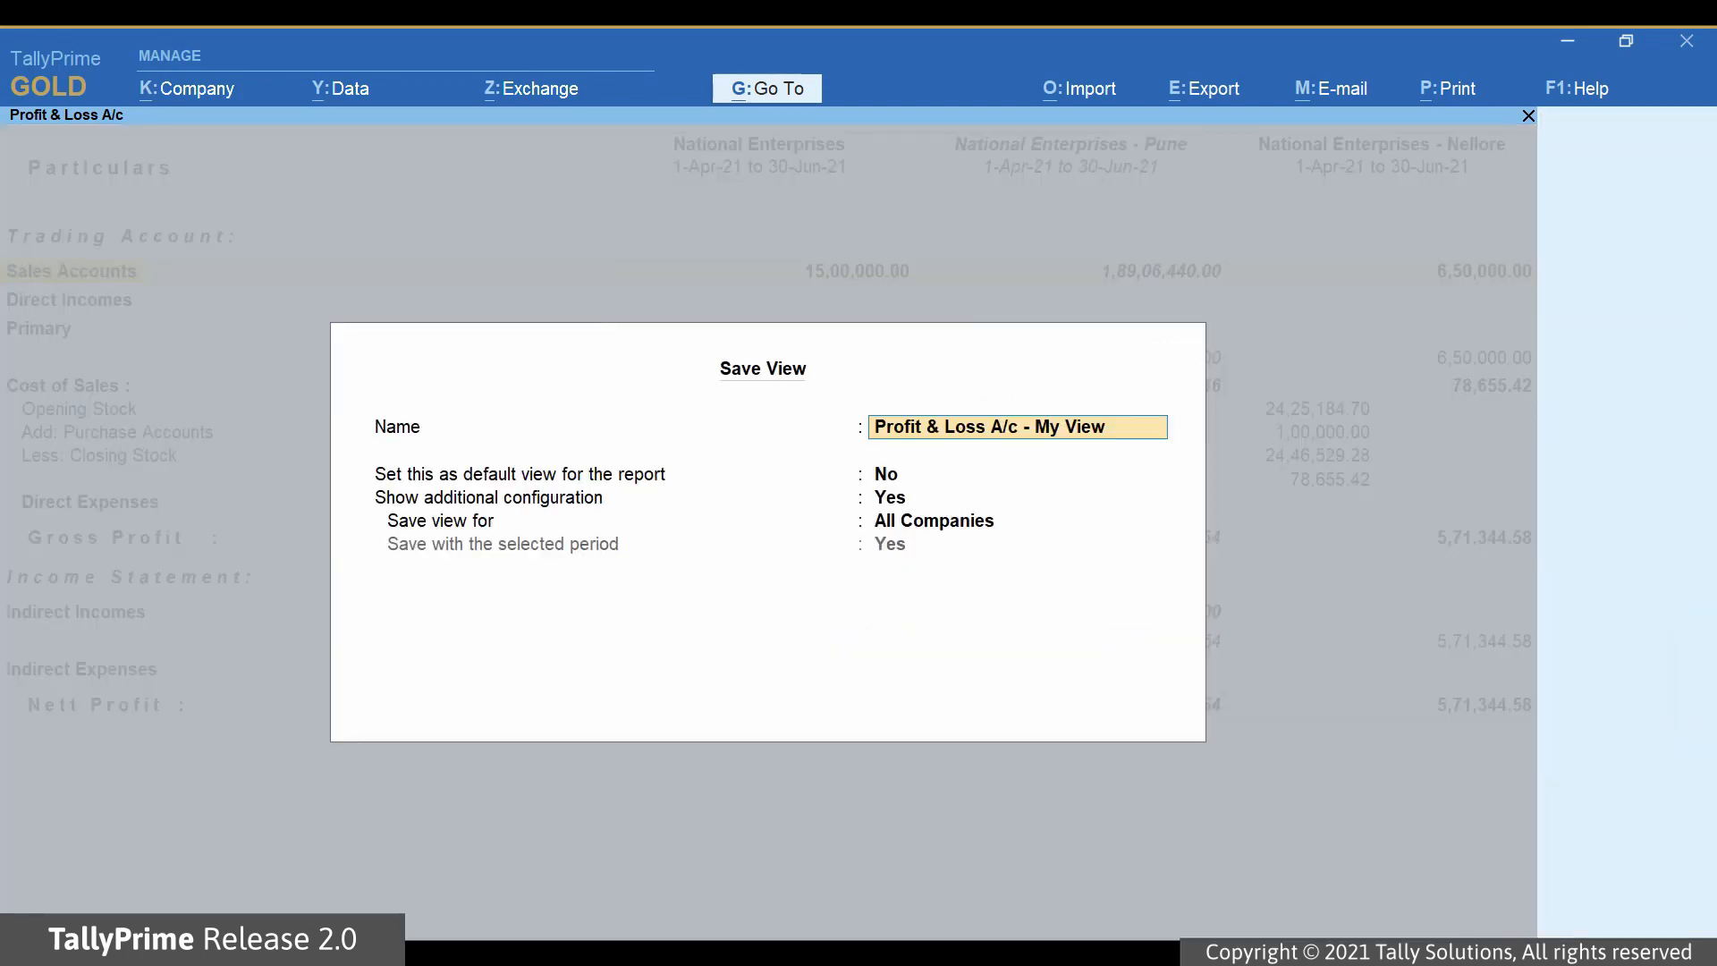
pyautogui.write('Comparative Study')
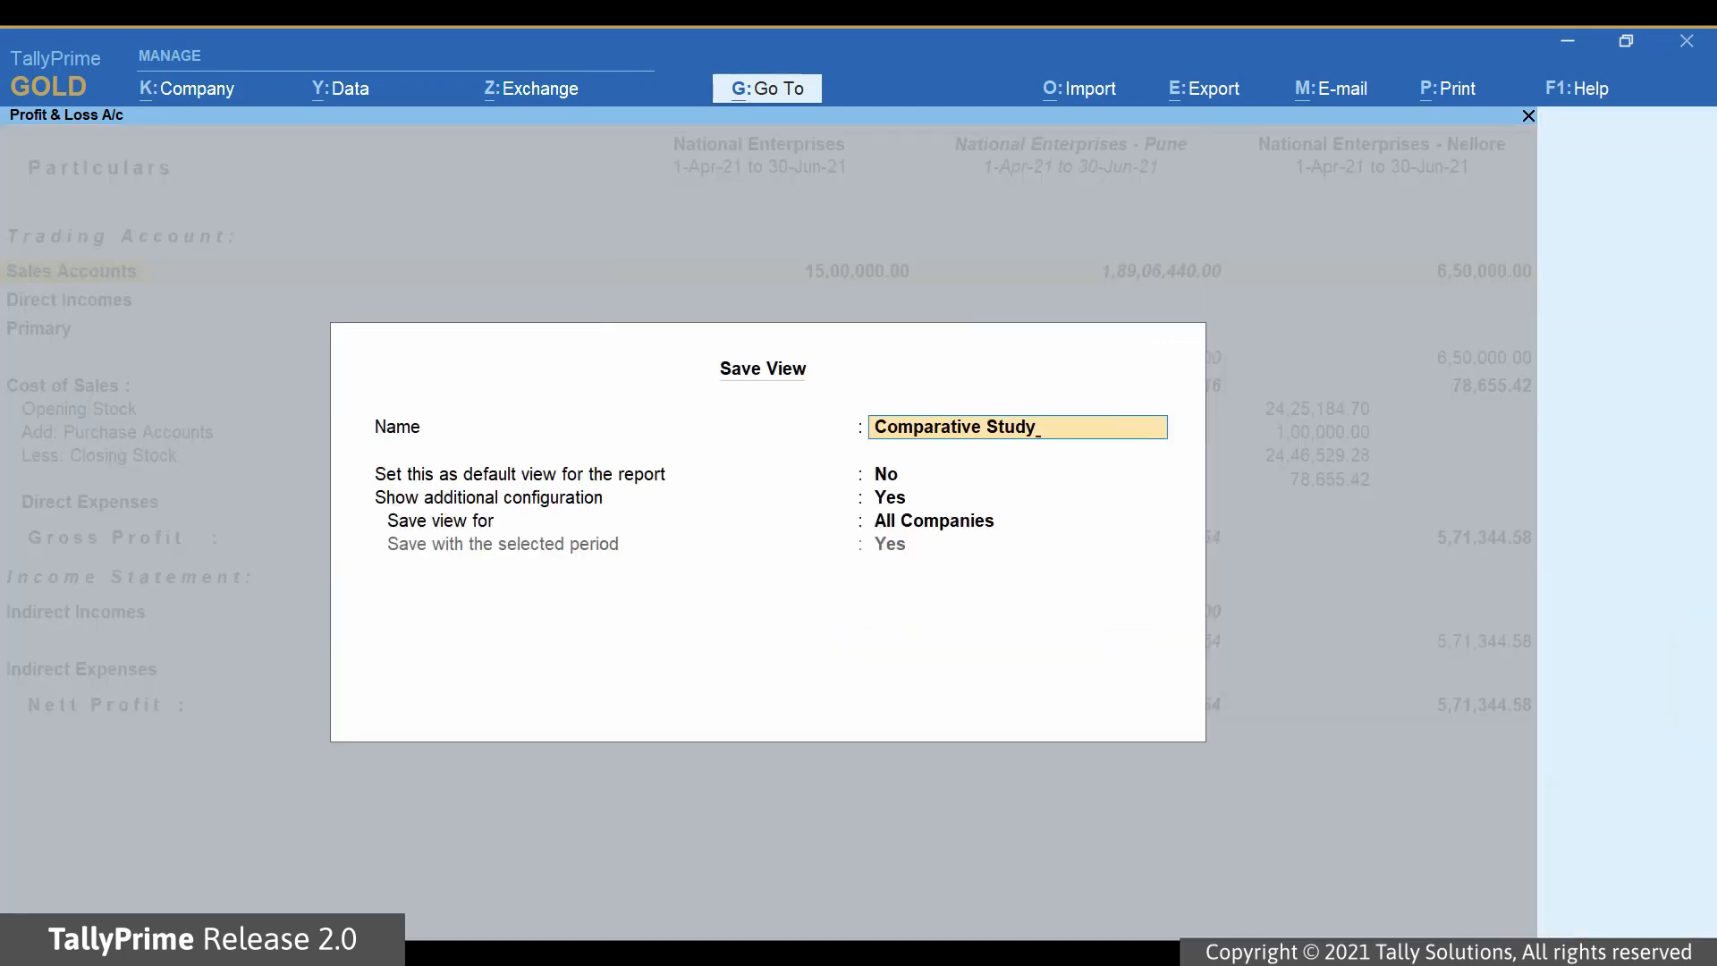
pyautogui.write('of All b')
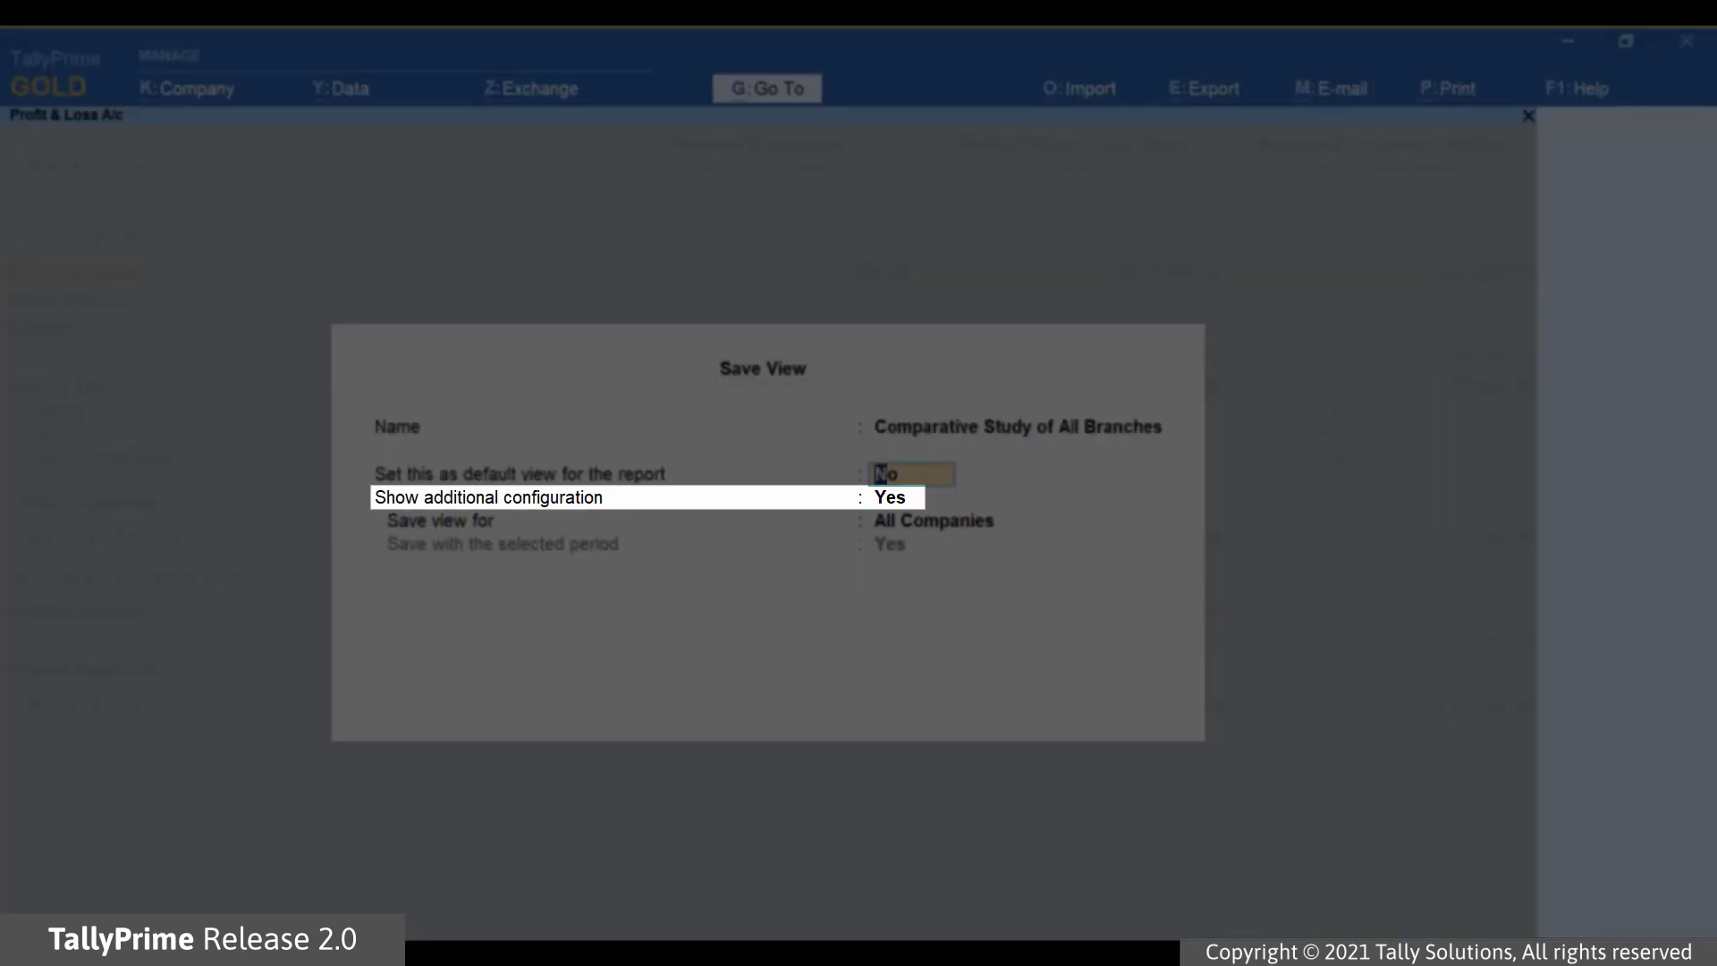
pyautogui.click(912, 473)
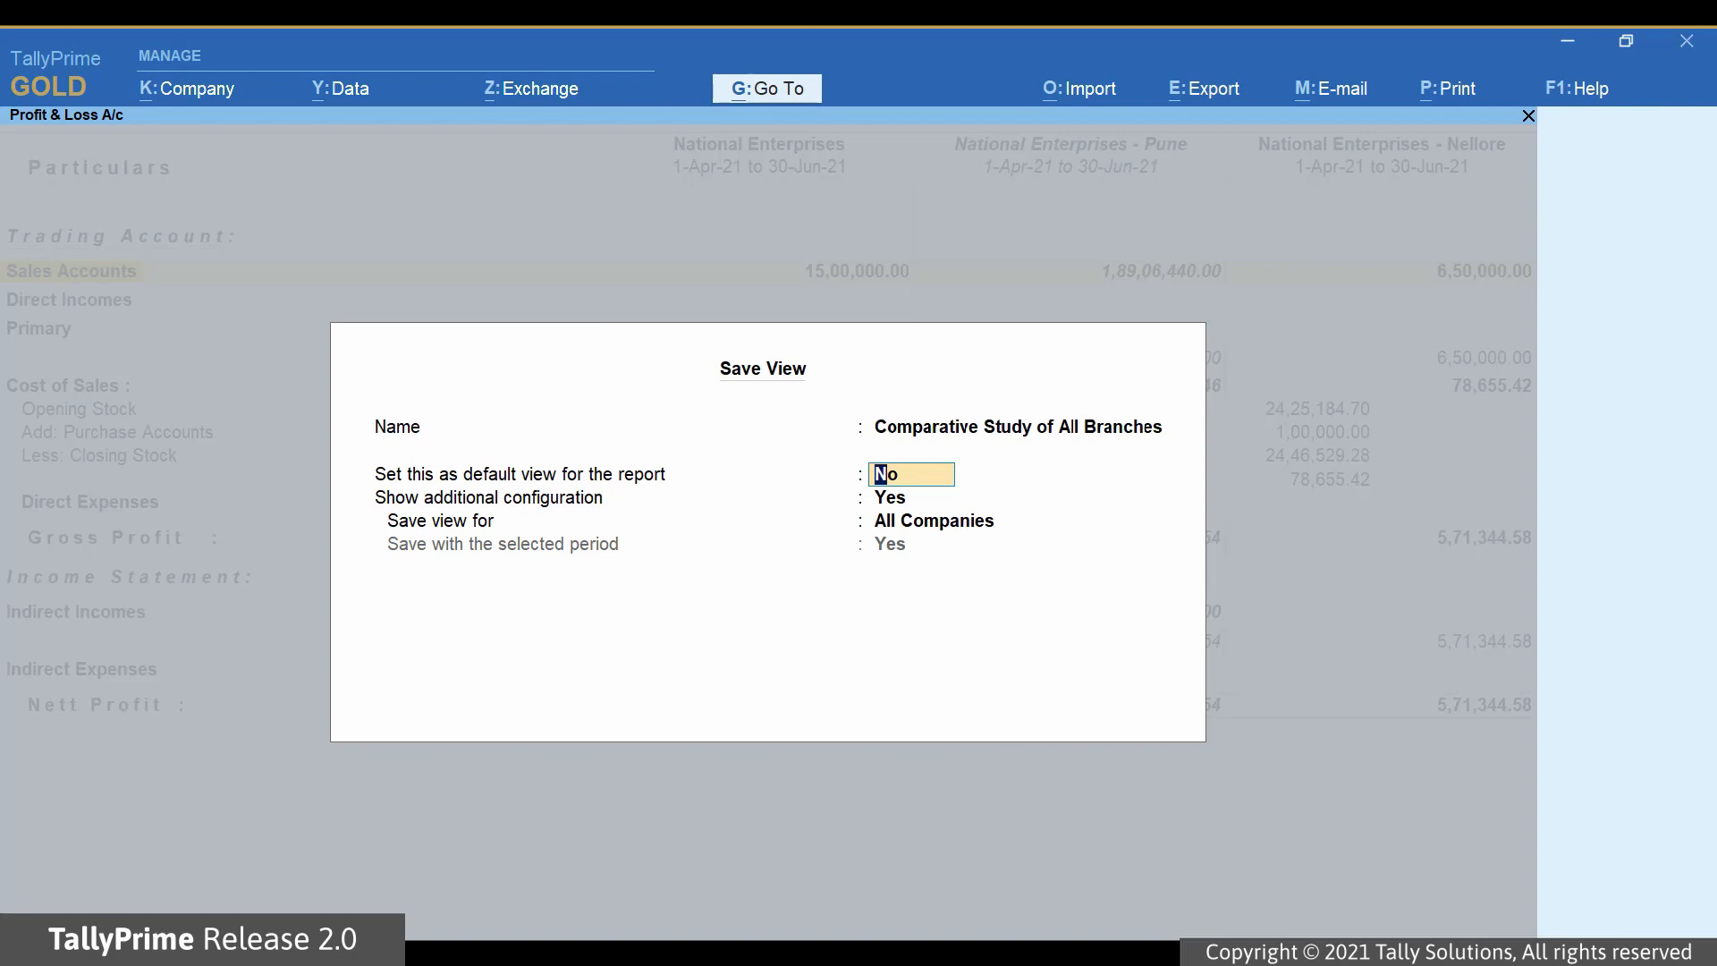
pyautogui.click(933, 520)
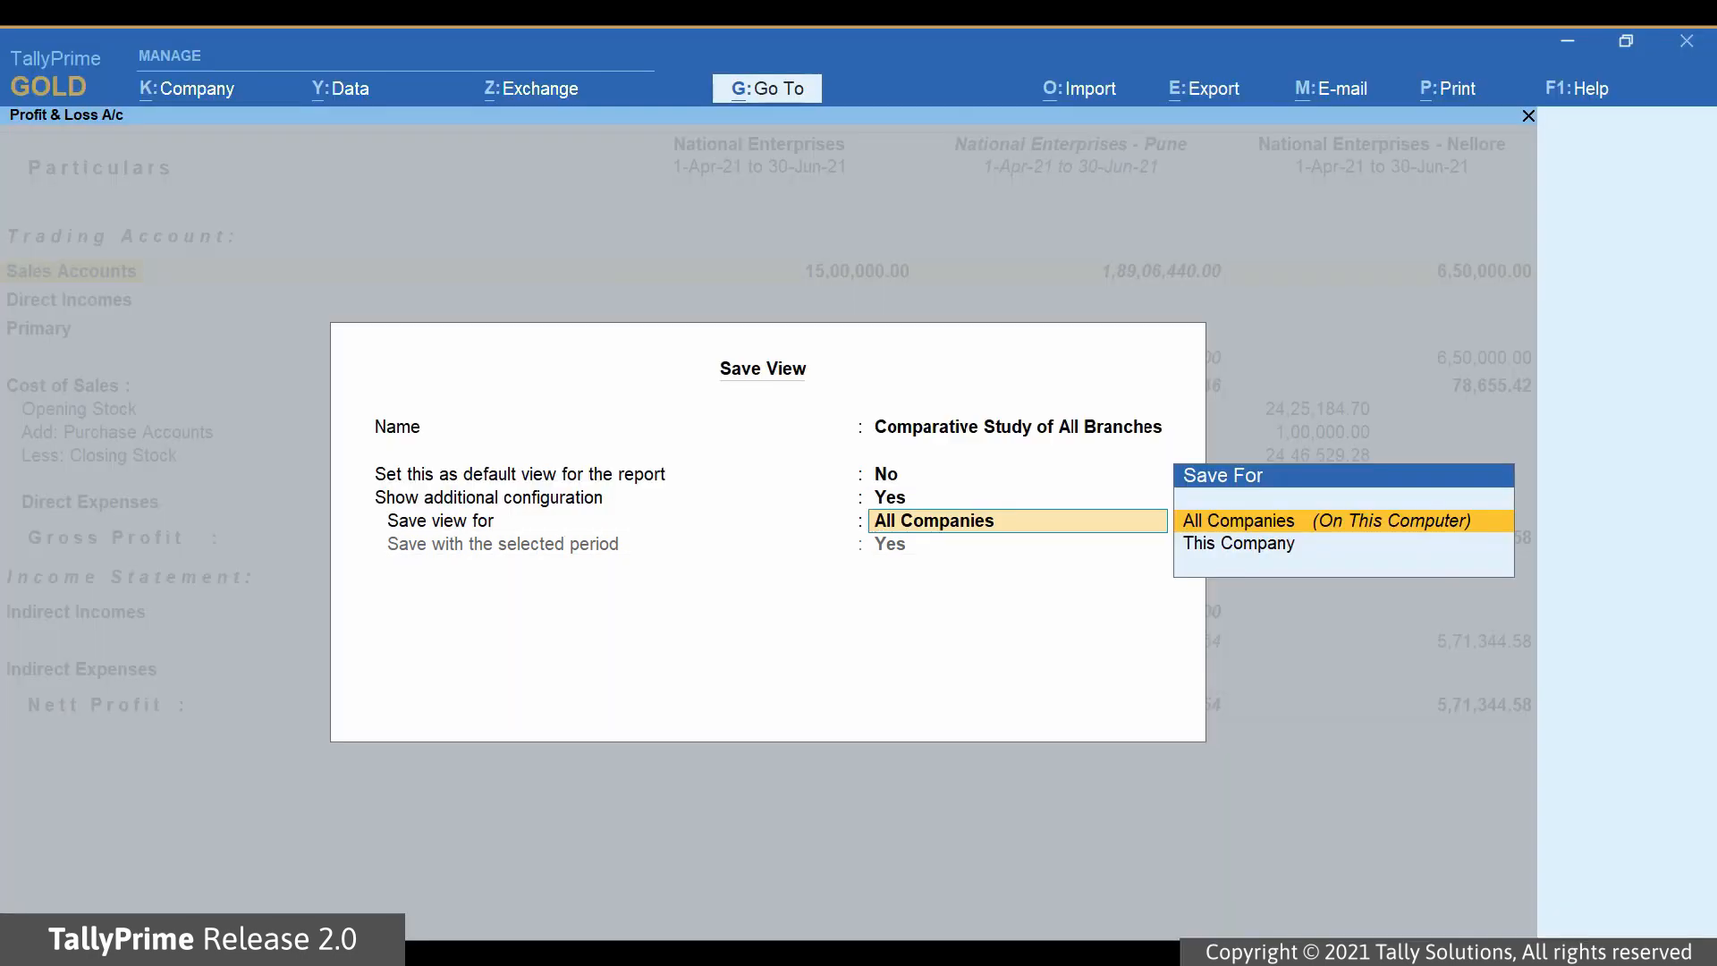
pyautogui.click(1238, 518)
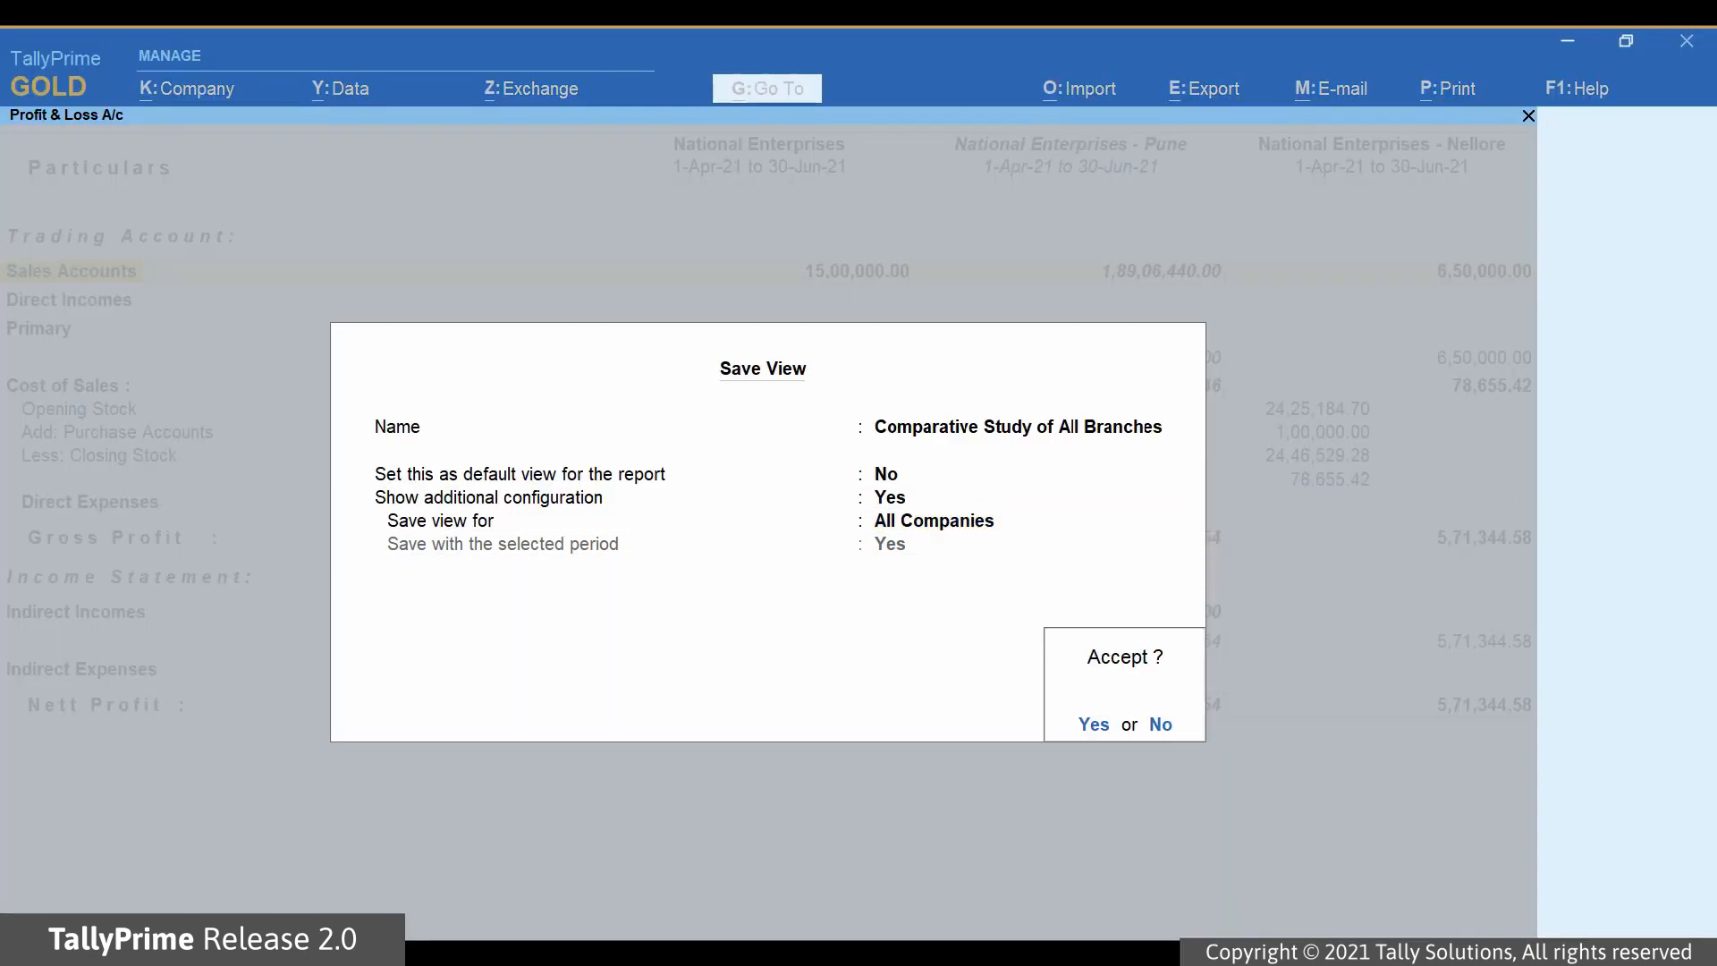
pyautogui.click(1092, 723)
pyautogui.write('Compa')
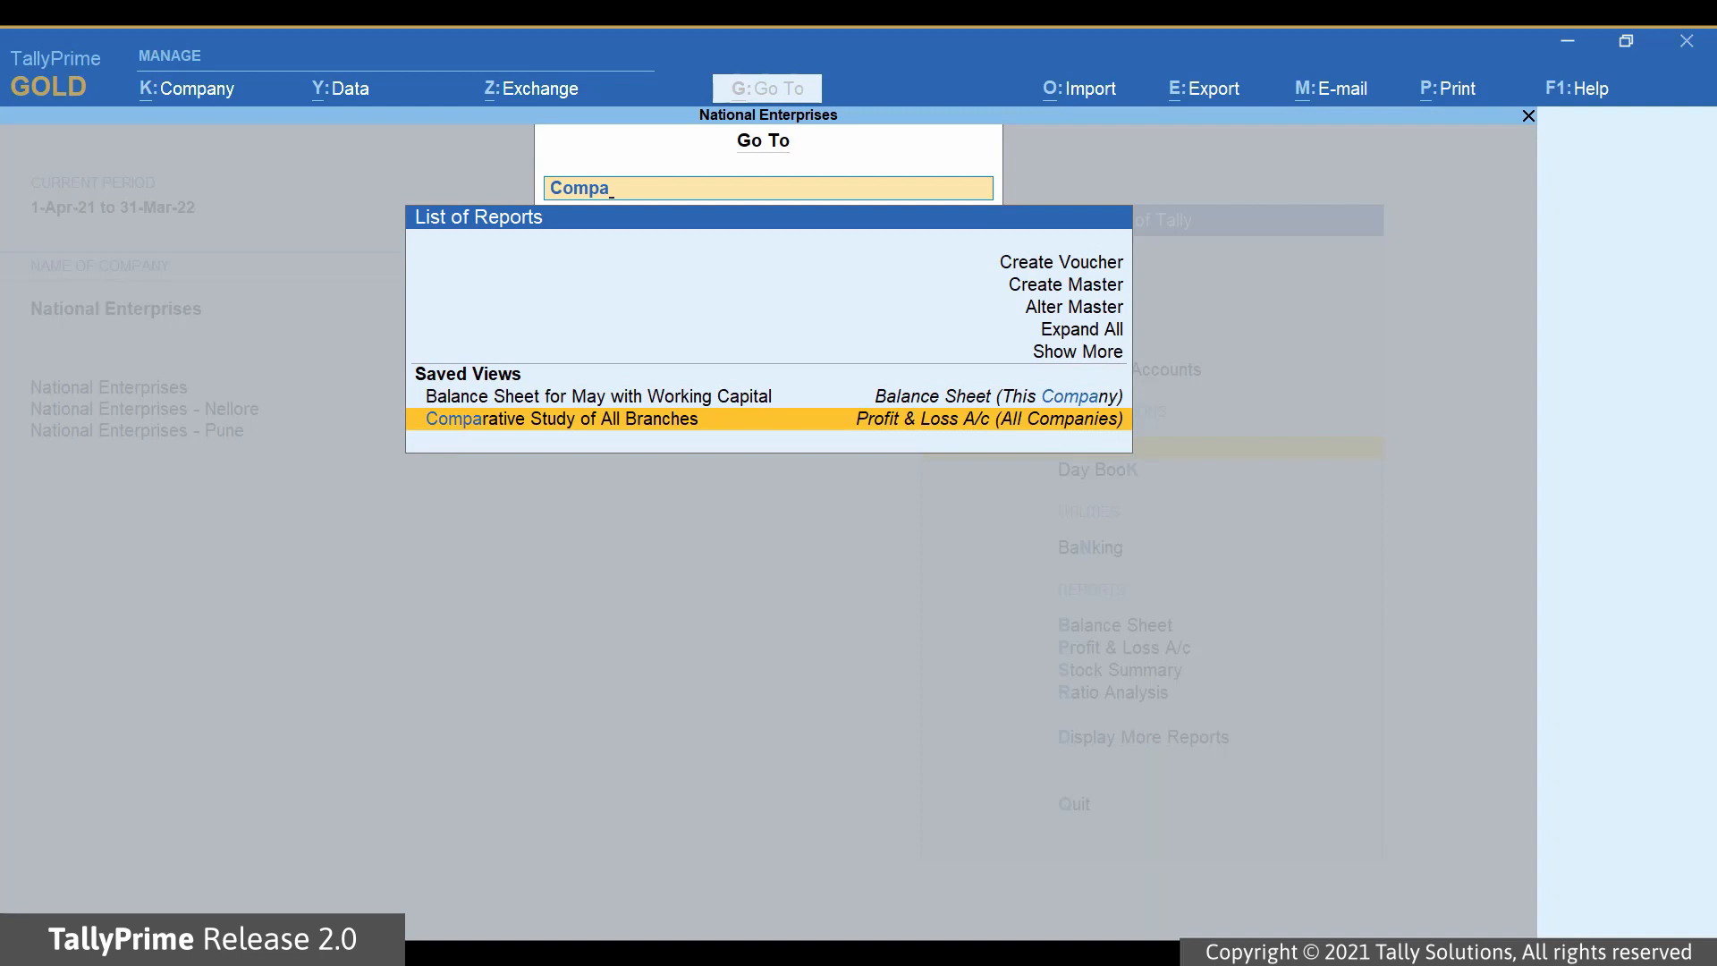
# Open the saved 'Comparative Study of All Branches' three-branch Profit & Loss view
pyautogui.click(560, 419)
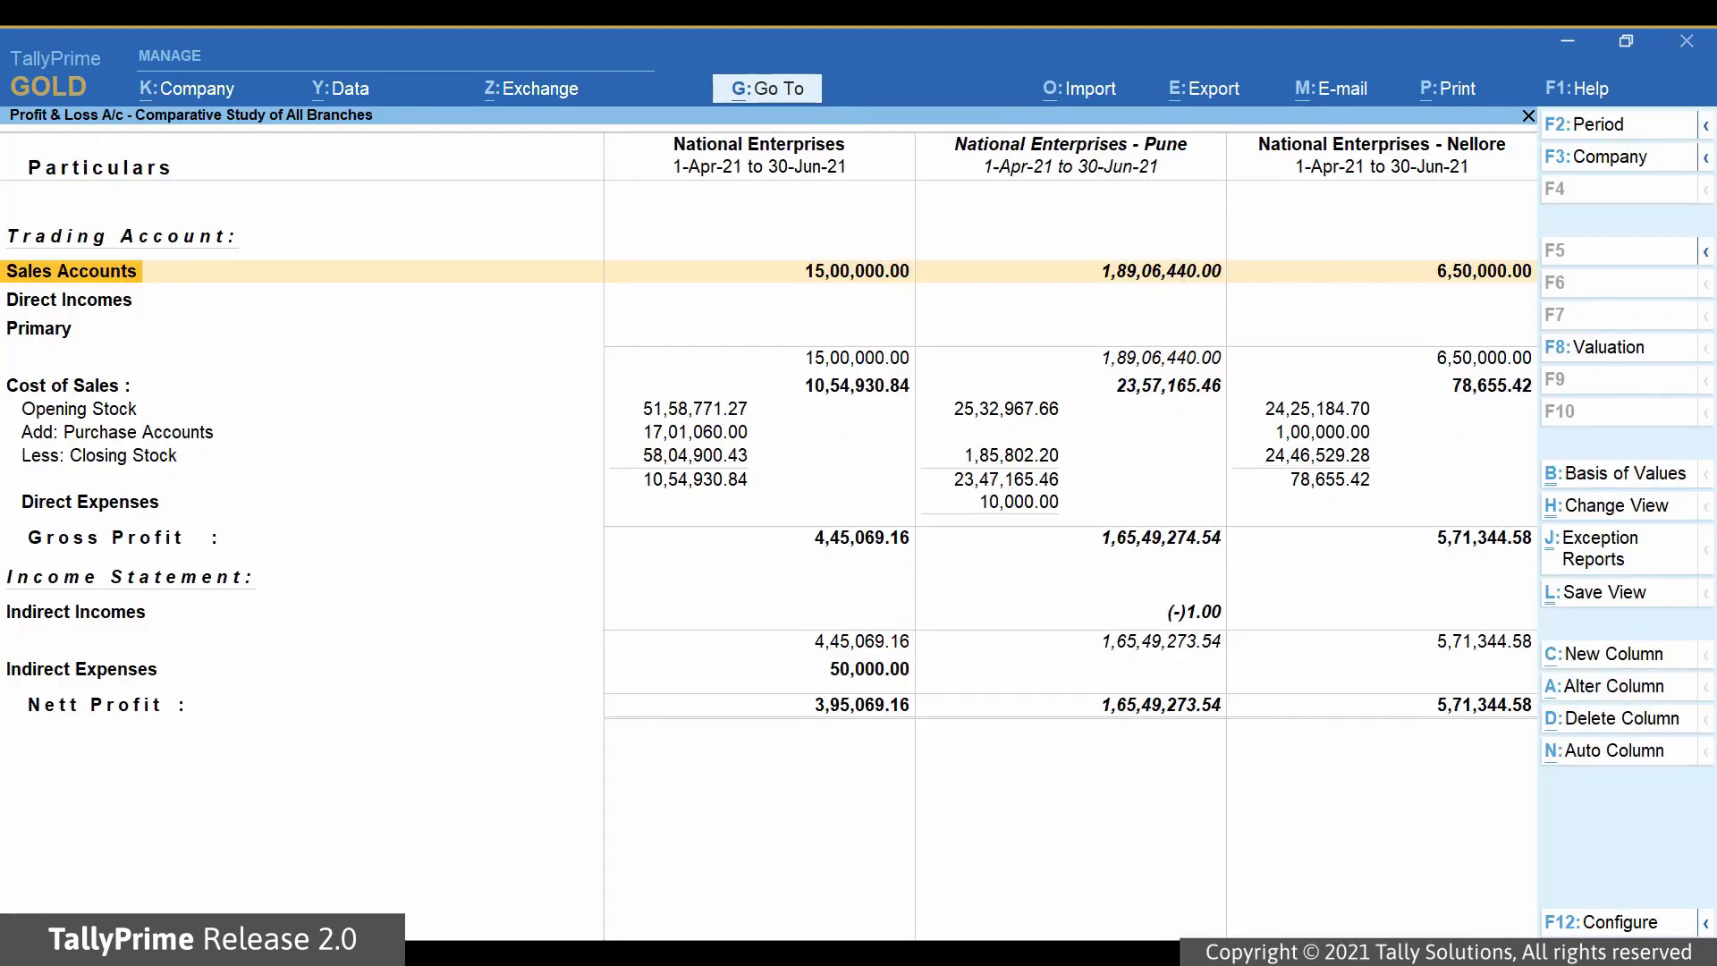